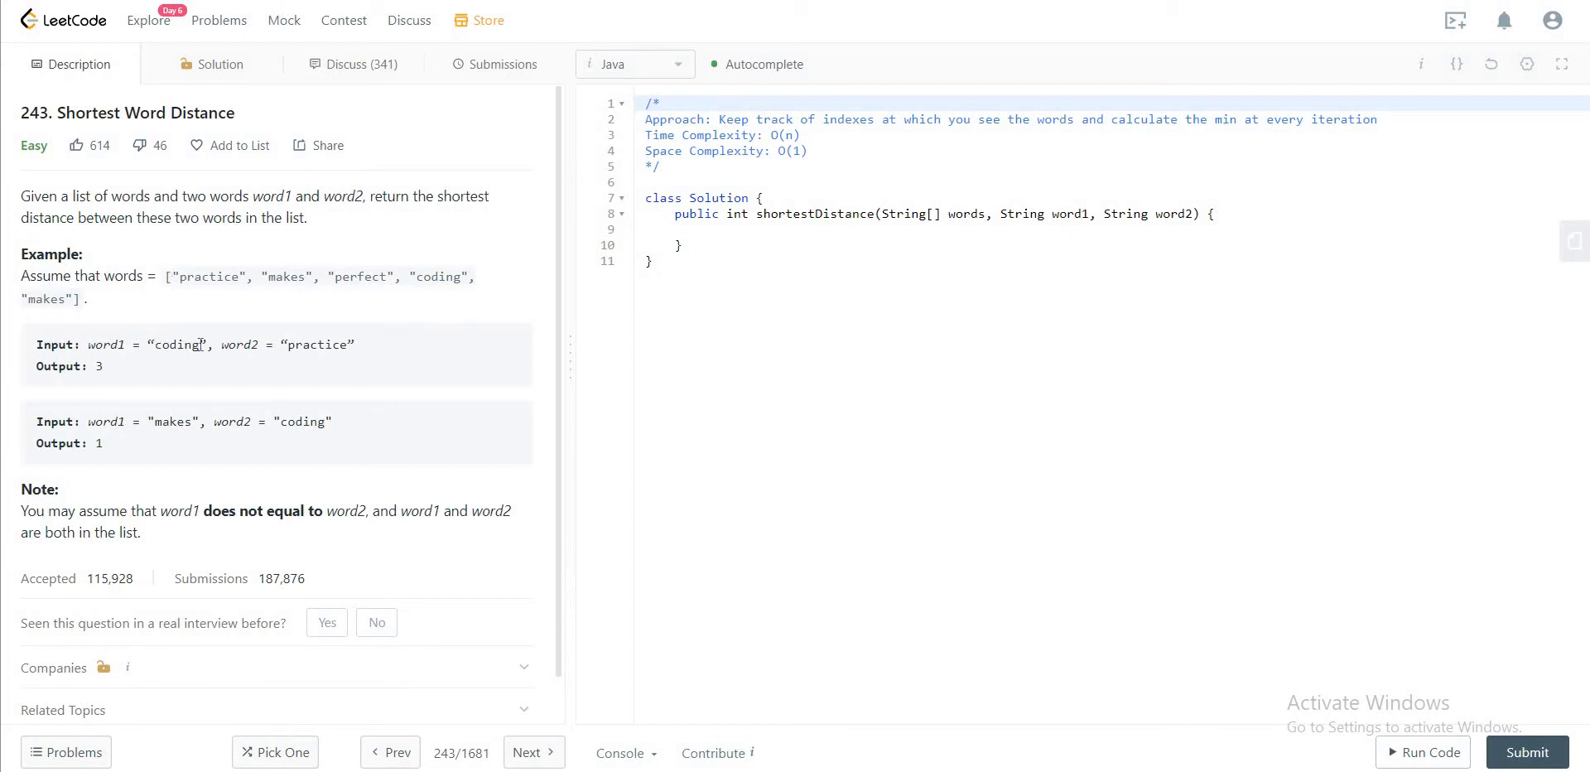
{"action": "mouse_move", "coordinate": [244, 293]}
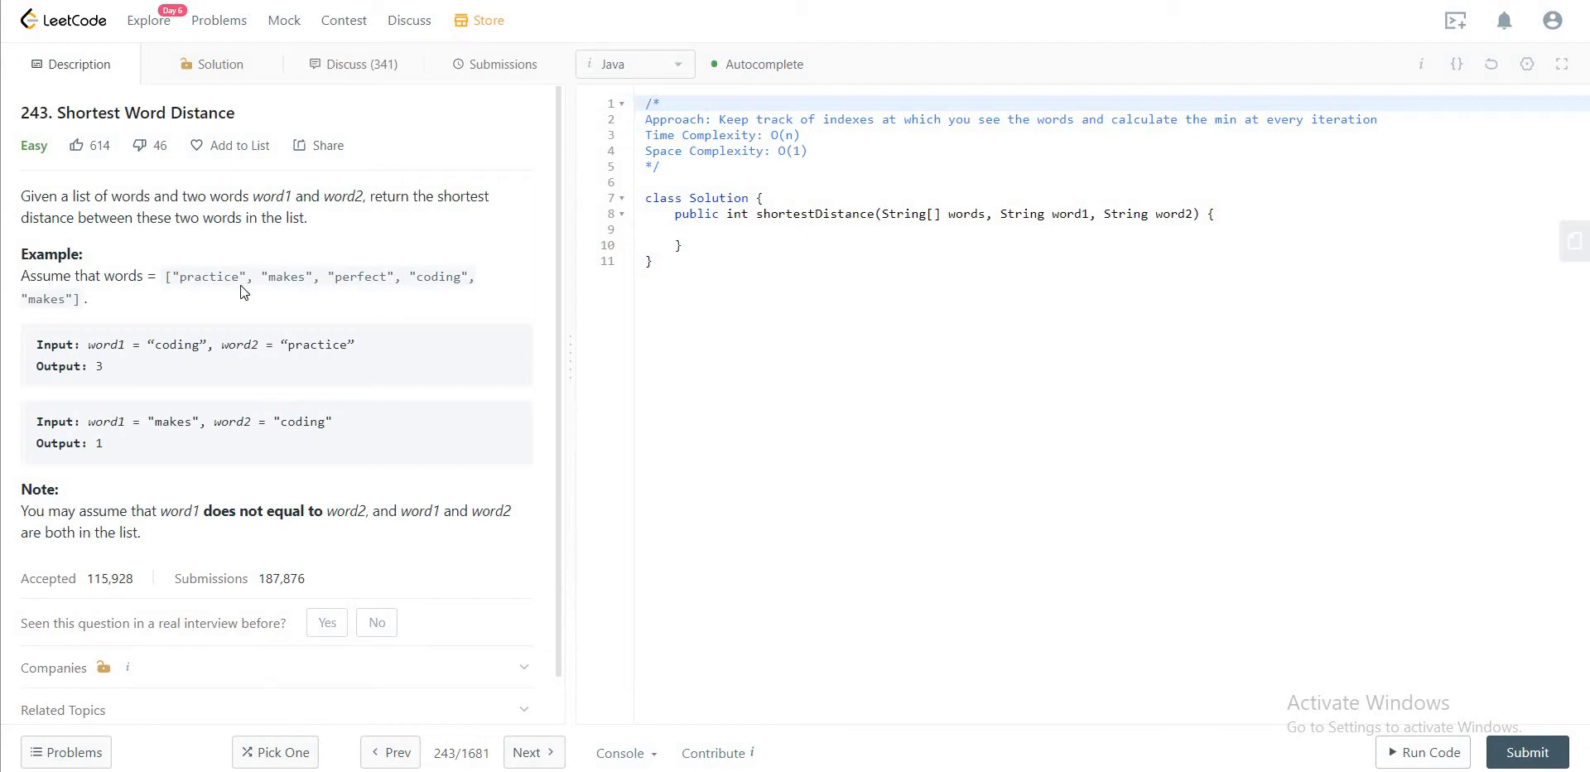
{"action": "mouse_move", "coordinate": [308, 319]}
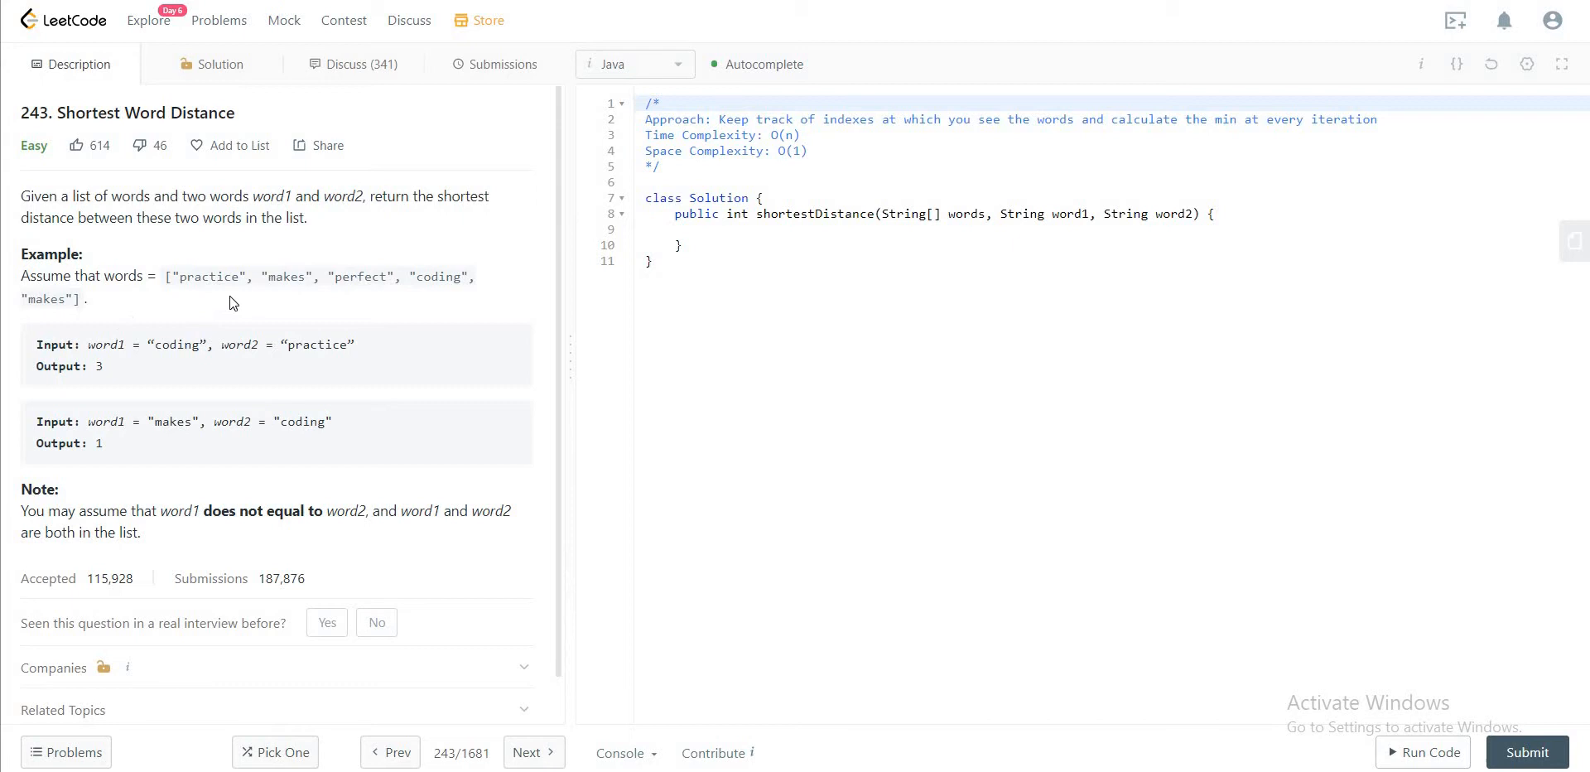
{"action": "mouse_move", "coordinate": [154, 344]}
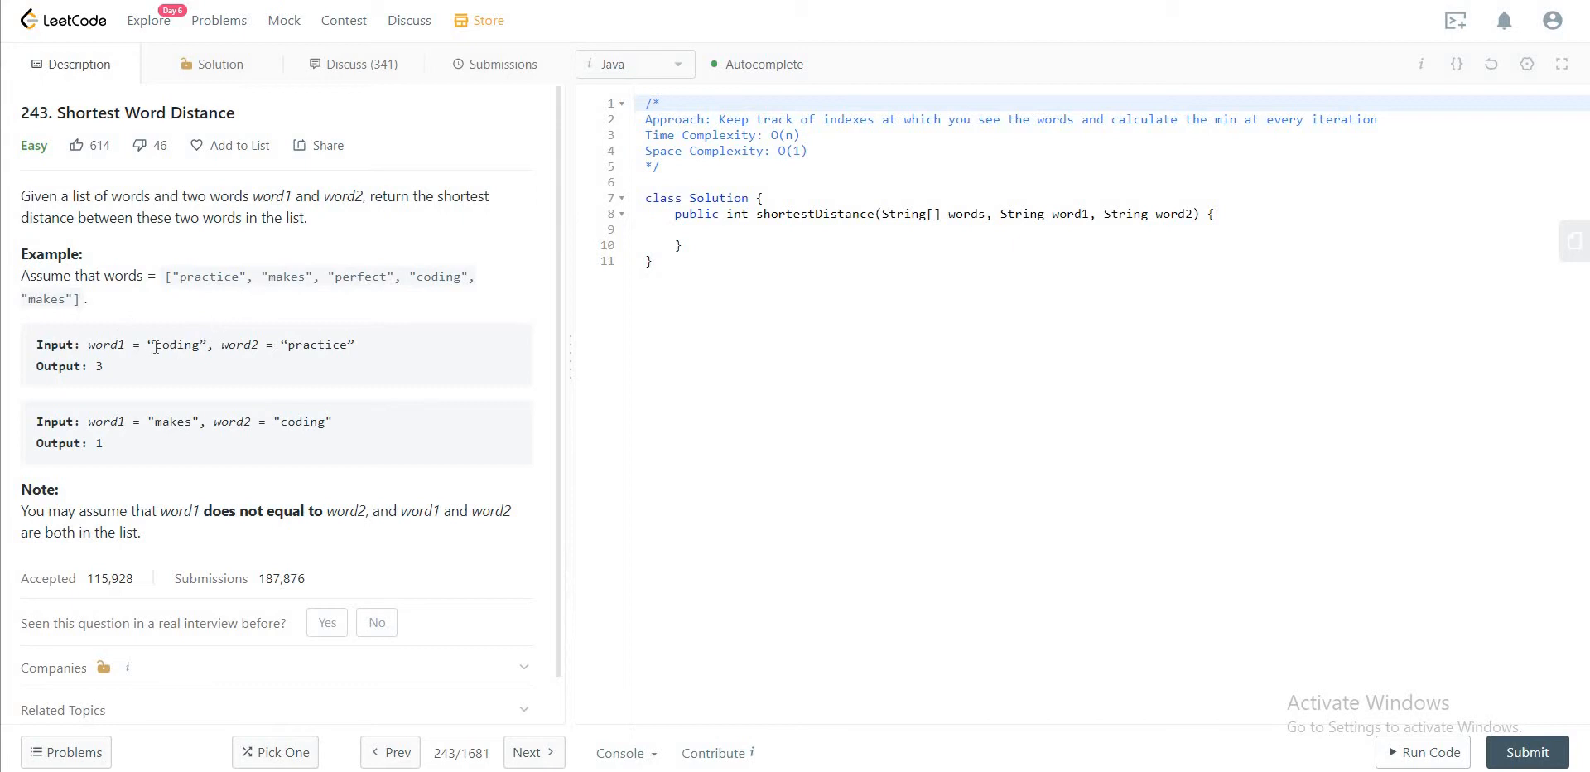
Step: Highlight the example words makes, perfect and coding in the problem description
{"action": "left_click_drag", "start_coordinate": [154, 344], "coordinate": [316, 343]}
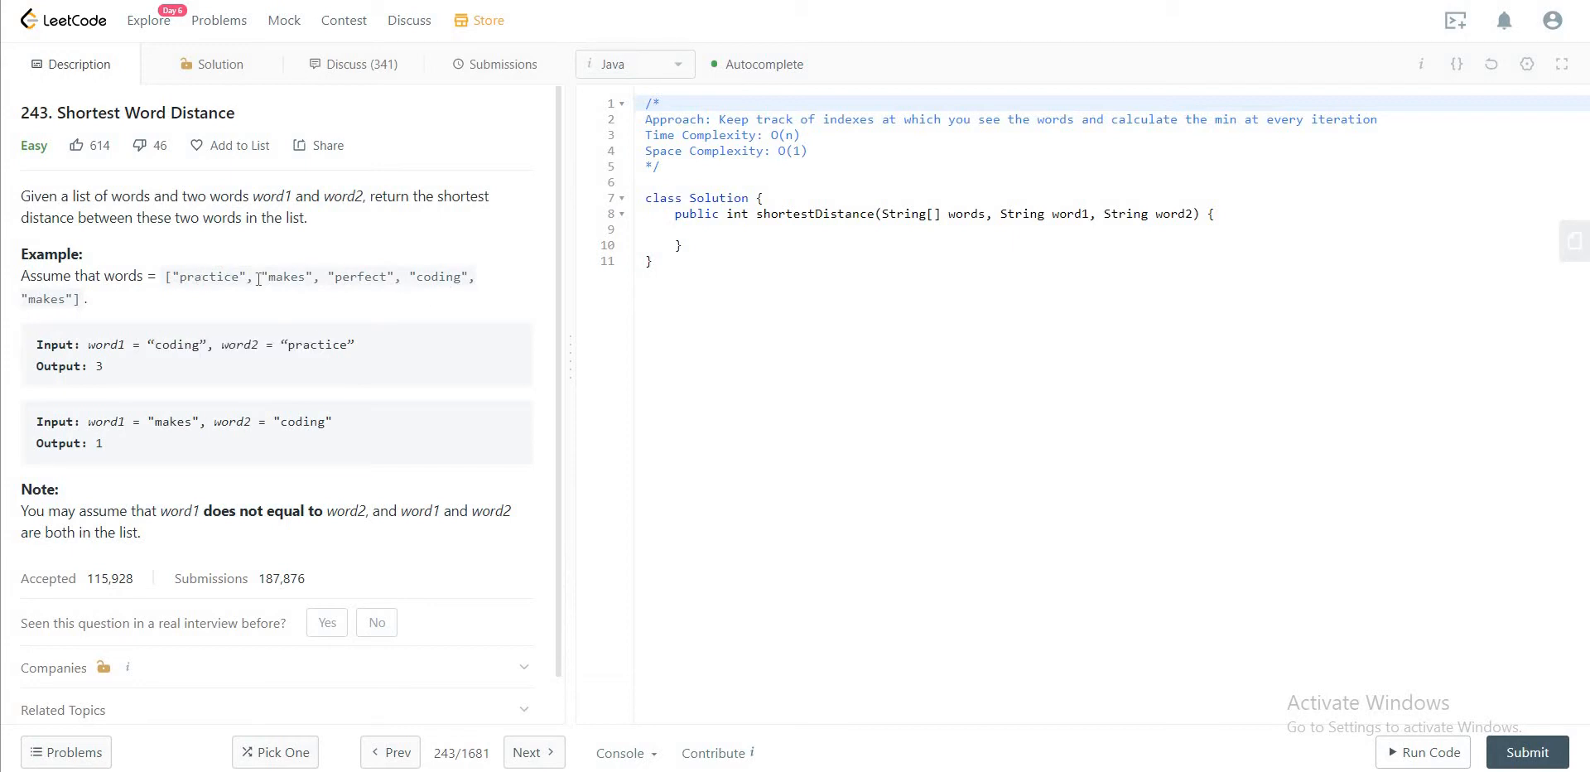
{"action": "mouse_move", "coordinate": [109, 363]}
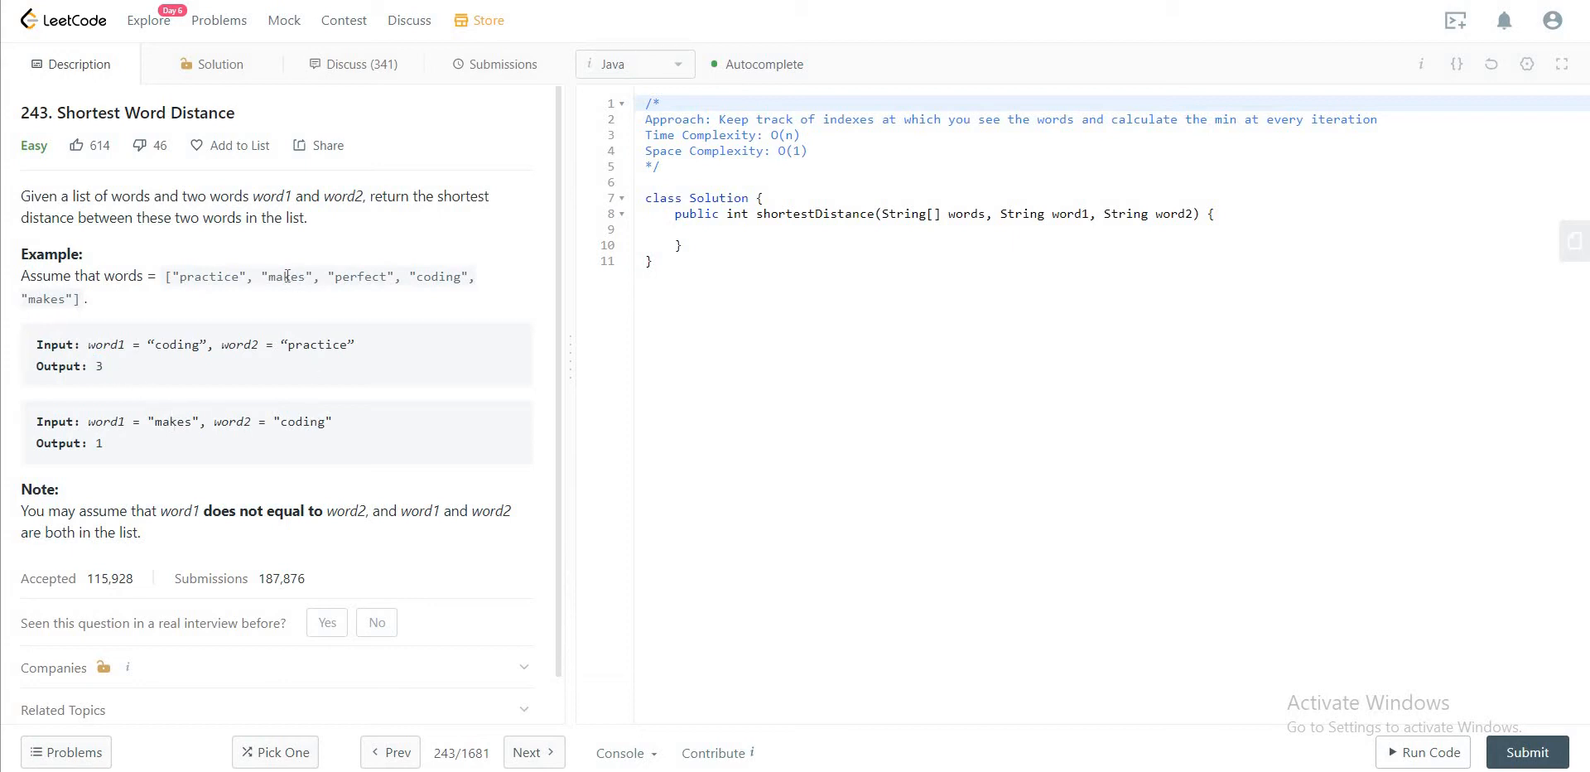
{"action": "mouse_move", "coordinate": [268, 275]}
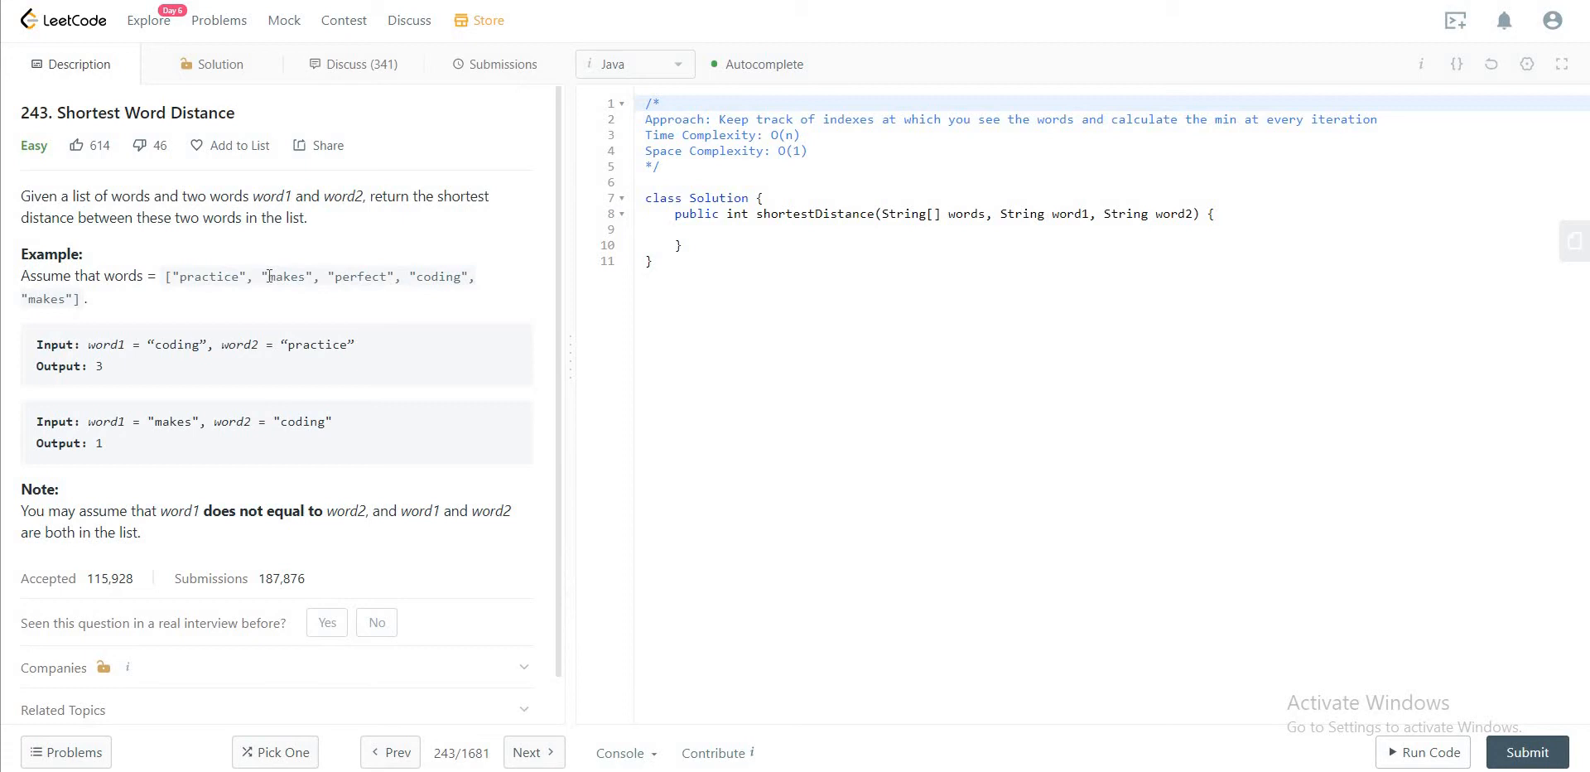
{"action": "left_click_drag", "start_coordinate": [265, 276], "coordinate": [466, 276]}
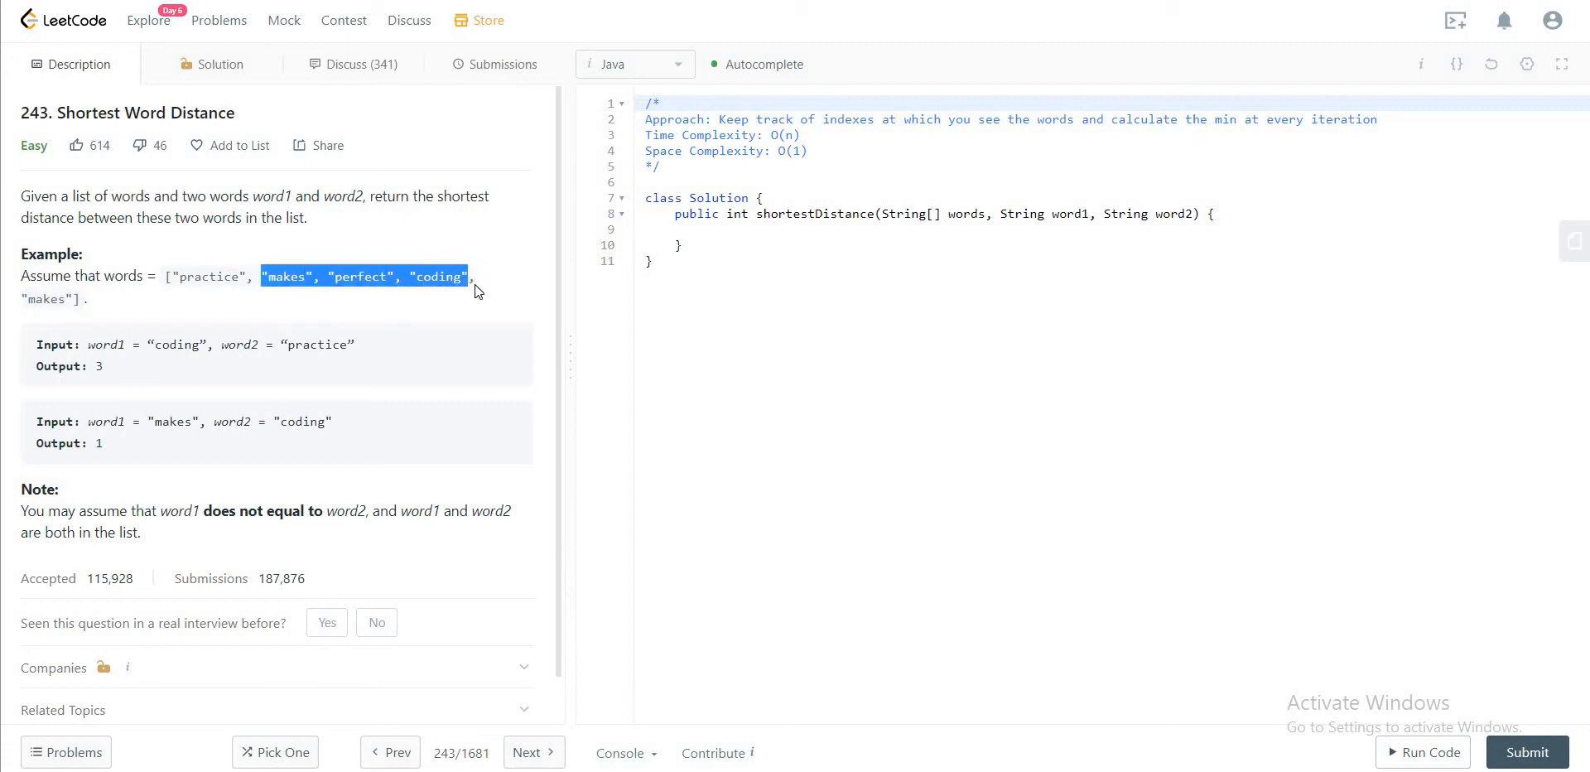
{"action": "left_click", "coordinate": [408, 276]}
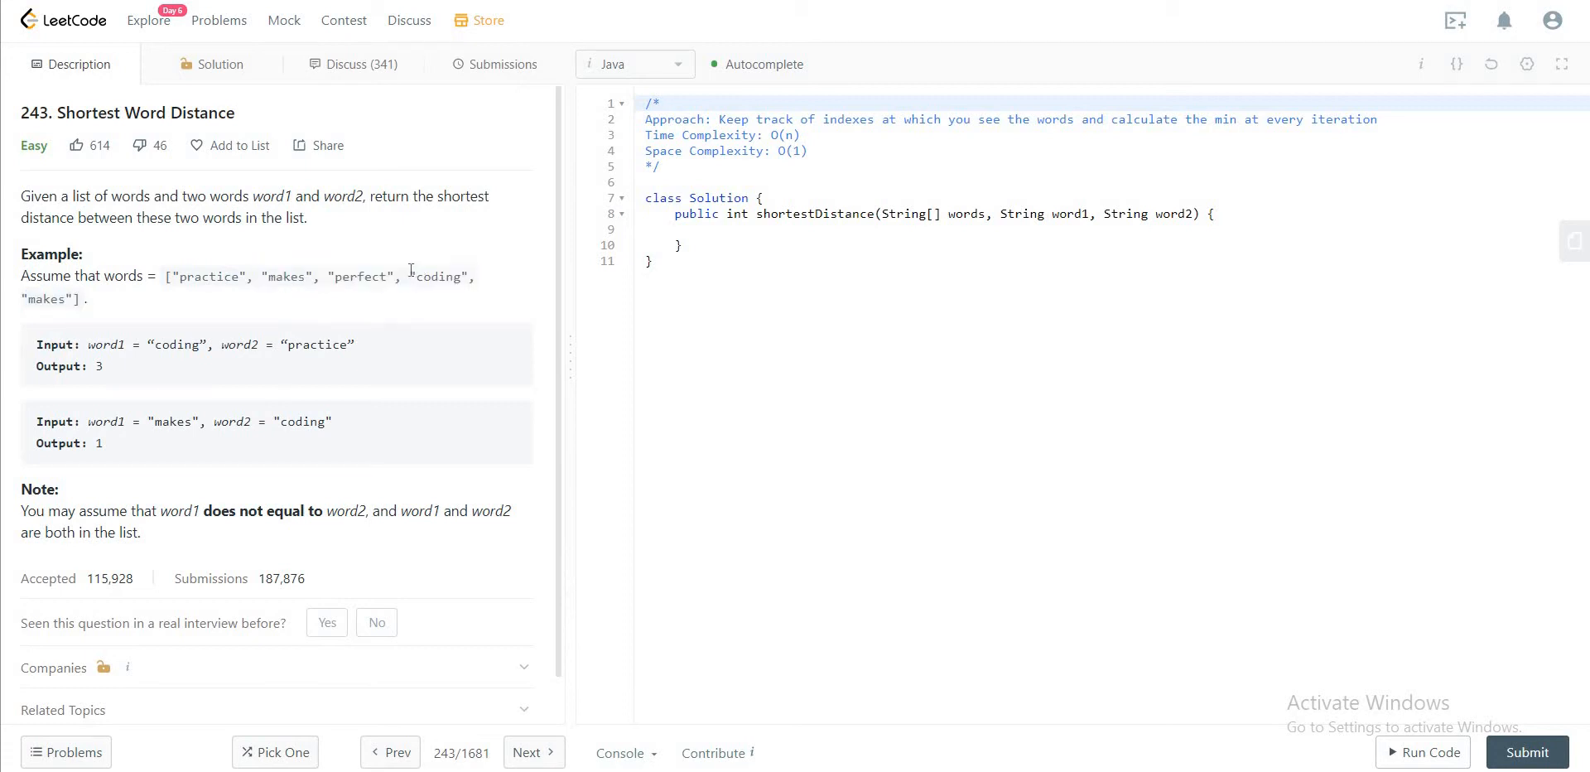
{"action": "left_click_drag", "start_coordinate": [410, 276], "coordinate": [84, 298]}
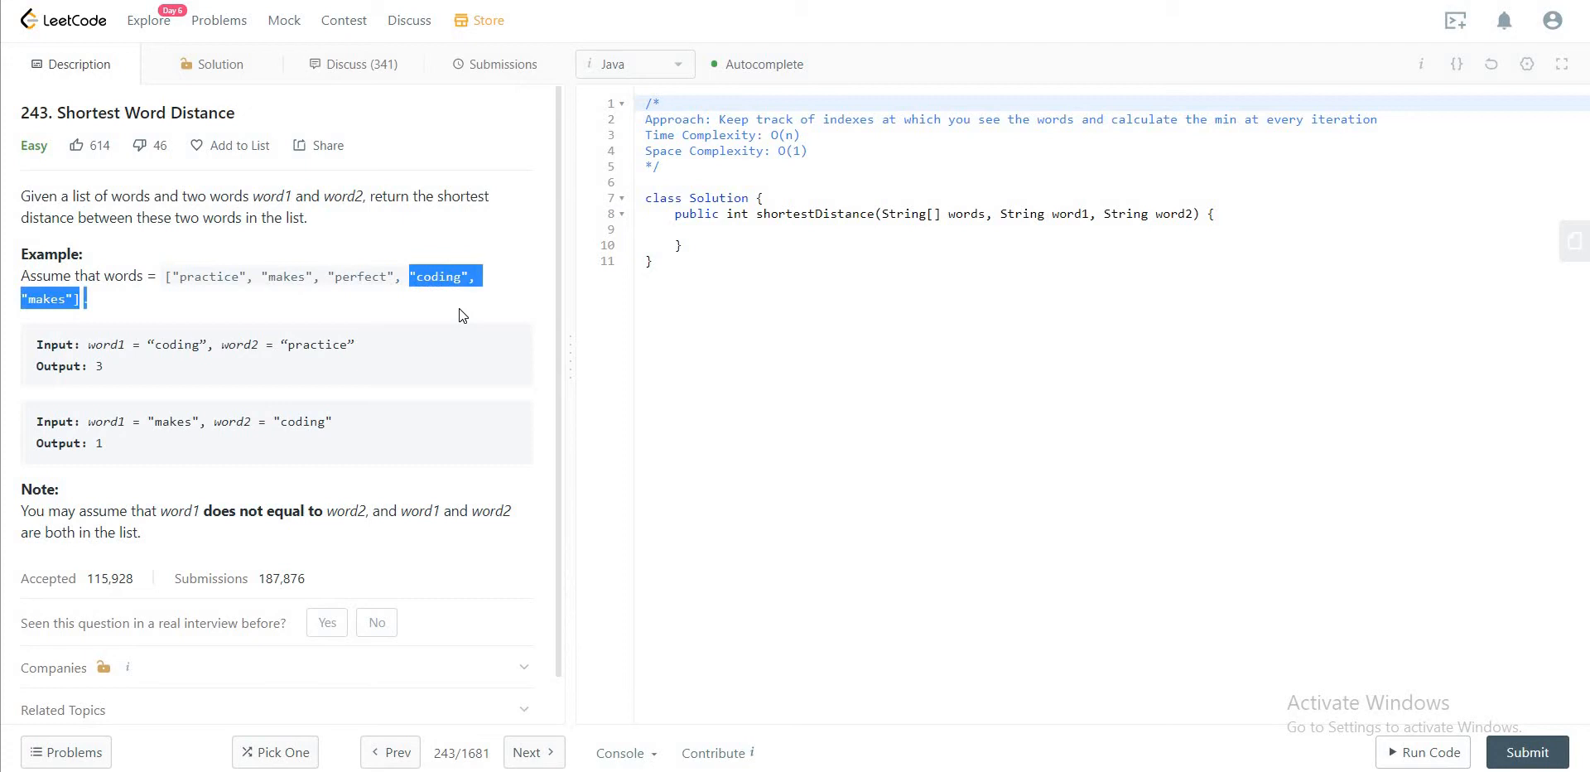
{"action": "mouse_move", "coordinate": [371, 321]}
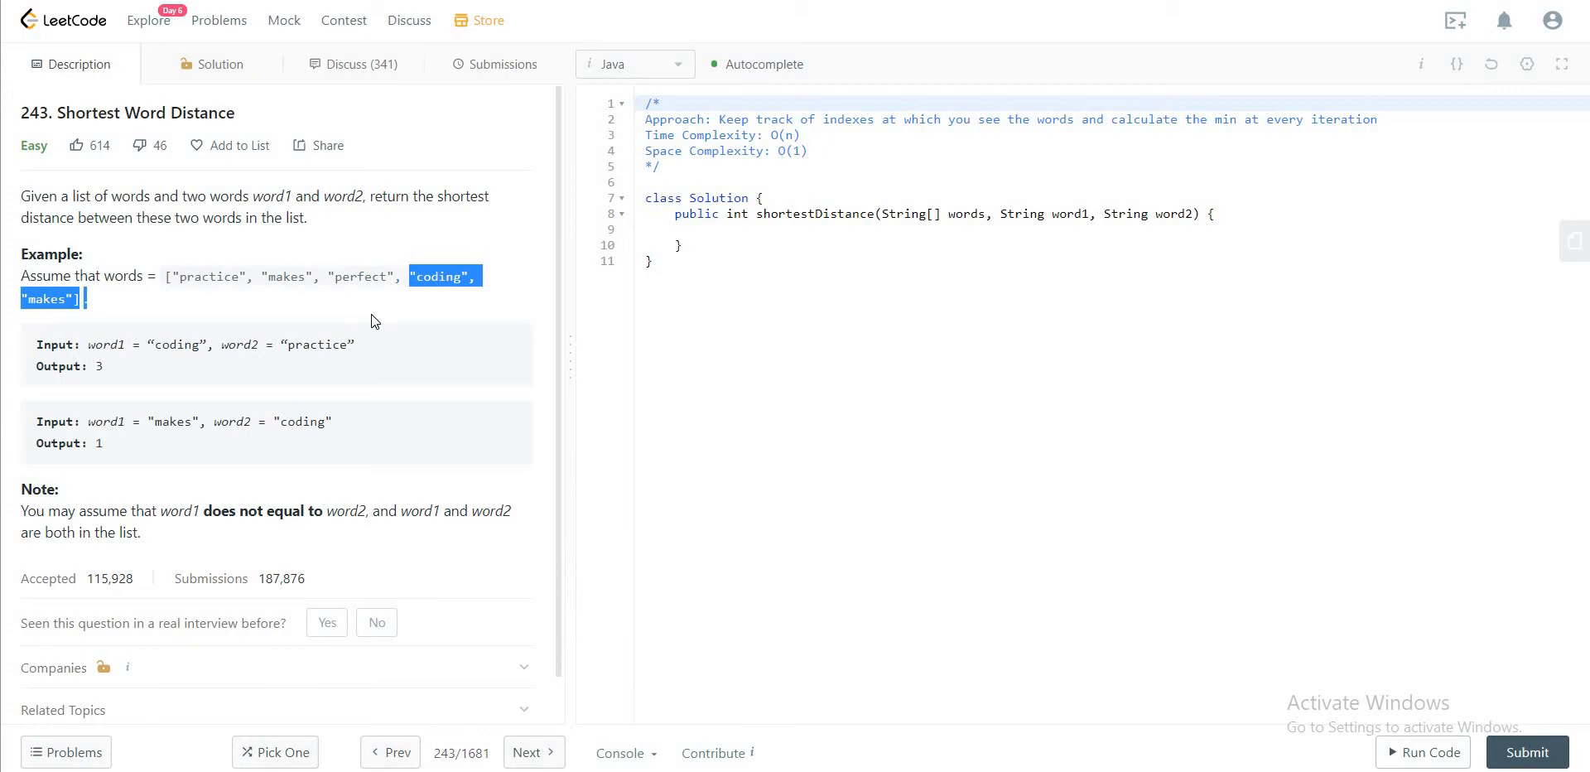
{"action": "mouse_move", "coordinate": [875, 197]}
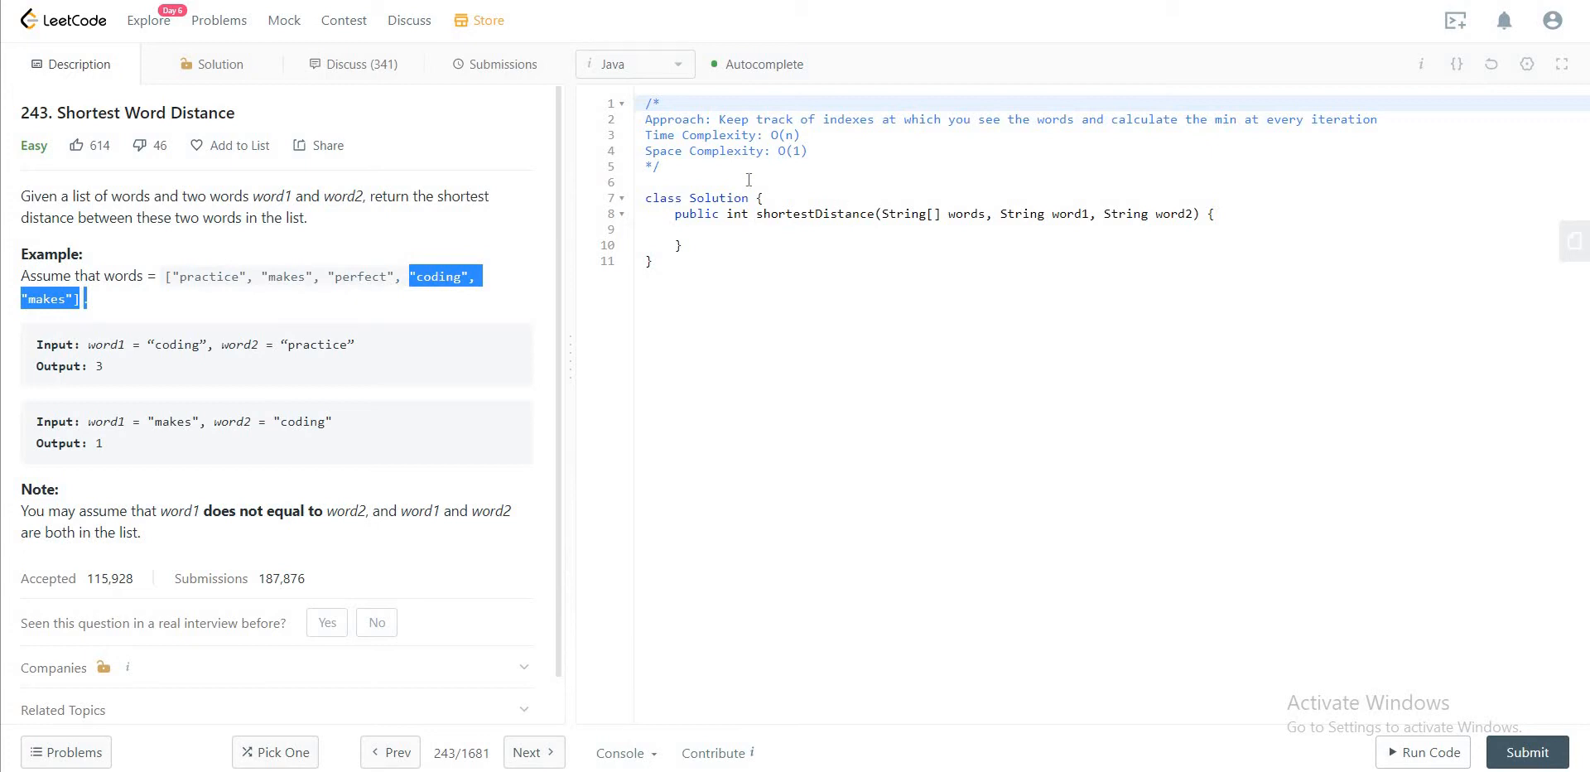
{"action": "mouse_move", "coordinate": [800, 141]}
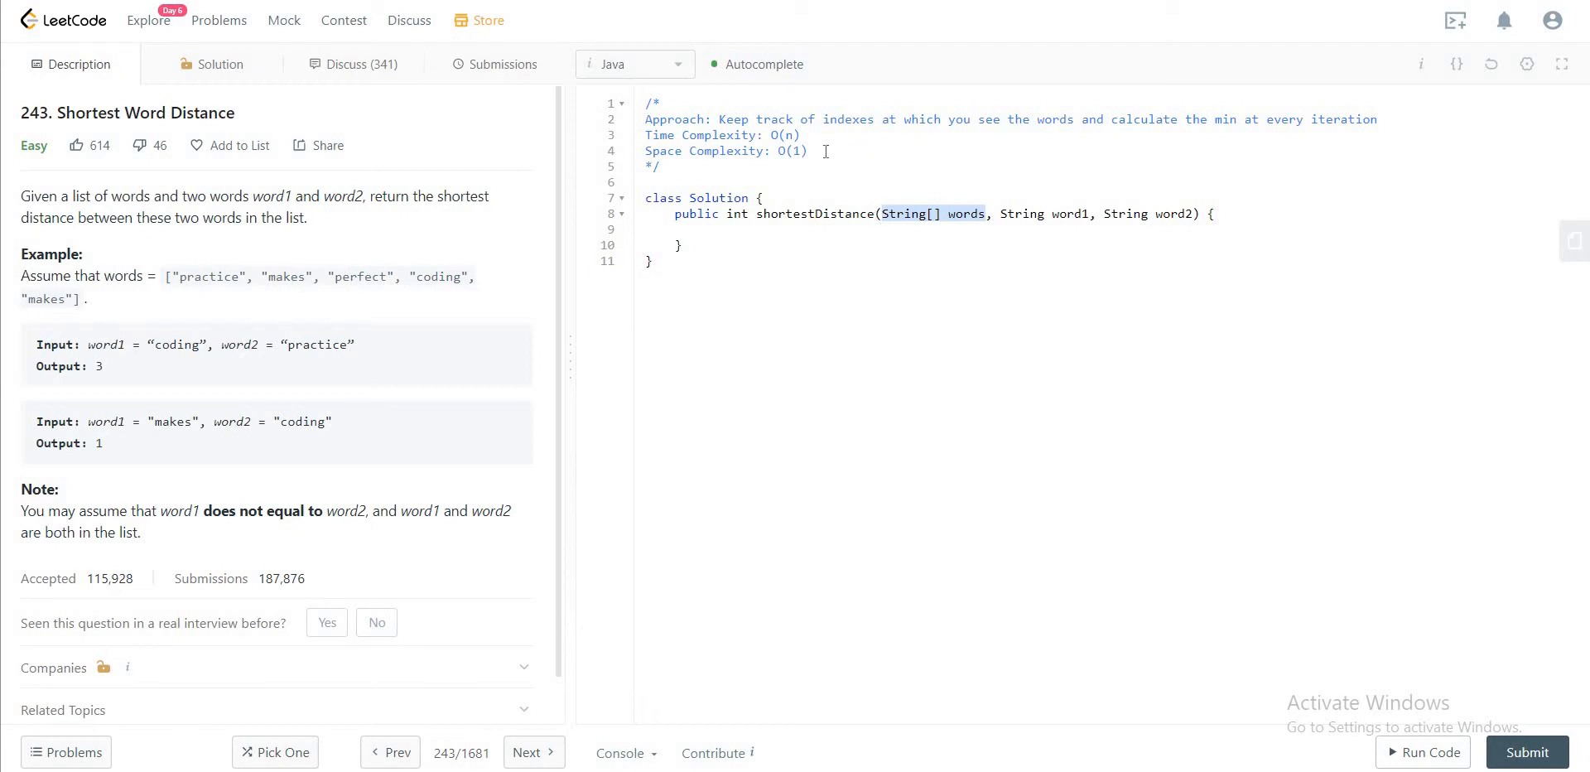
{"action": "mouse_move", "coordinate": [899, 182]}
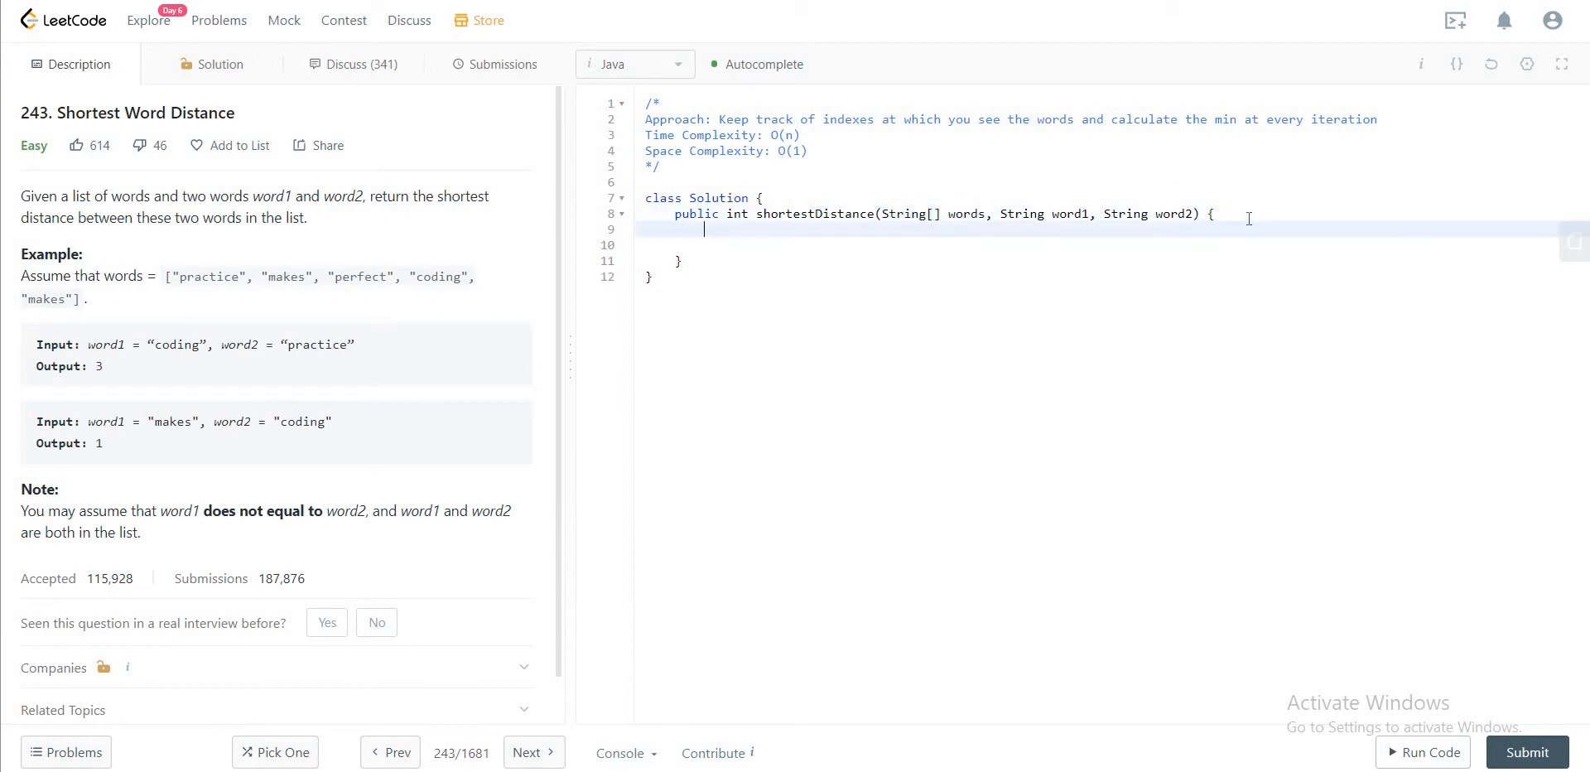
Step: Declare int index1 and index2, both initialised to -1
{"action": "type", "text": "int"}
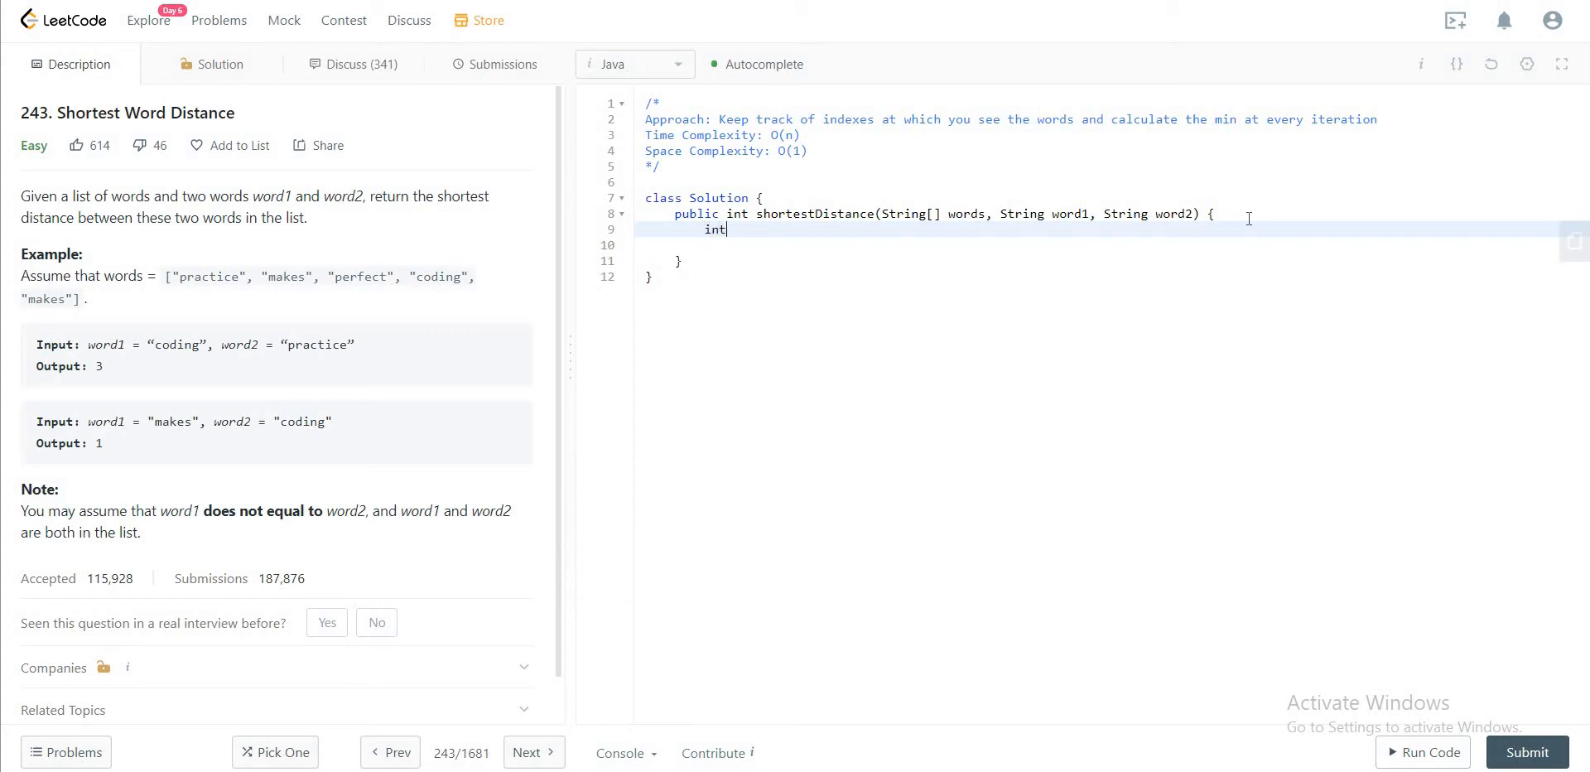
{"action": "type", "text": "index1"}
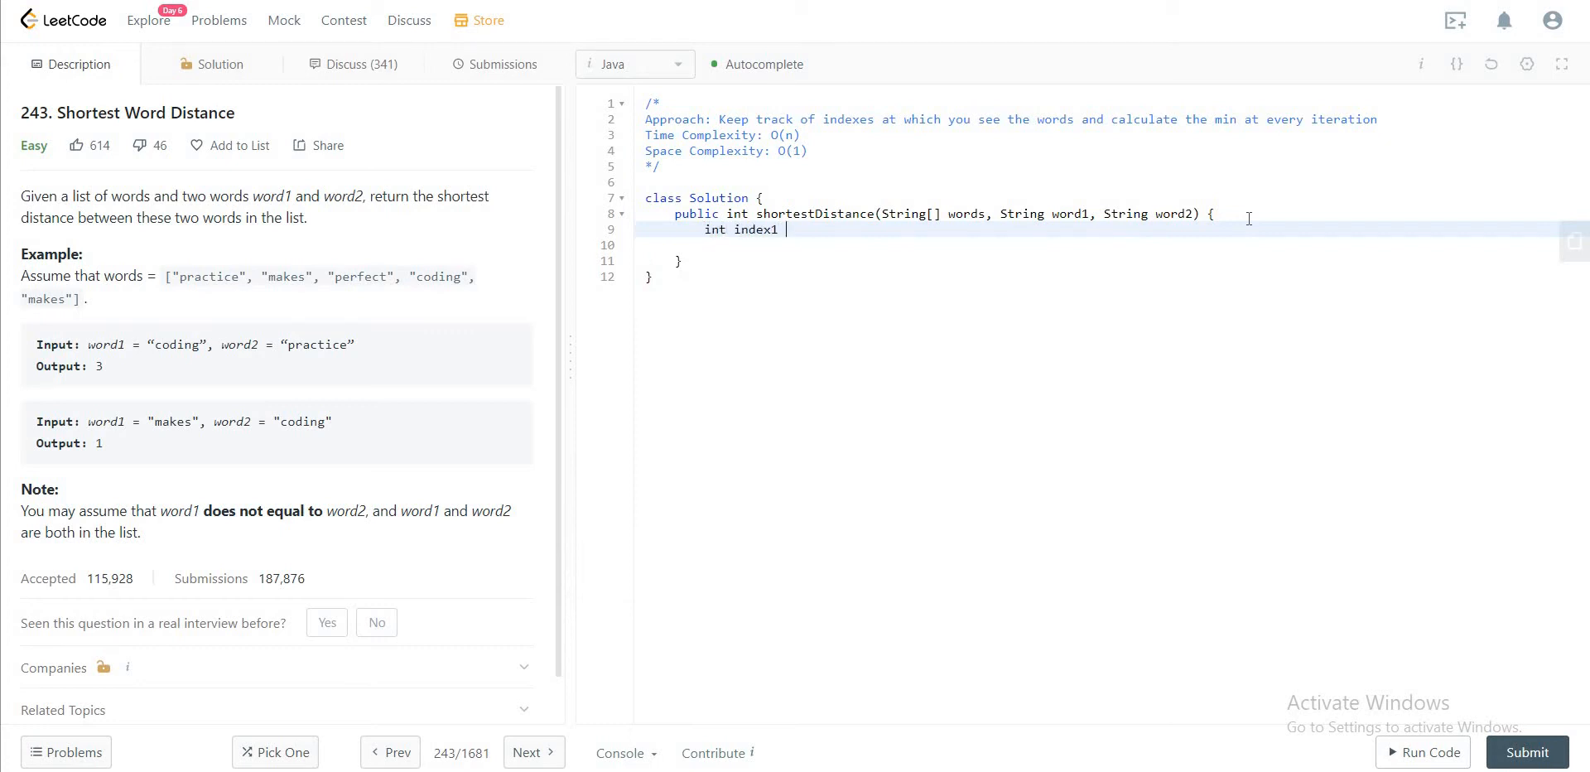
{"action": "type", "text": "= -1, i"}
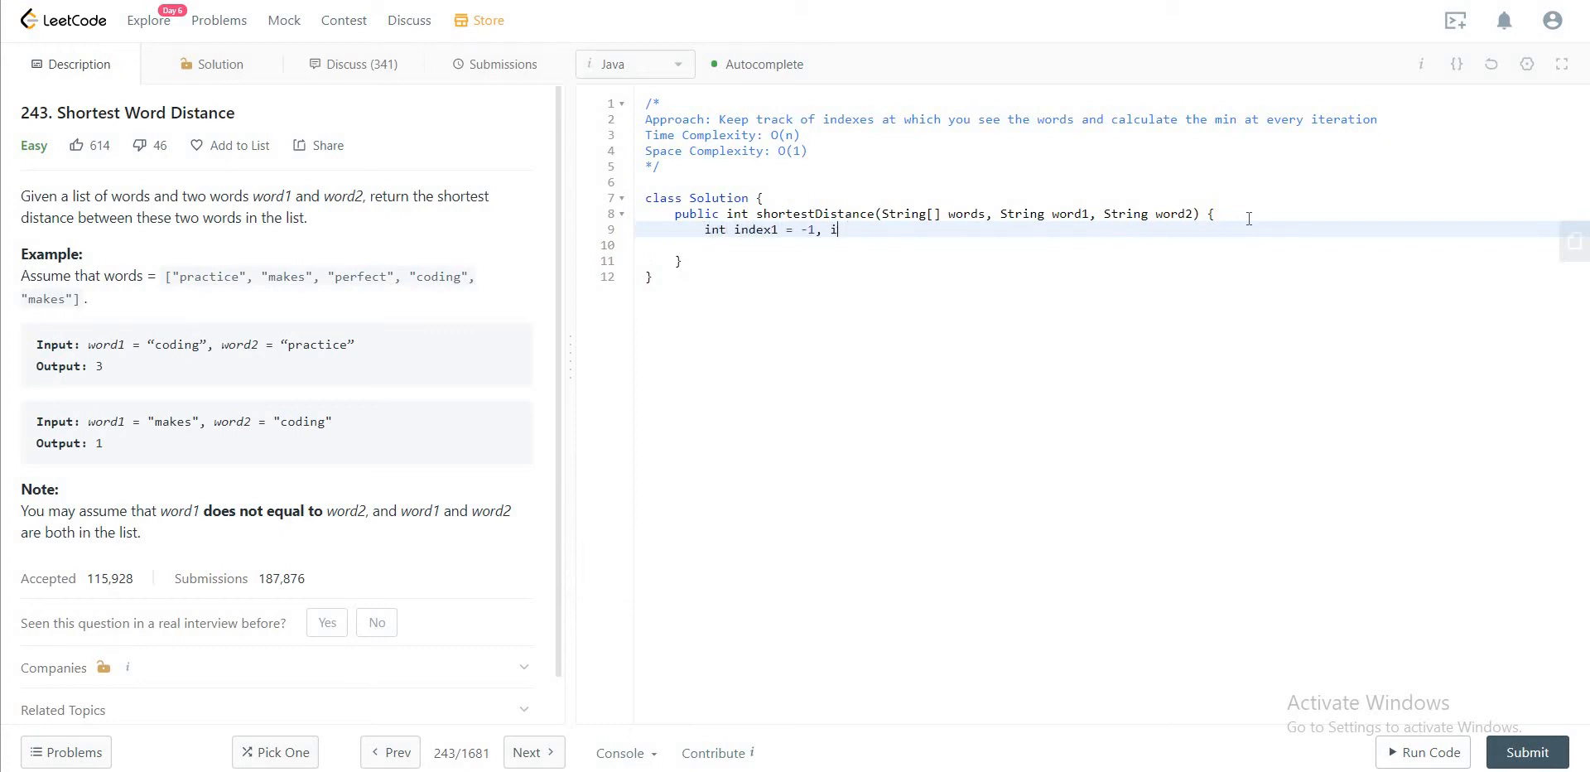
{"action": "type", "text": "n"}
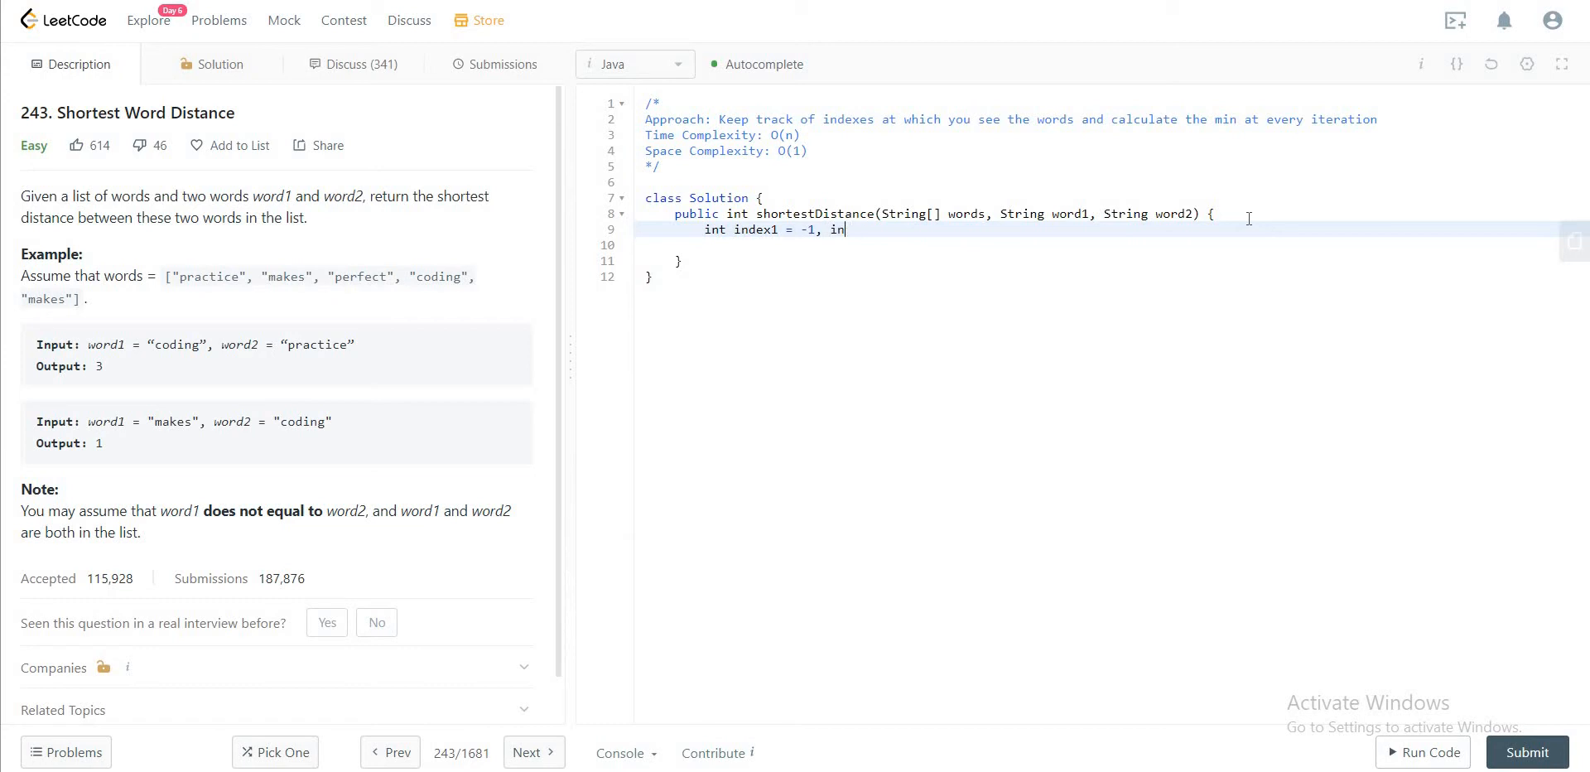
{"action": "type", "text": "dex2 ="}
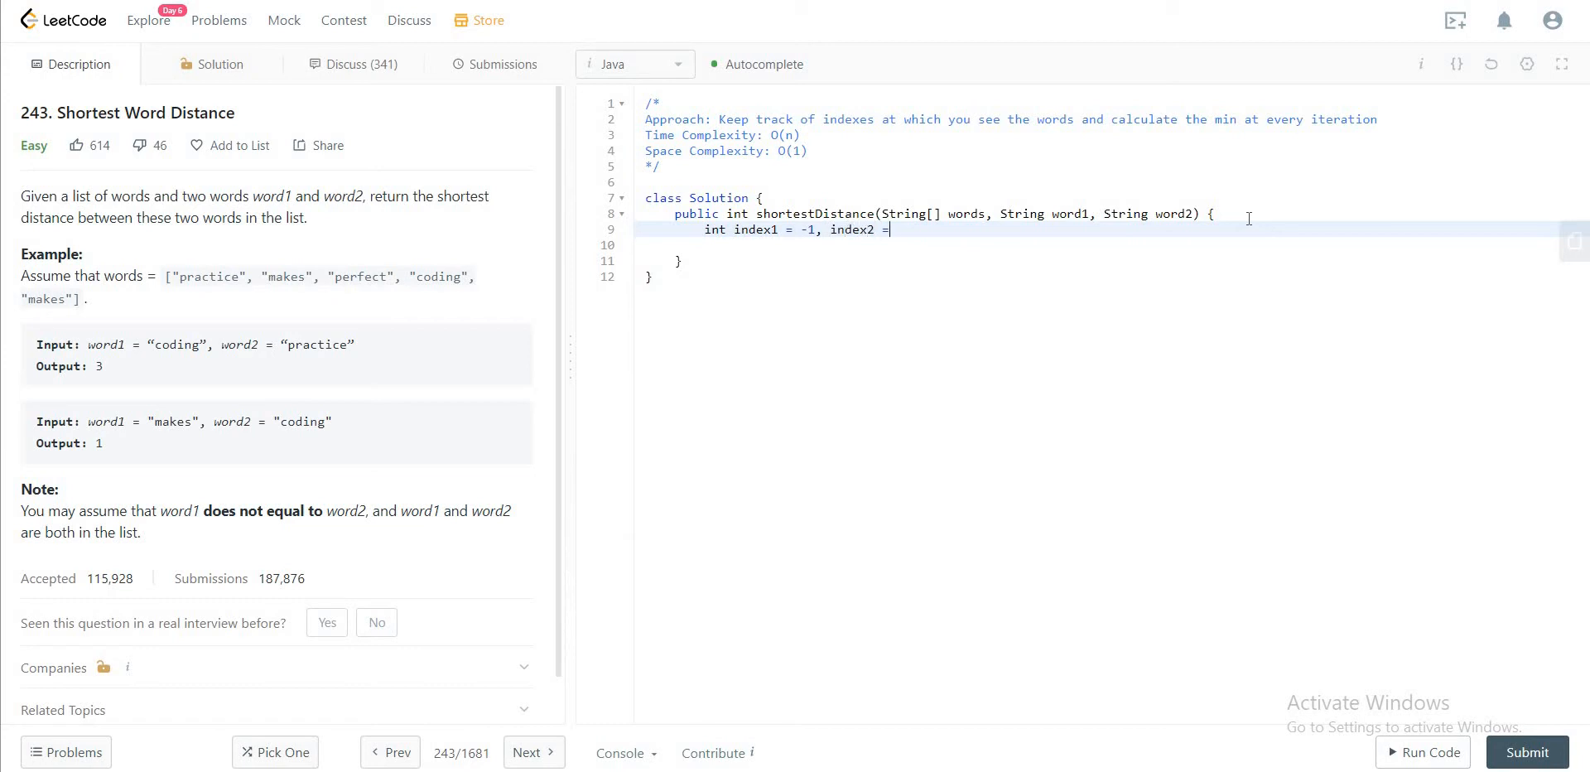
{"action": "type", "text": "-1,"}
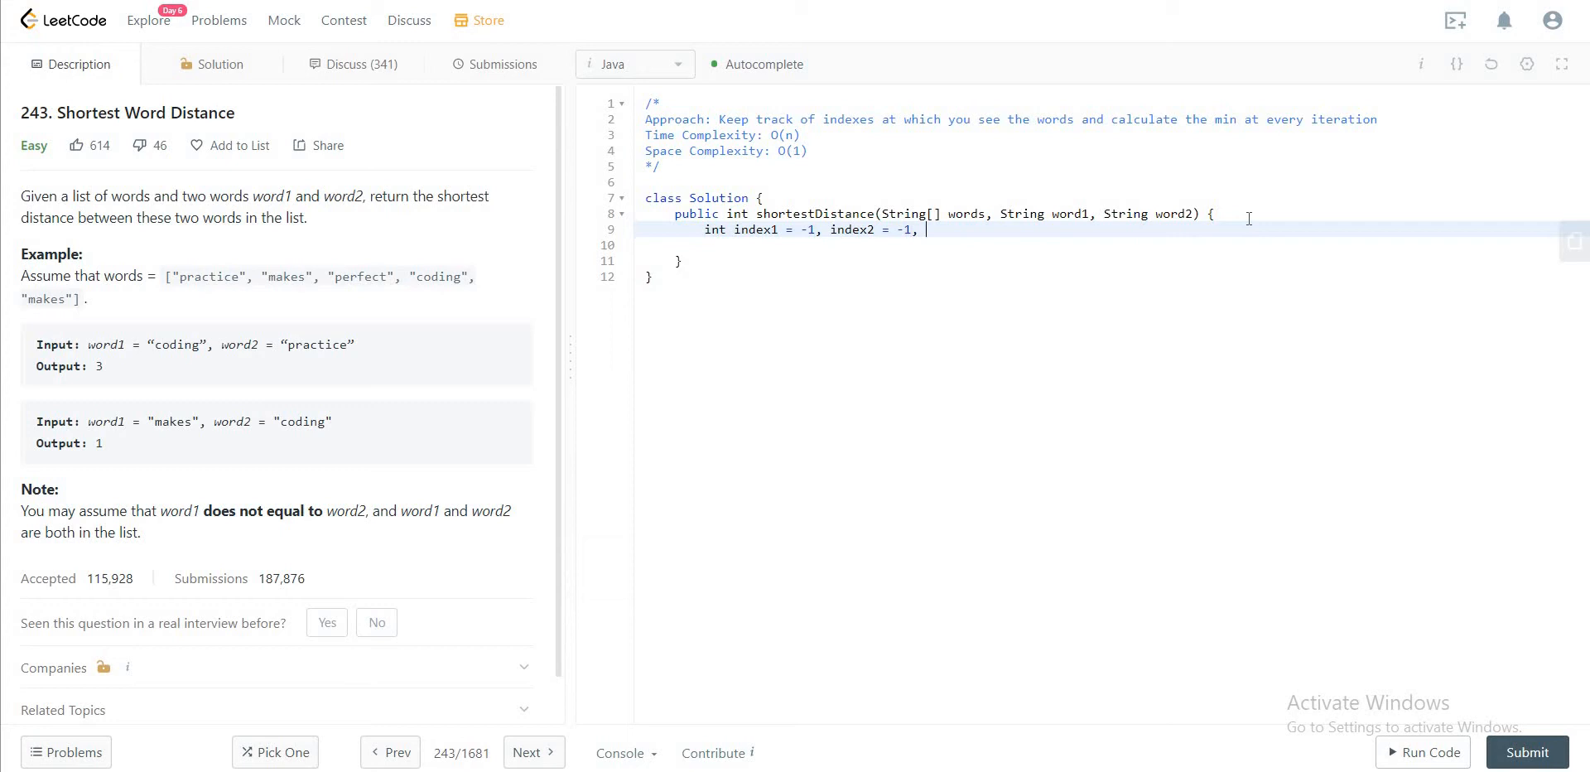
Step: Declare min as Integer.MAX_VALUE using autocomplete, and begin the for loop
{"action": "type", "text": "min = Integer,"}
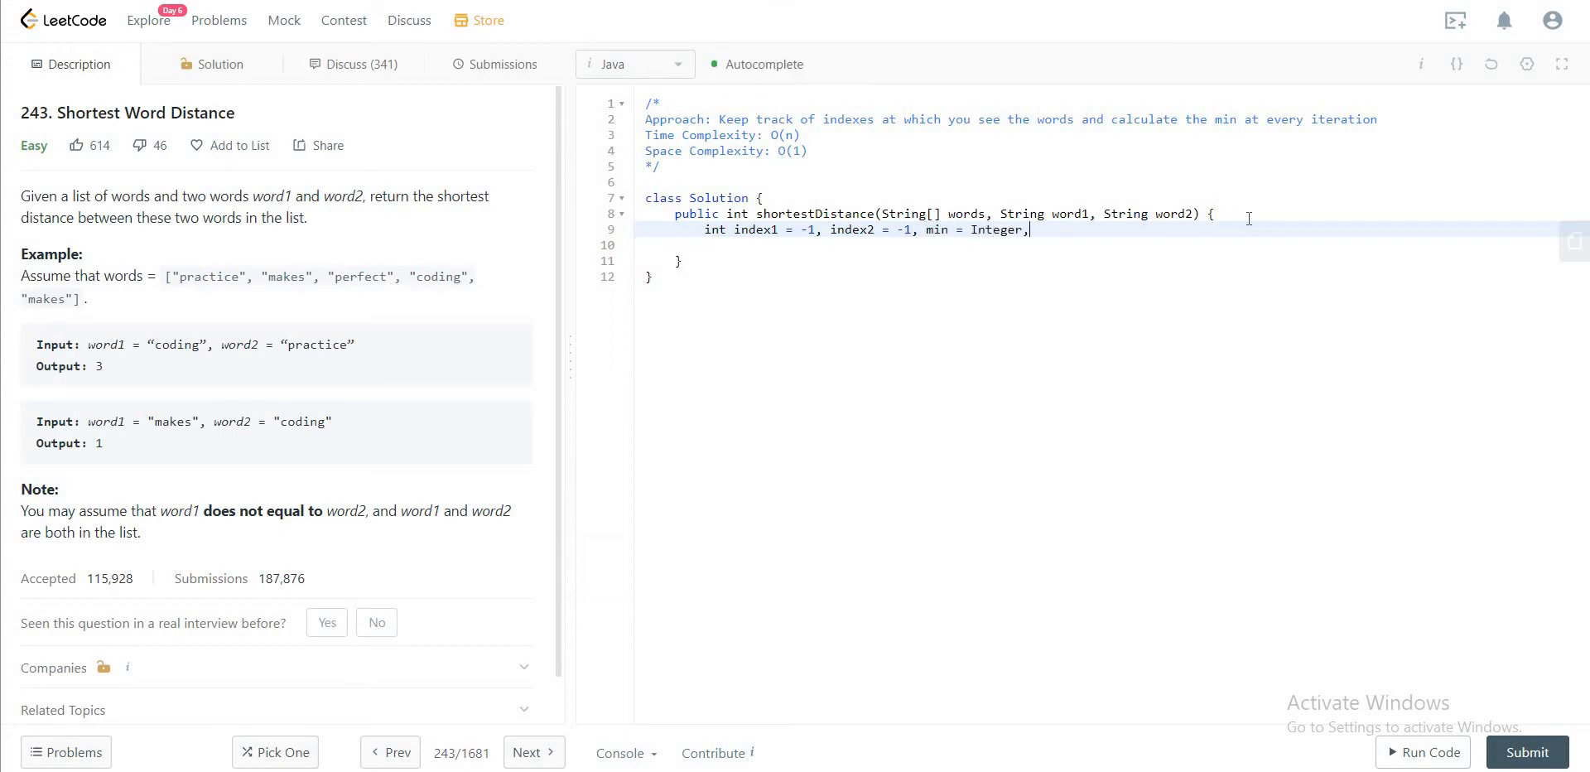
{"action": "type", "text": "."}
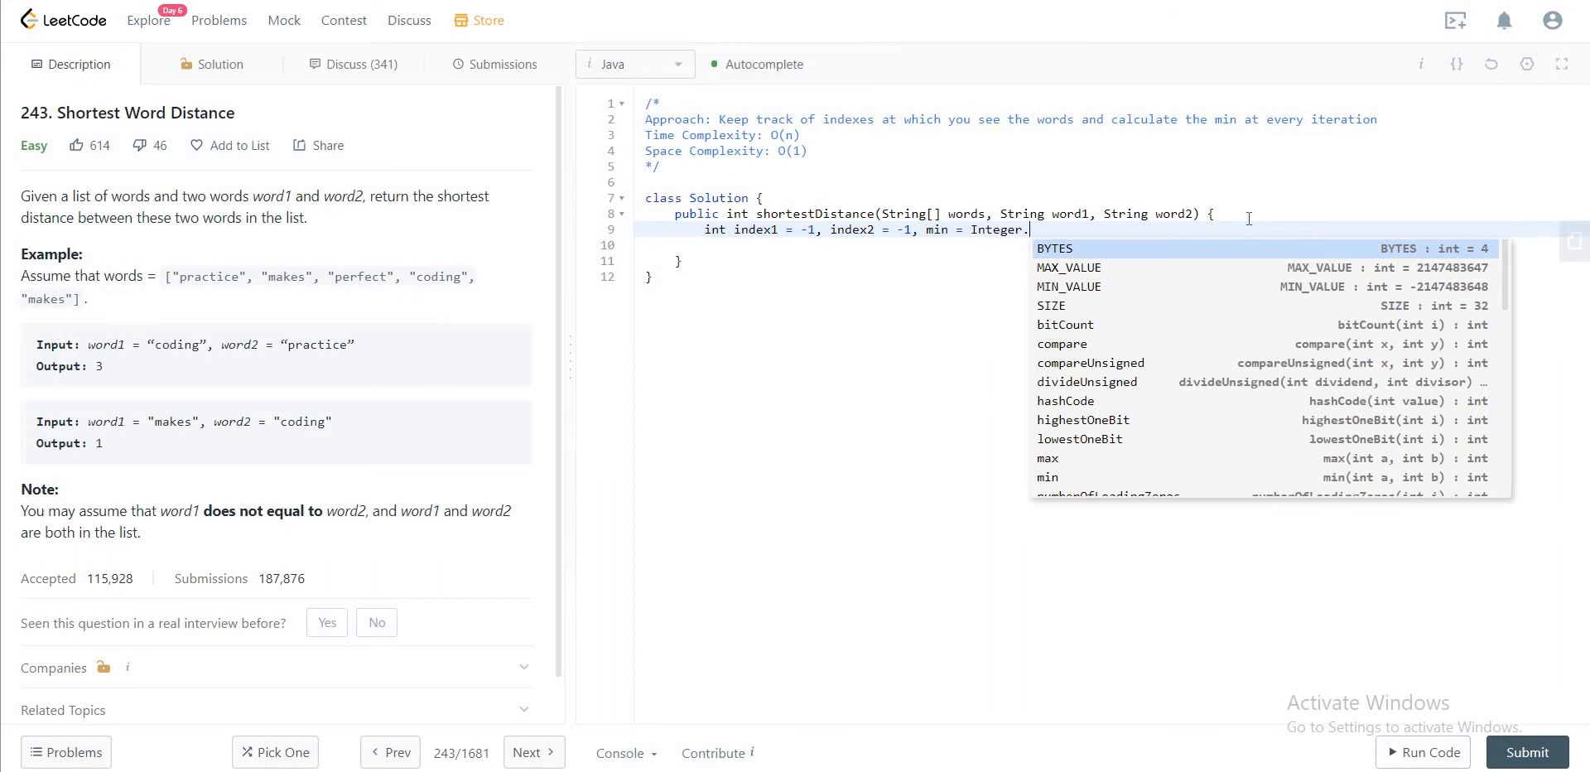
{"action": "type", "text": "MA"}
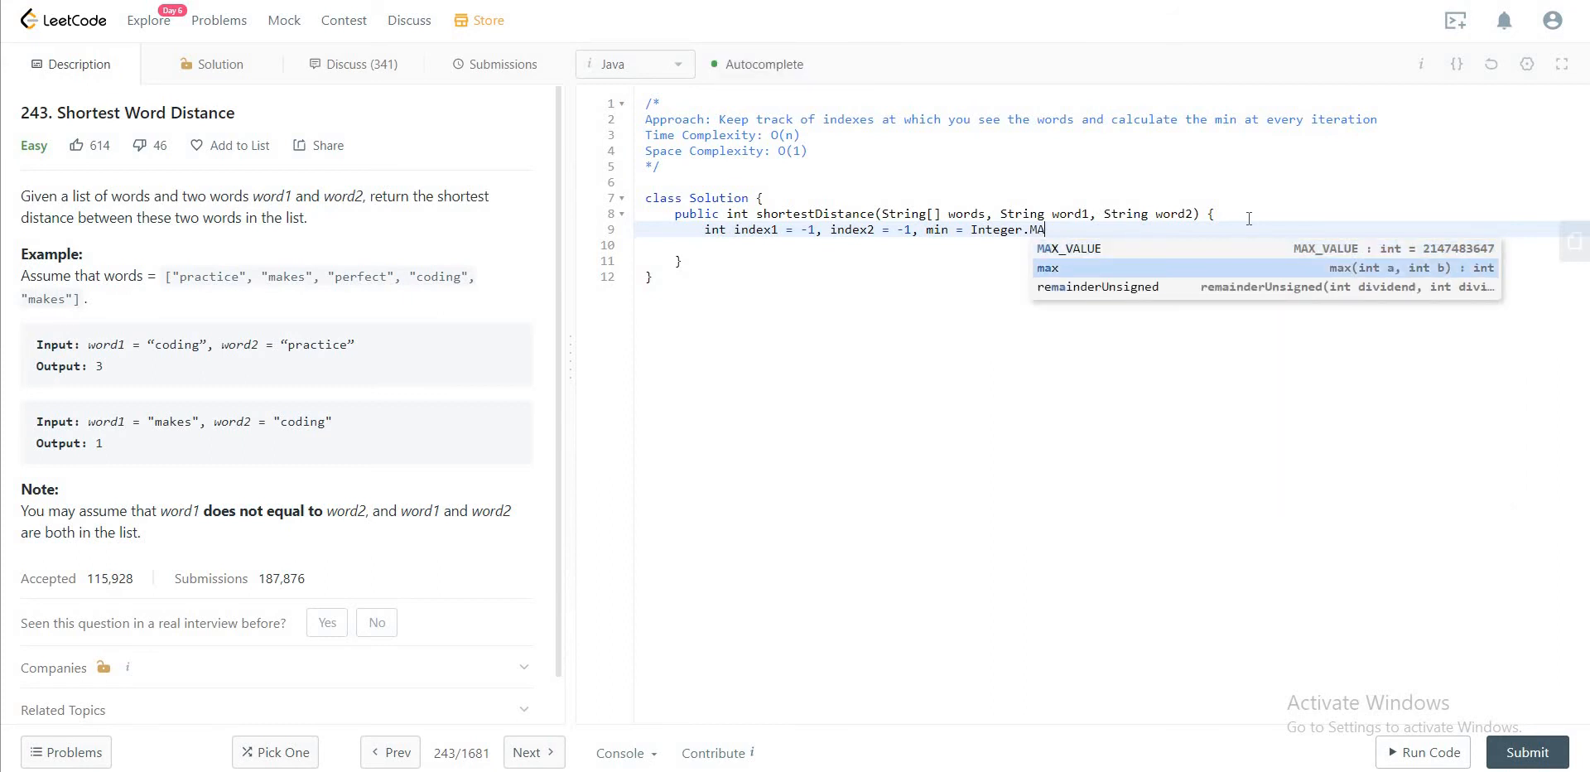
{"action": "left_click", "coordinate": [1067, 248]}
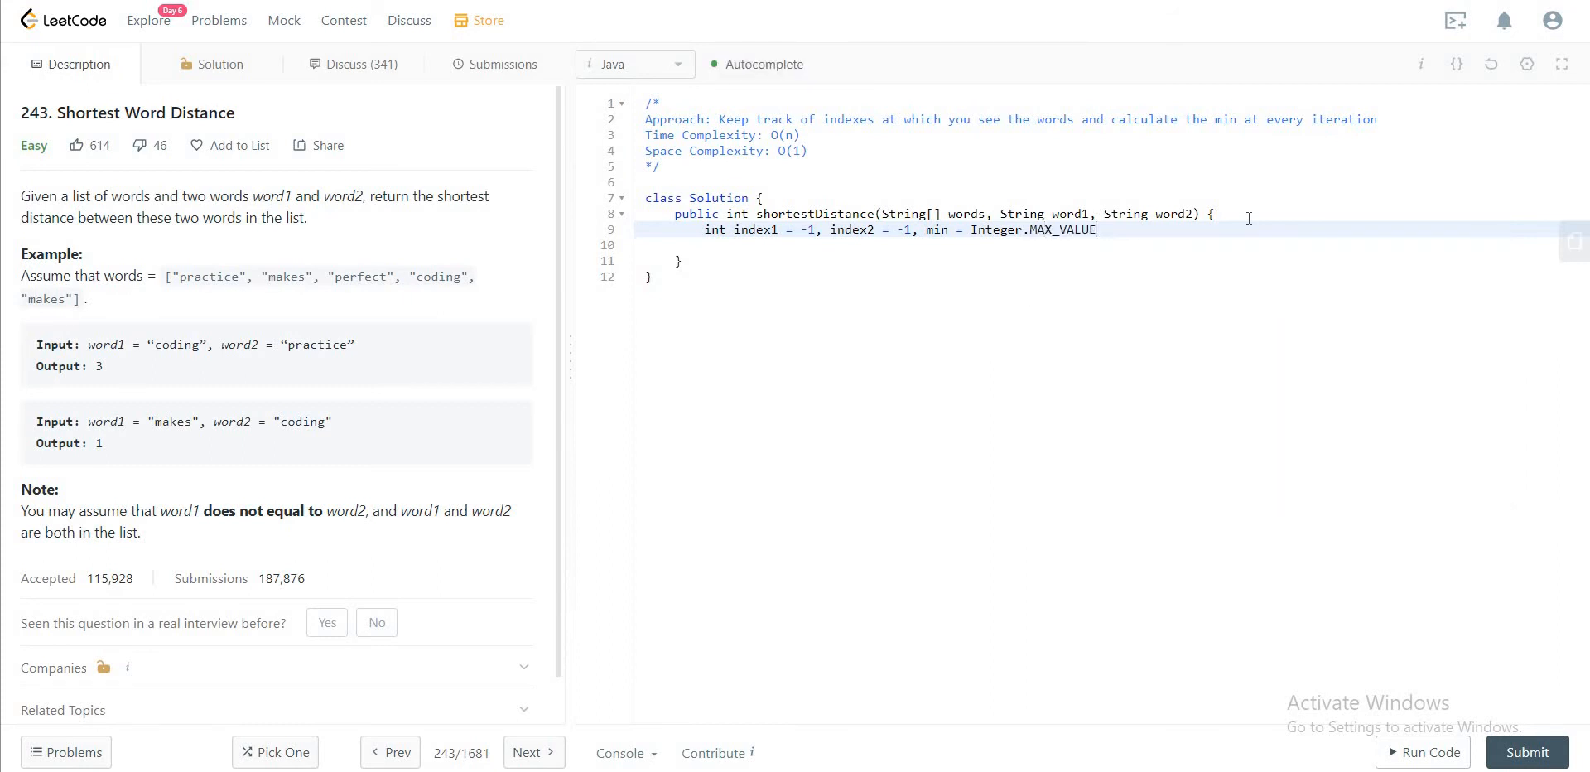
{"action": "type", "text": "FOR"}
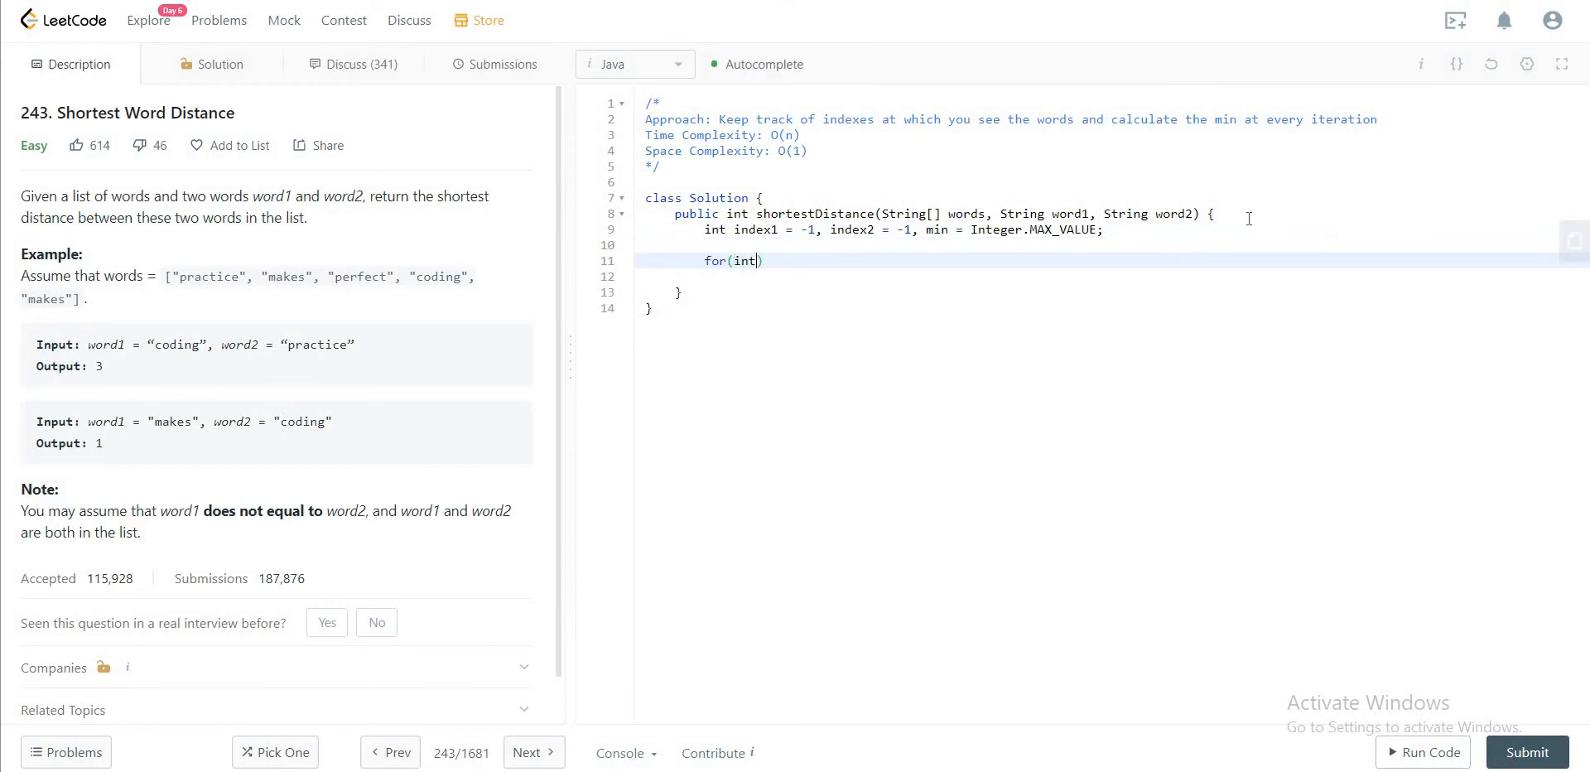
Step: Write the loop header i = 0; i < words.length; i++
{"action": "type", "text": "i = 0; i"}
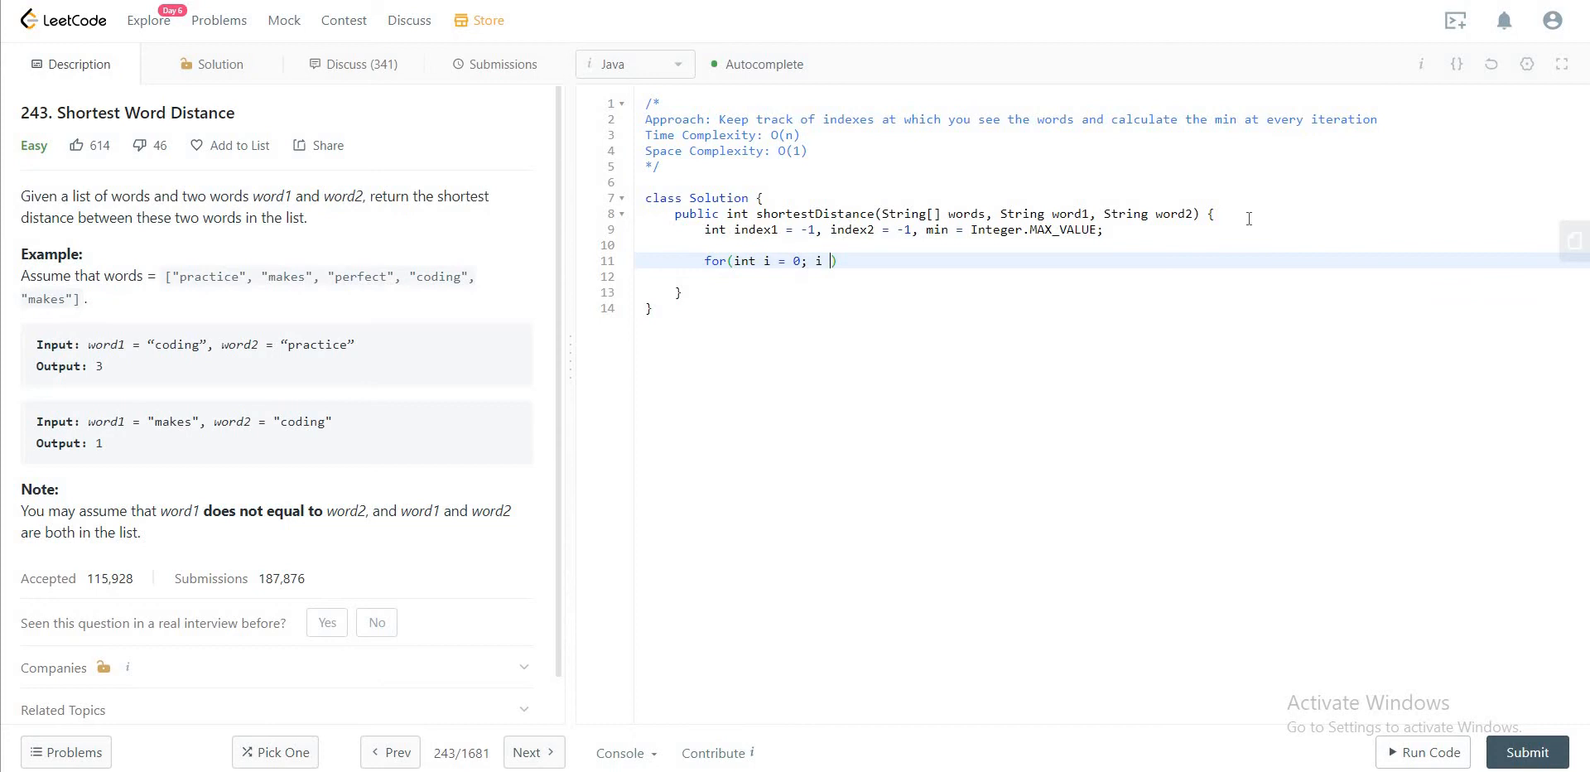
{"action": "type", "text": "<"}
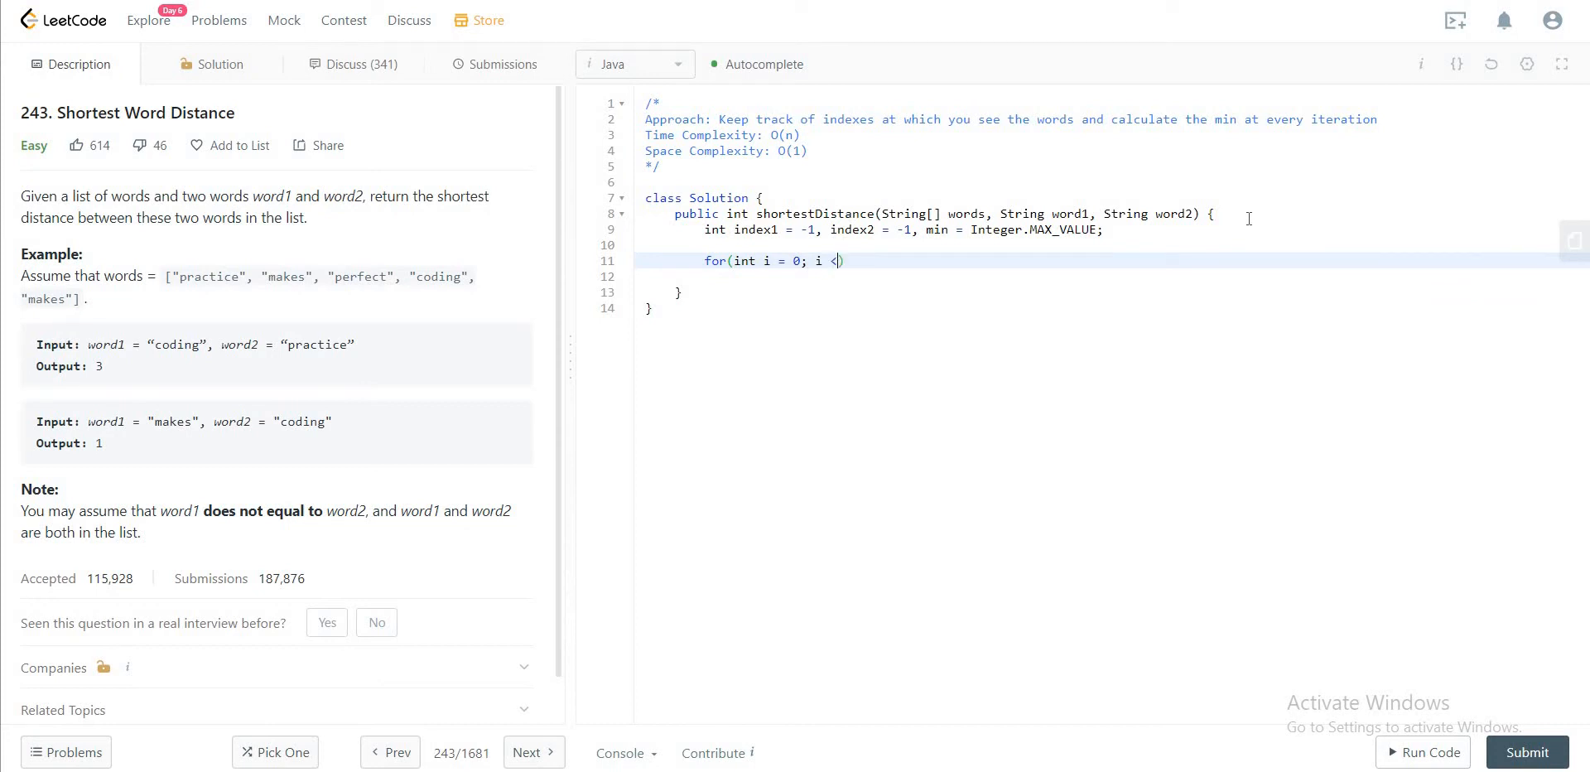
{"action": "type", "text": "words"}
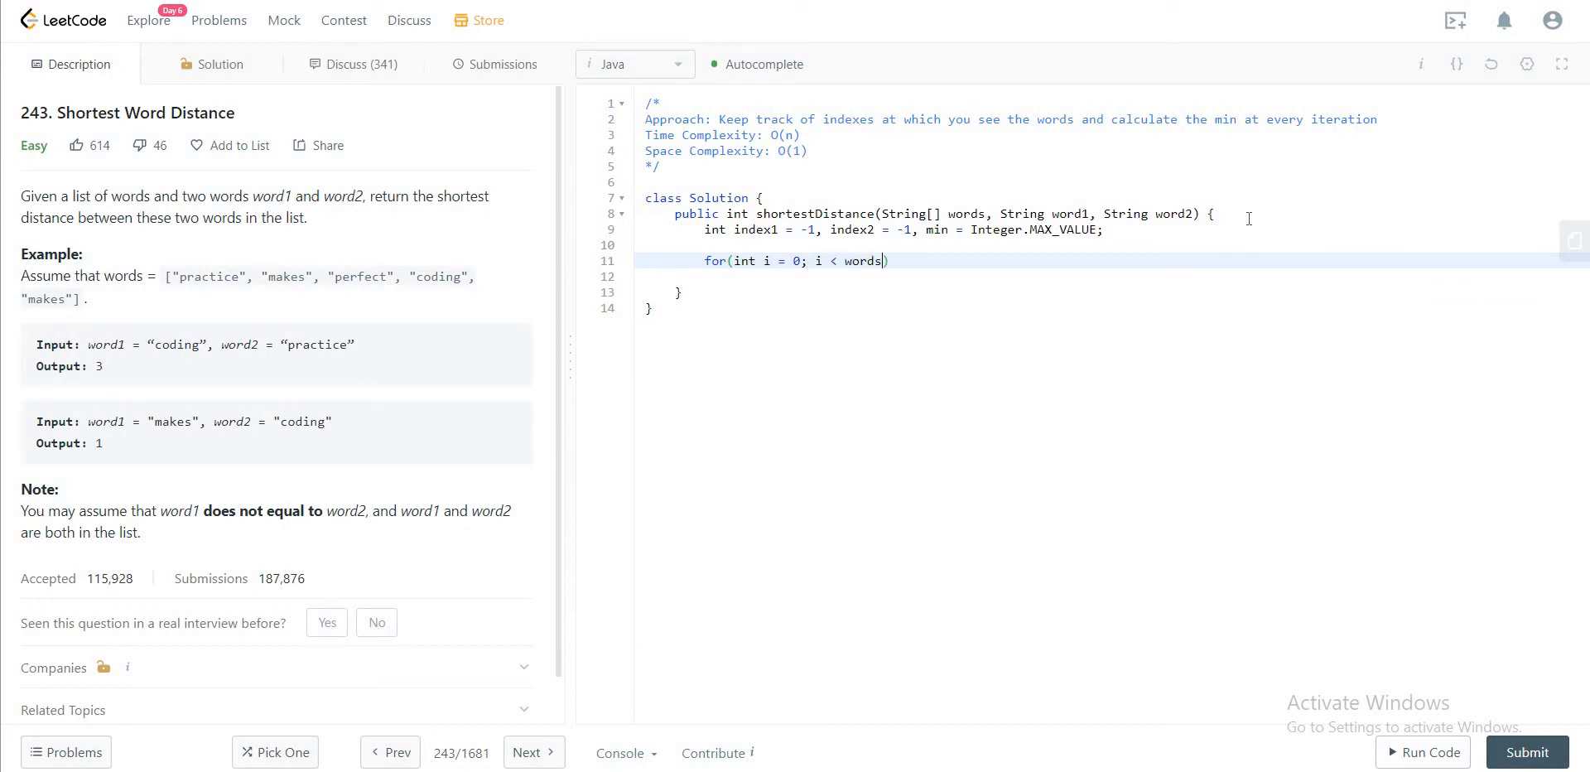
{"action": "type", "text": ".length; i"}
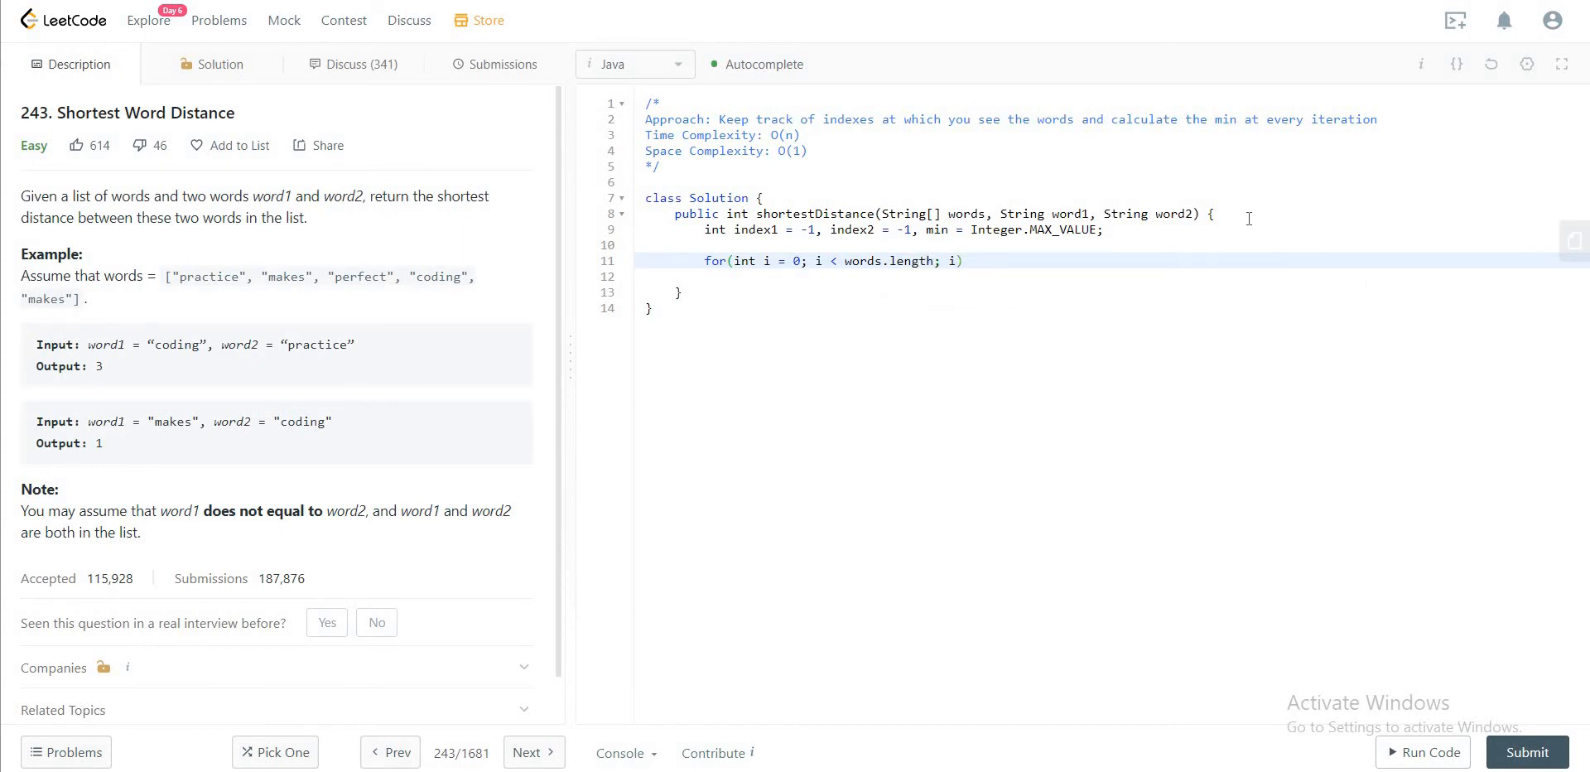
{"action": "type", "text": "++)"}
{"action": "type", "text": "{"}
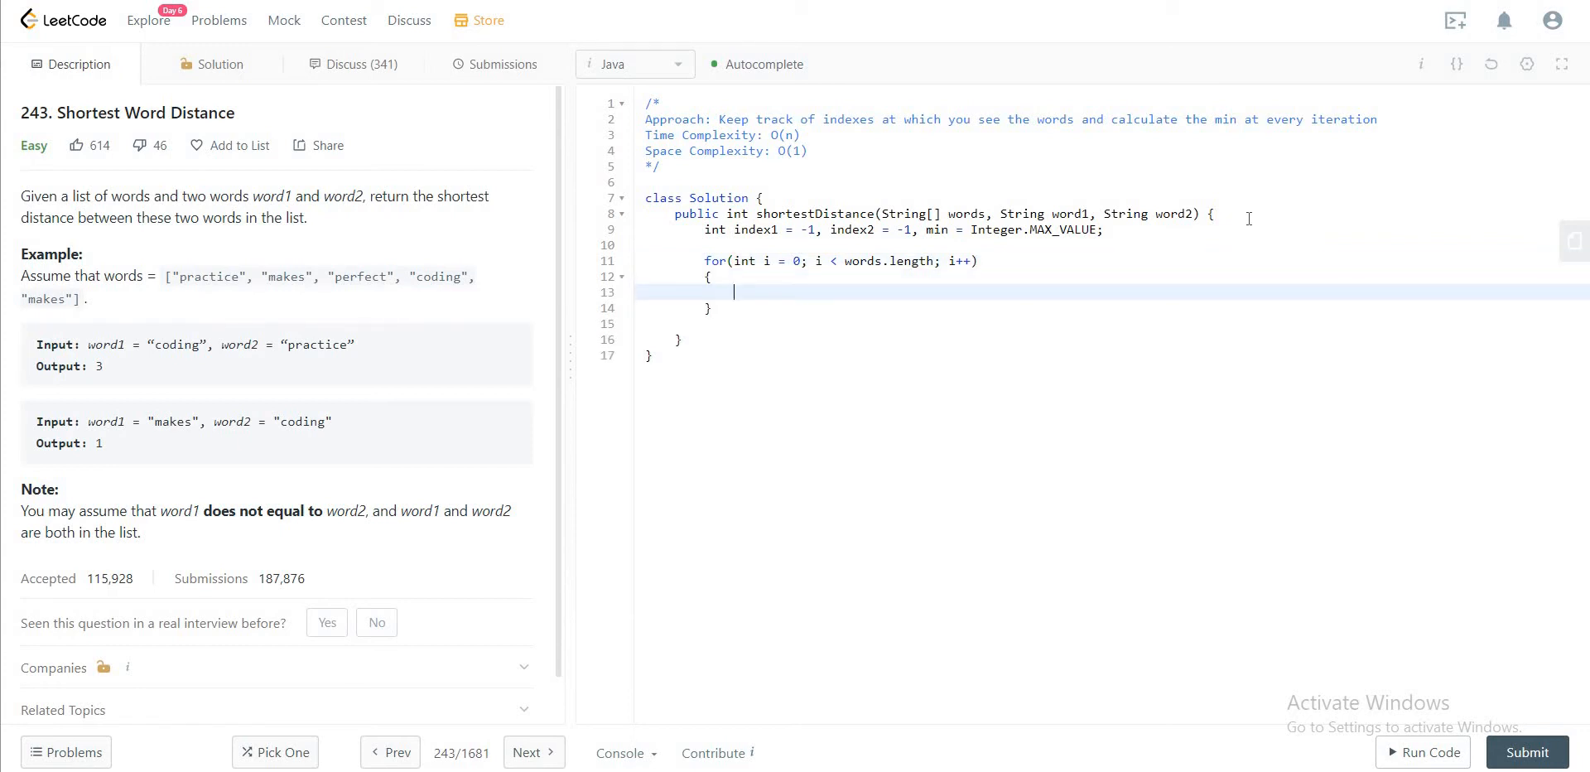
Step: Add if checks on words[i].equals(word1) and word2 that assign i to the indices
{"action": "type", "text": "if()"}
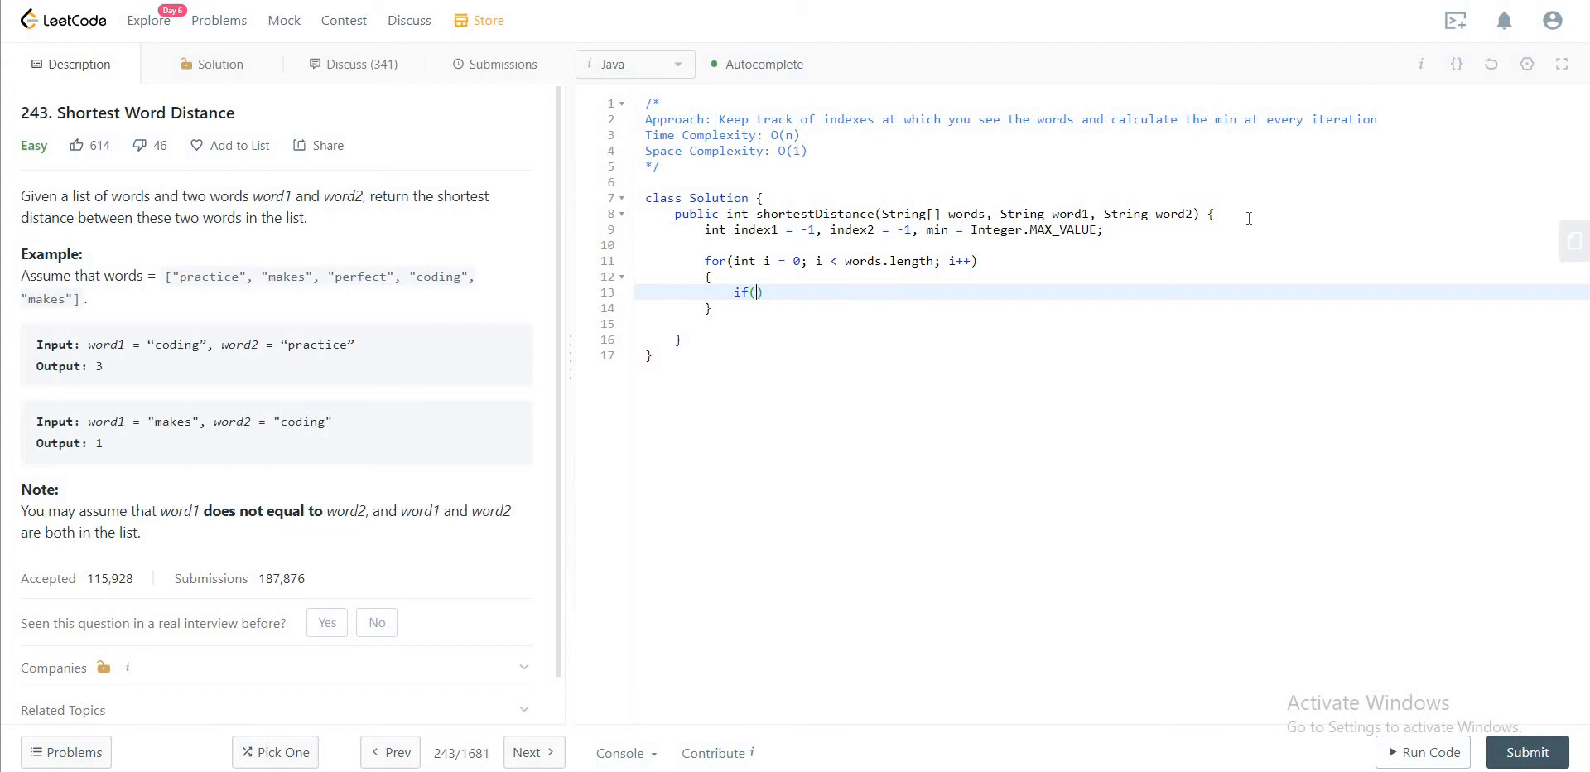
{"action": "type", "text": "words[i"}
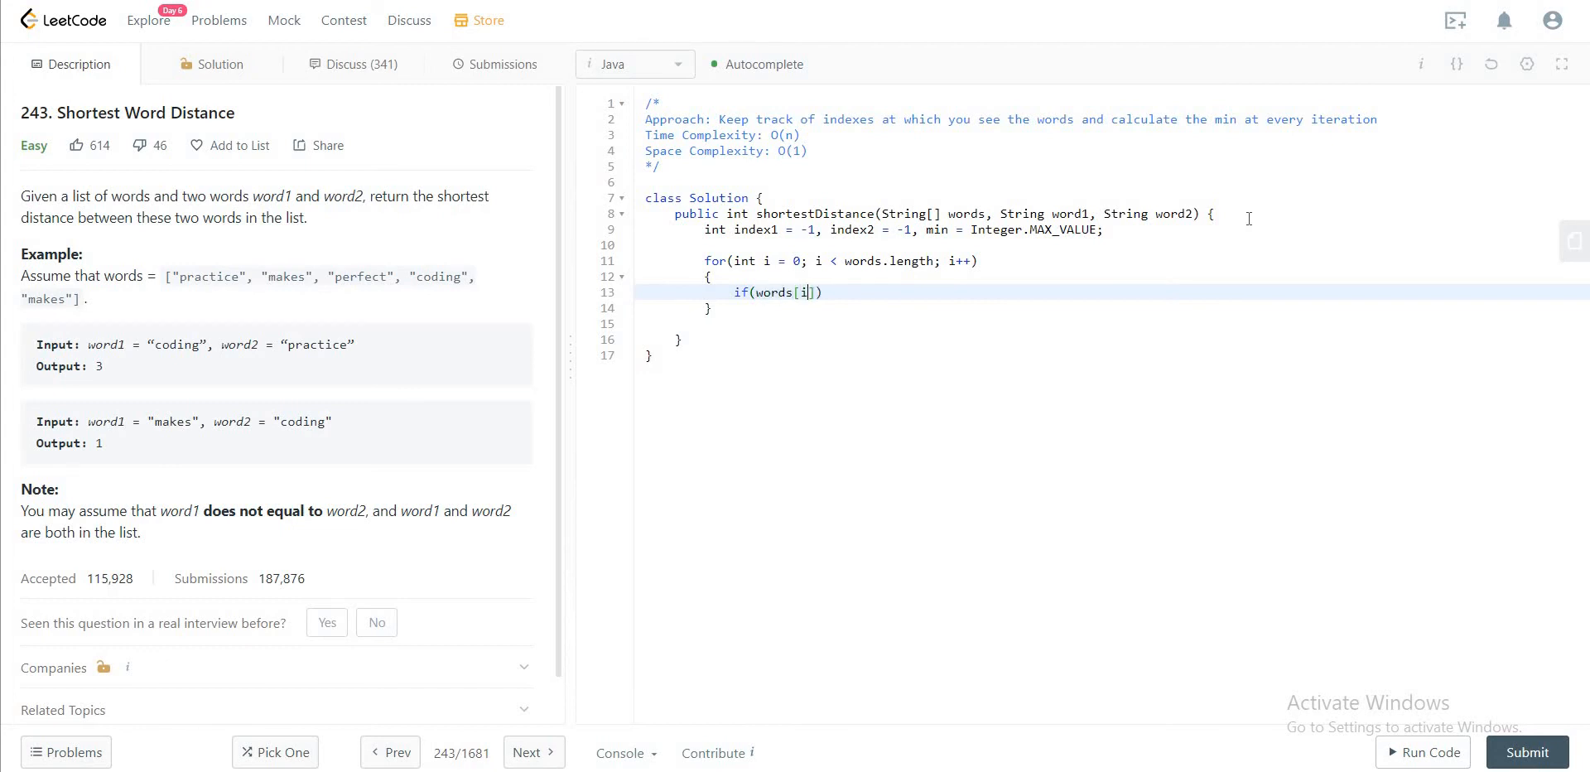
{"action": "type", "text": ".e"}
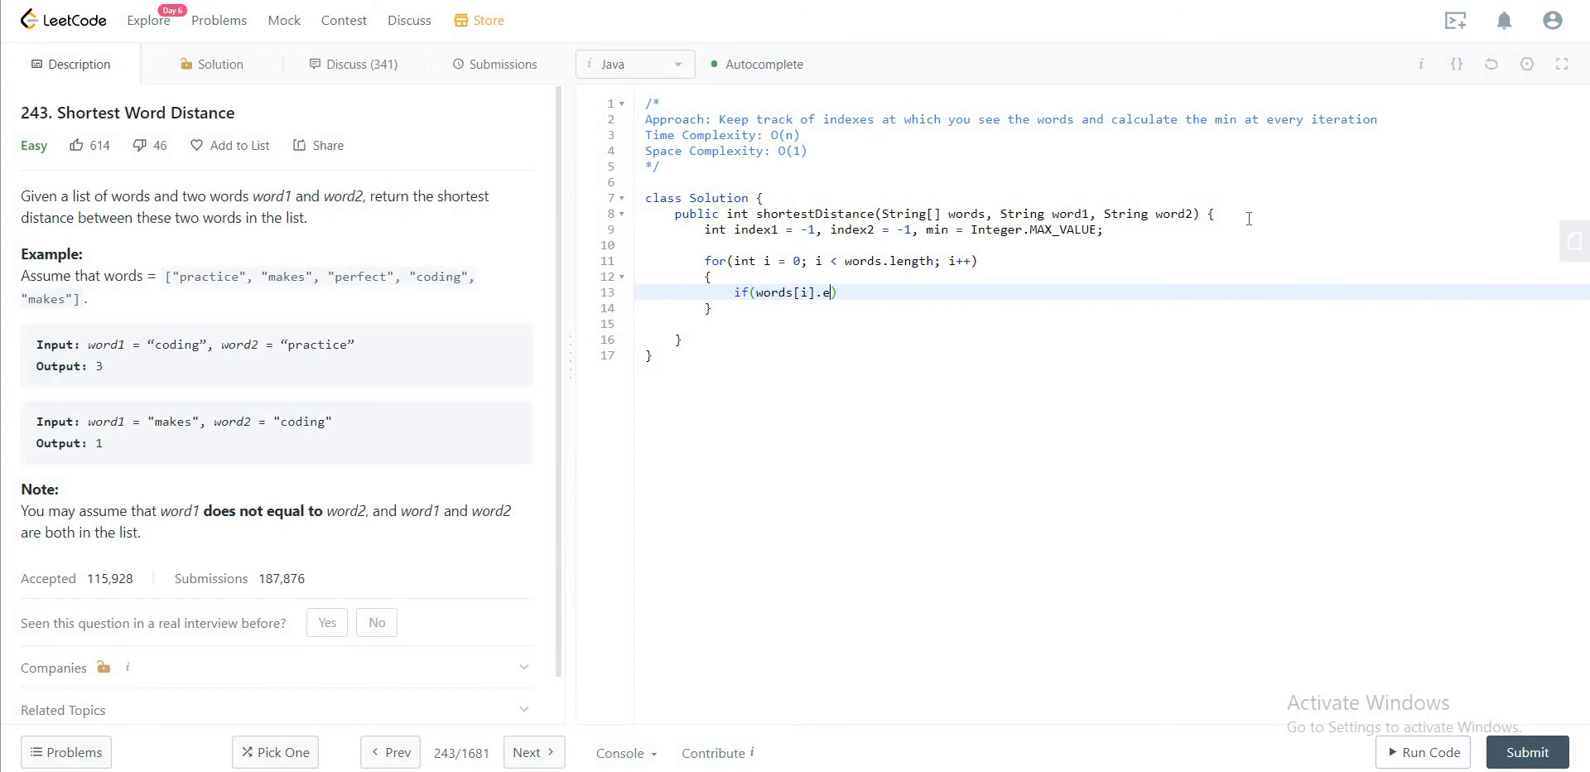
{"action": "type", "text": "quals"}
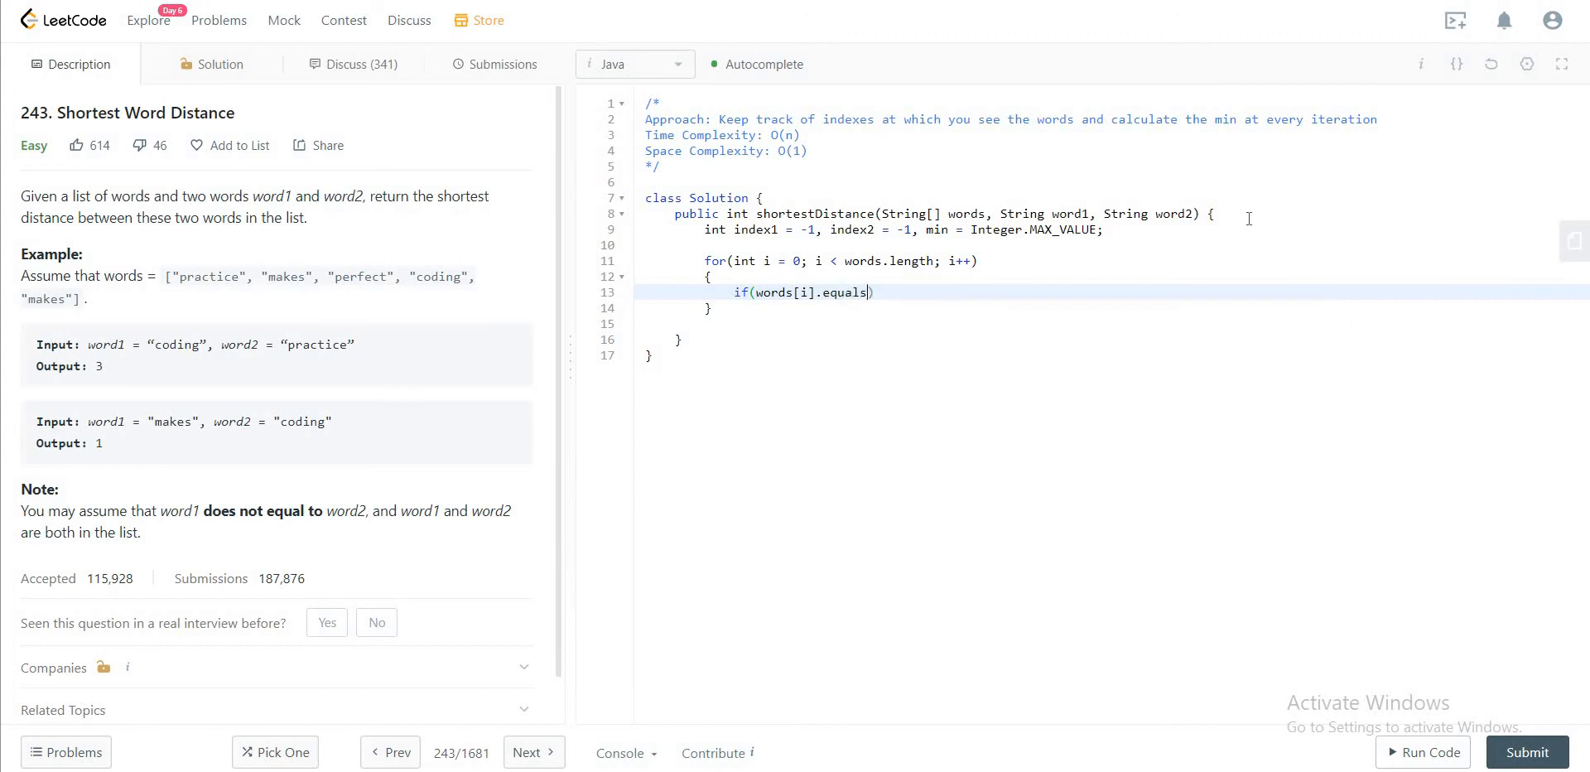
{"action": "type", "text": "word1)"}
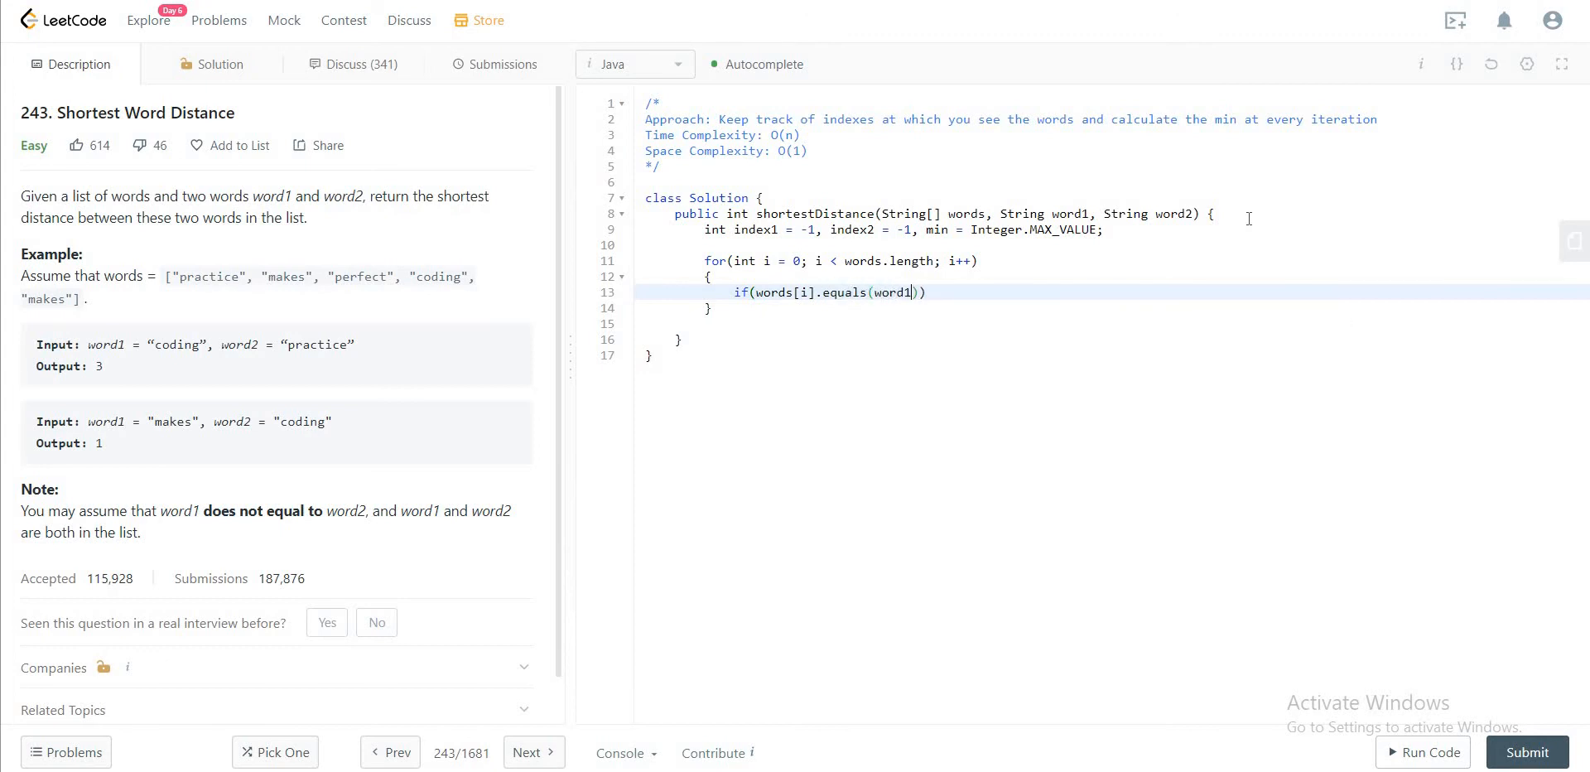
{"action": "key", "text": "Enter"}
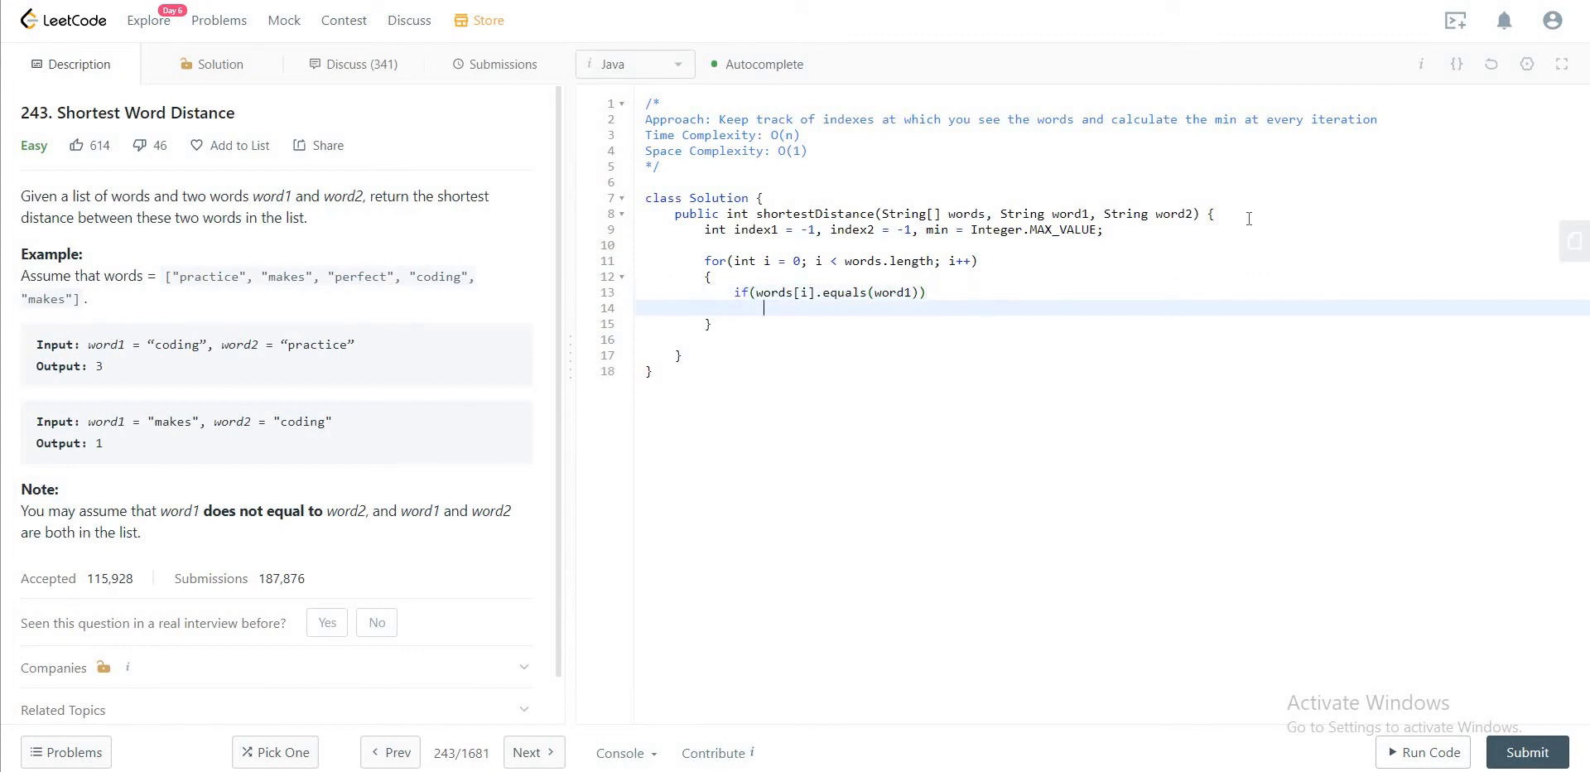
{"action": "type", "text": "index1 = i"}
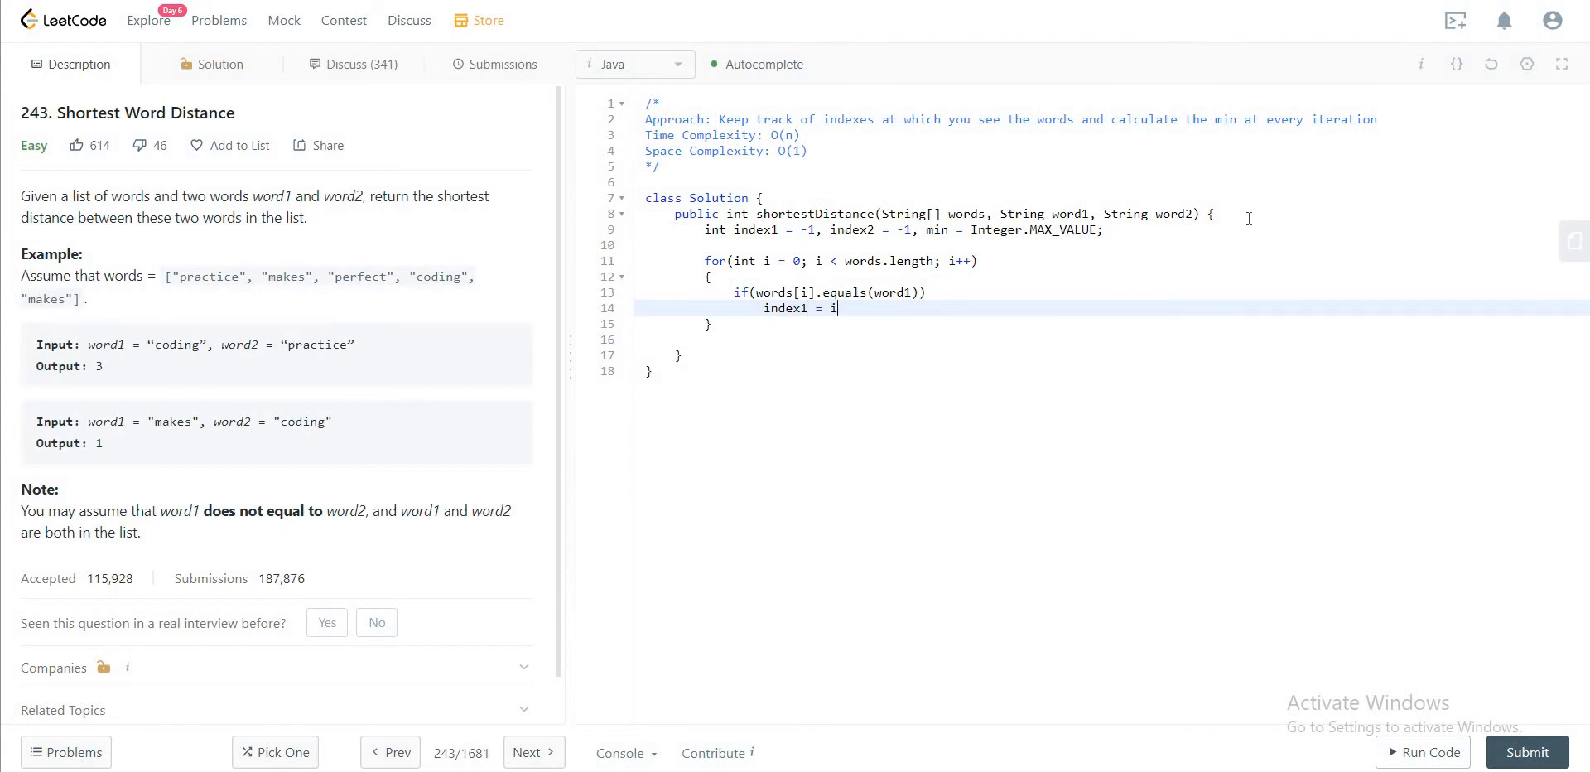
{"action": "type", "text": ";"}
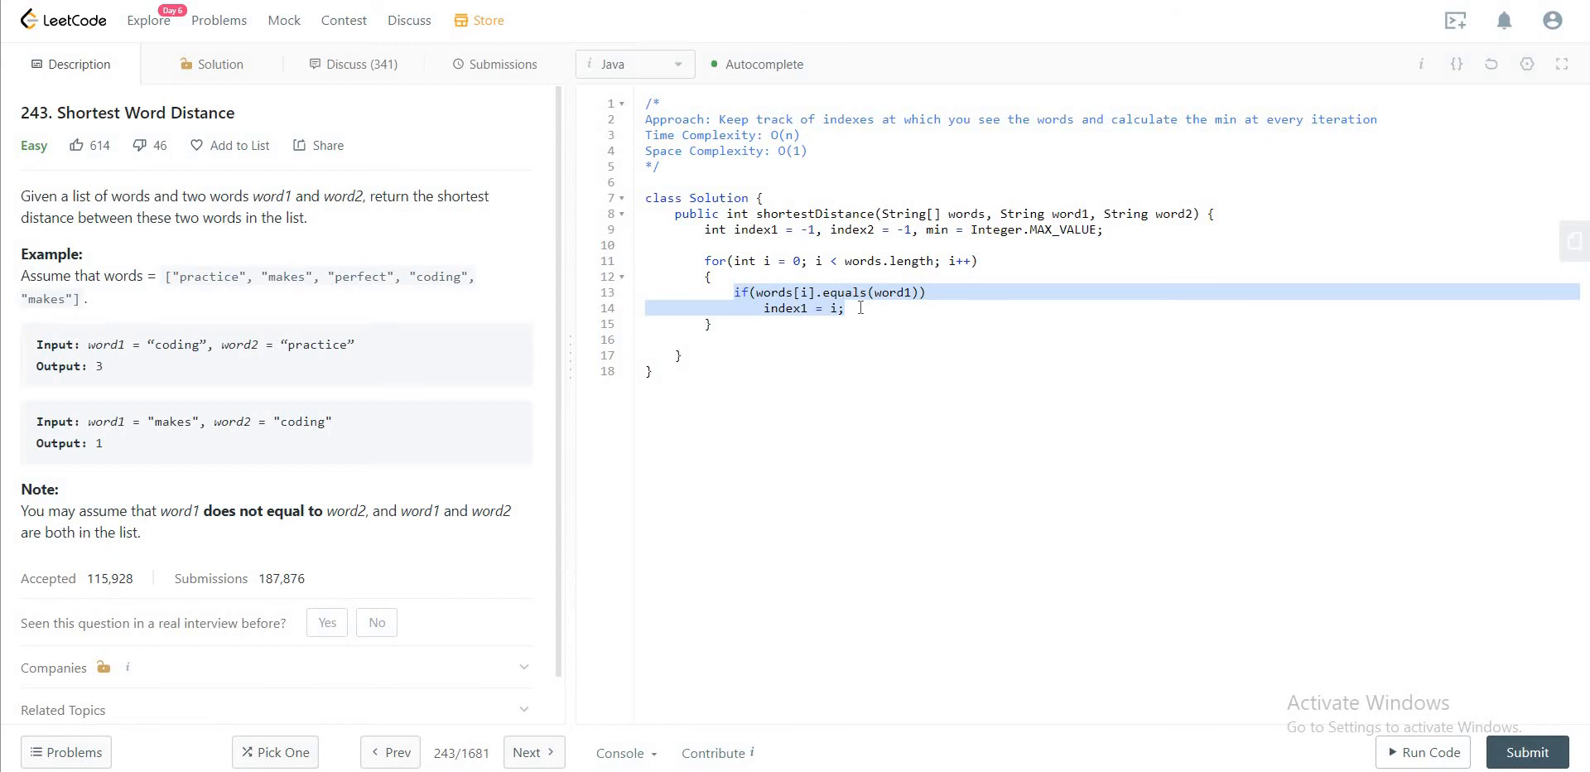
{"action": "key", "text": "Enter"}
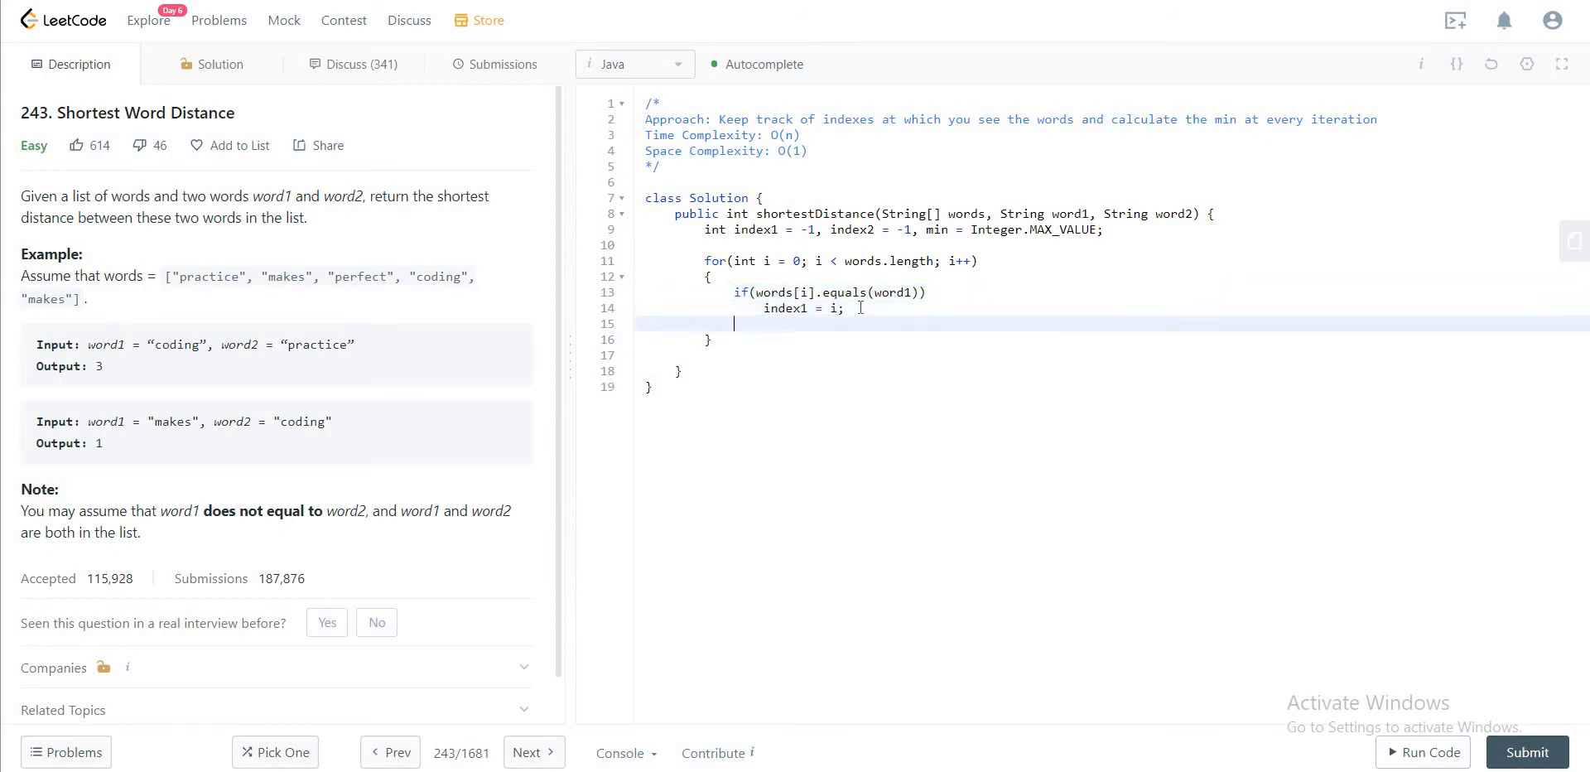
{"action": "type", "text": "if(words[i].equals(word1))"}
{"action": "type", "text": "index2 = i;"}
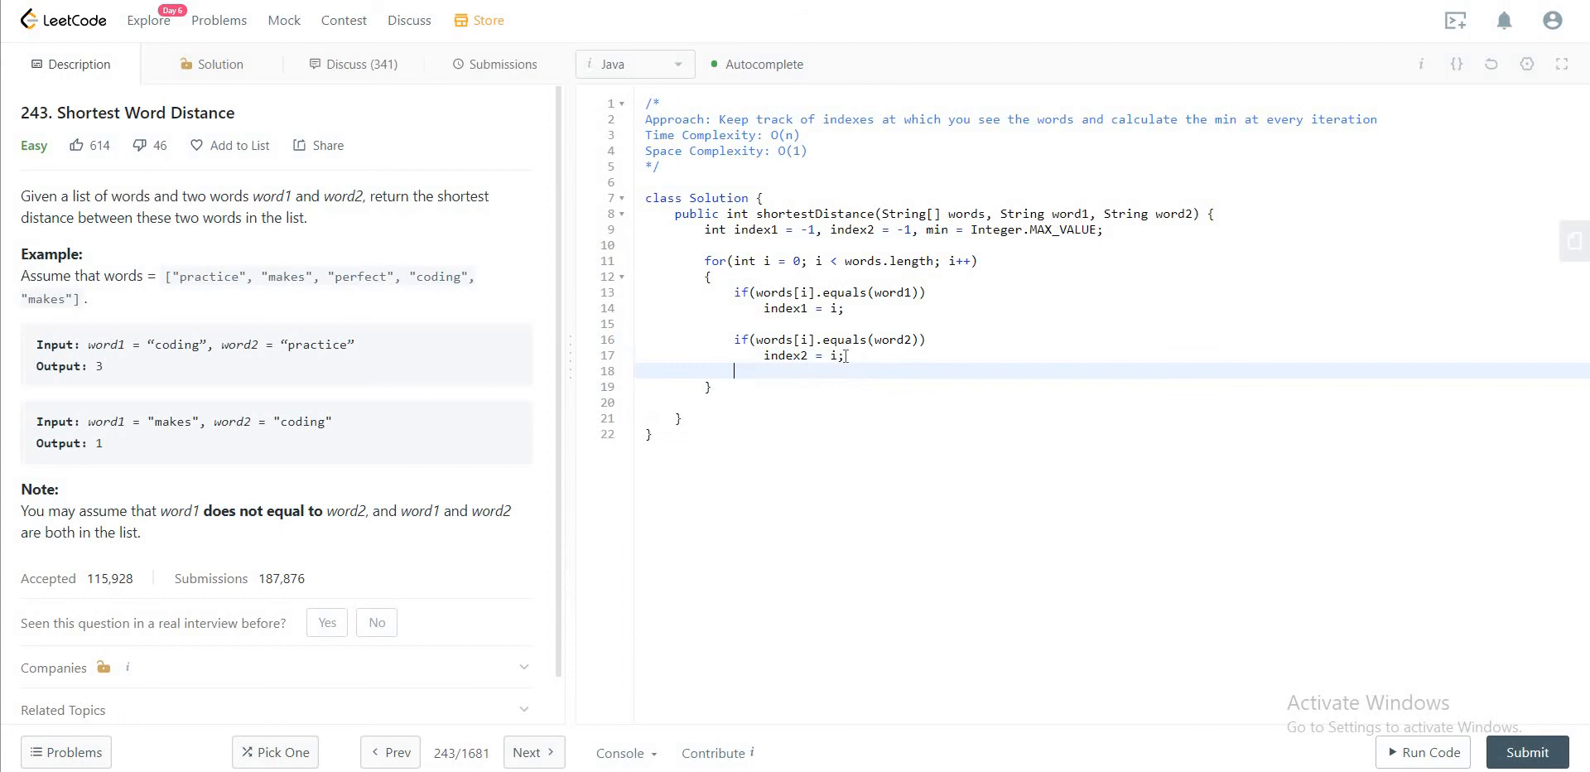
Step: Add the condition index1 != 1 && index2 != -1
{"action": "type", "text": "if("}
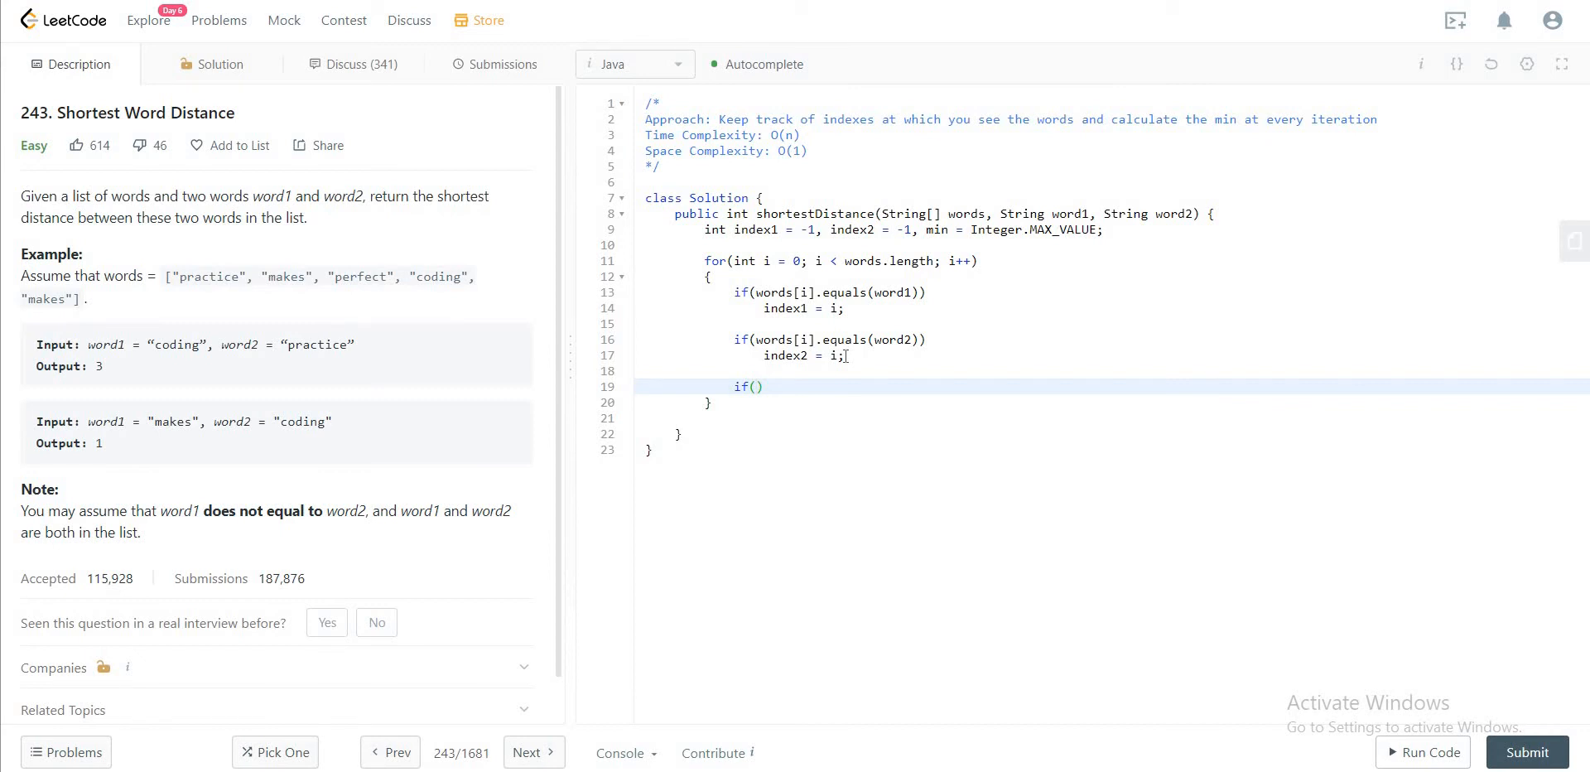
{"action": "type", "text": "index1"}
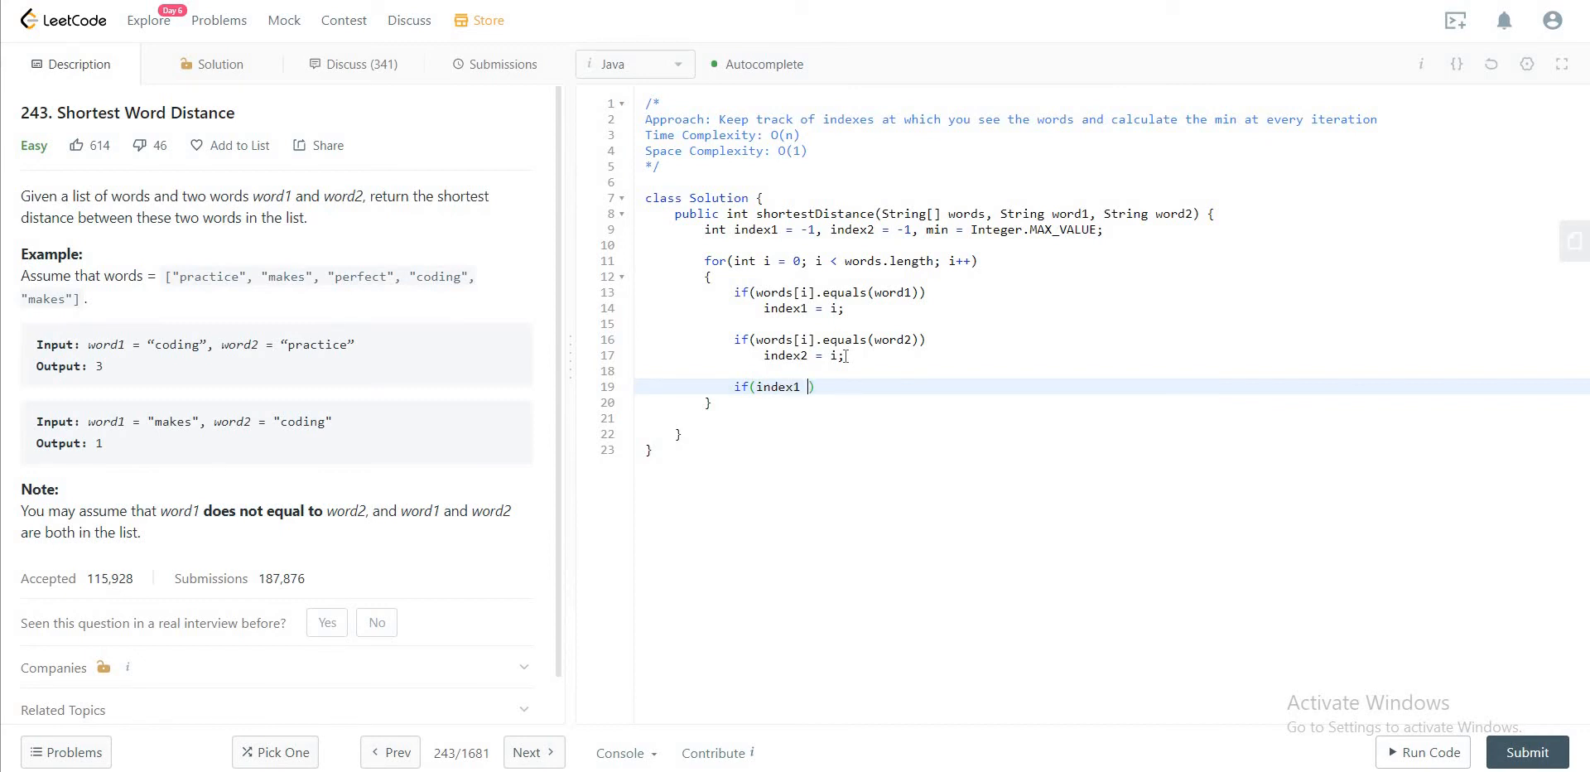
{"action": "type", "text": "!= 1"}
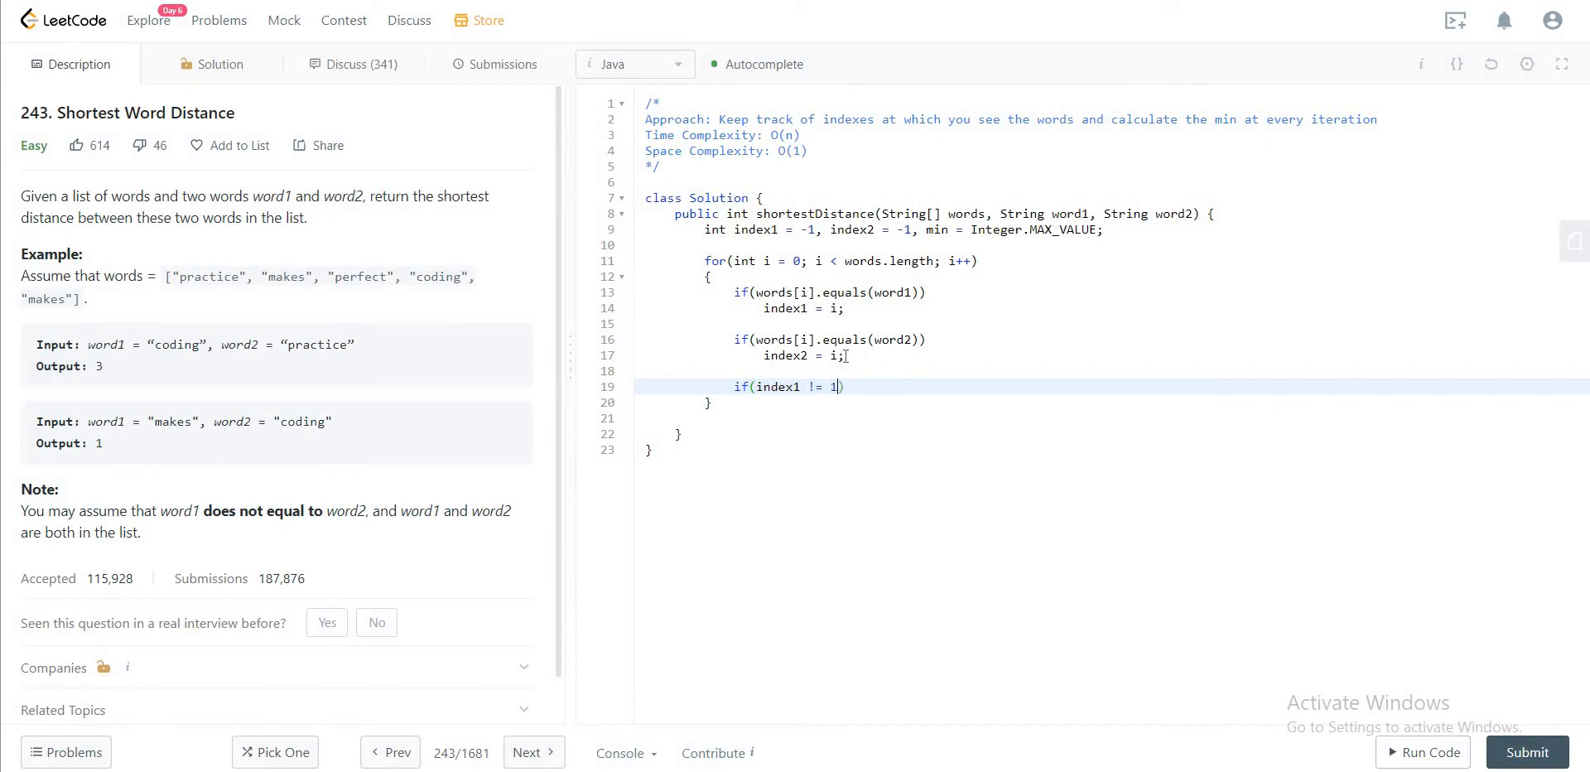
{"action": "type", "text": "&& indez"}
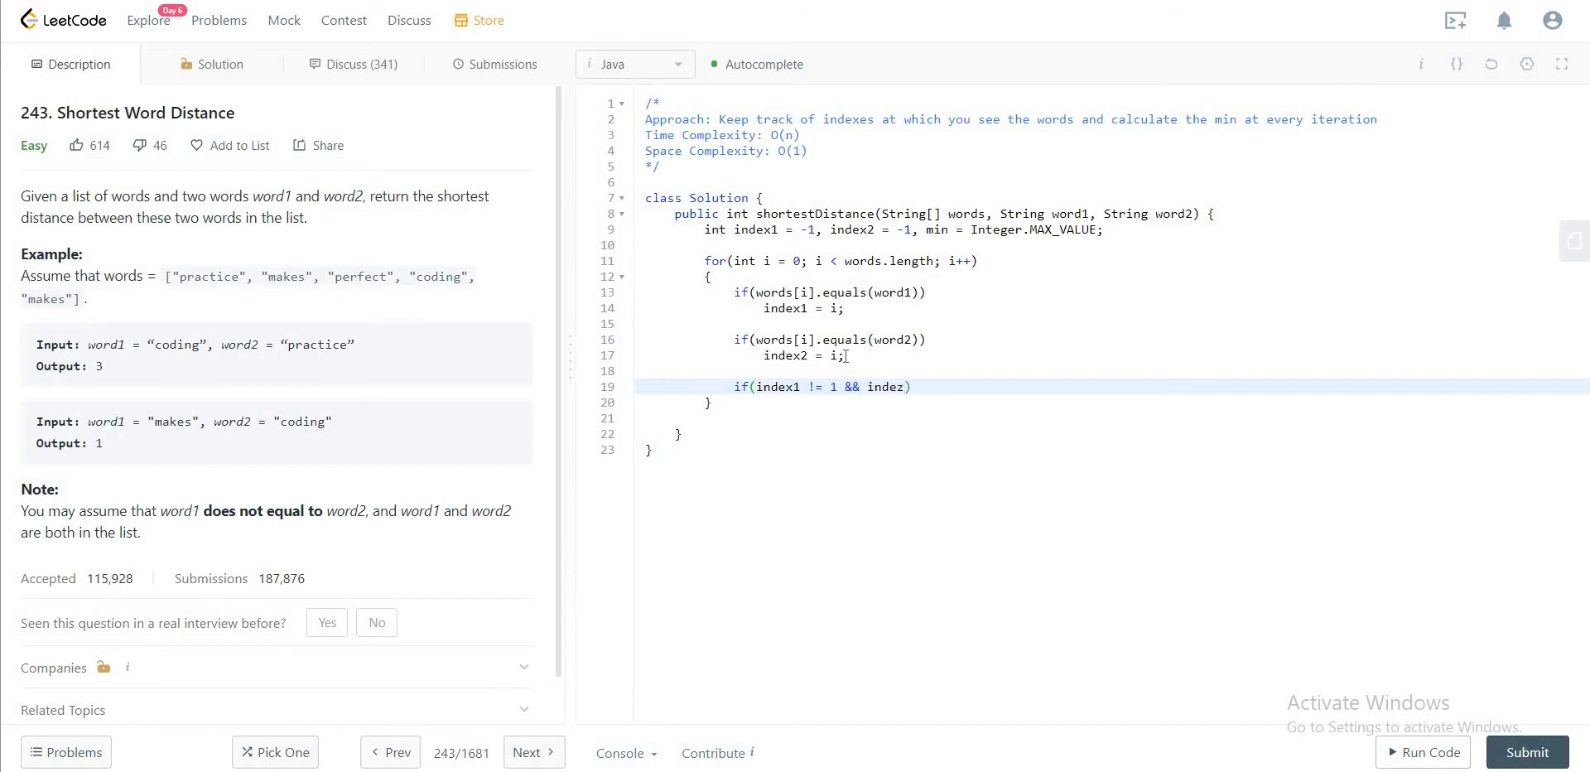
{"action": "type", "text": "x2 != -1"}
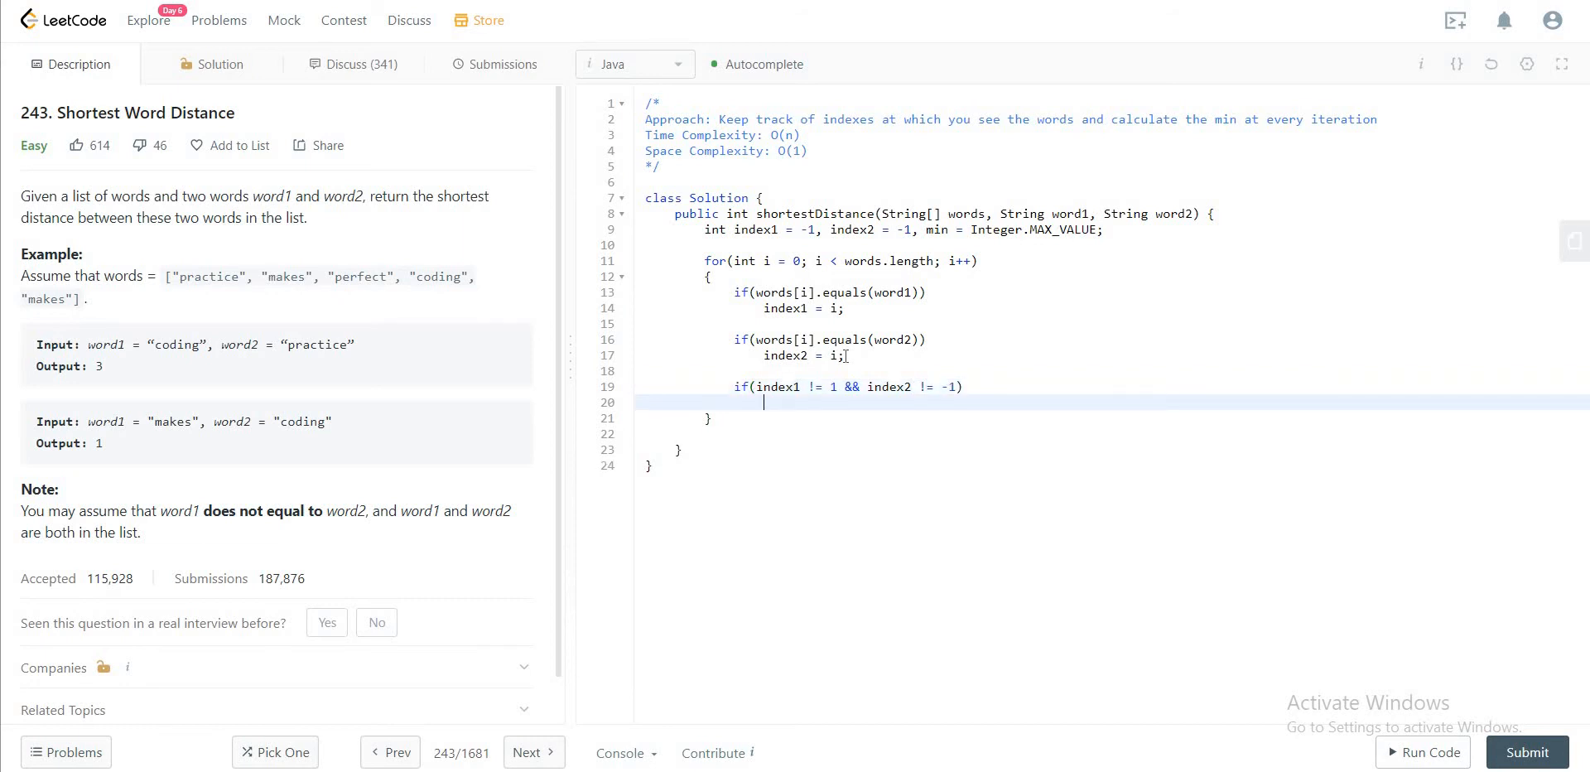
Step: Set min = Math.min(min, Math.abs(index1, ...)) inside that check
{"action": "type", "text": "m"}
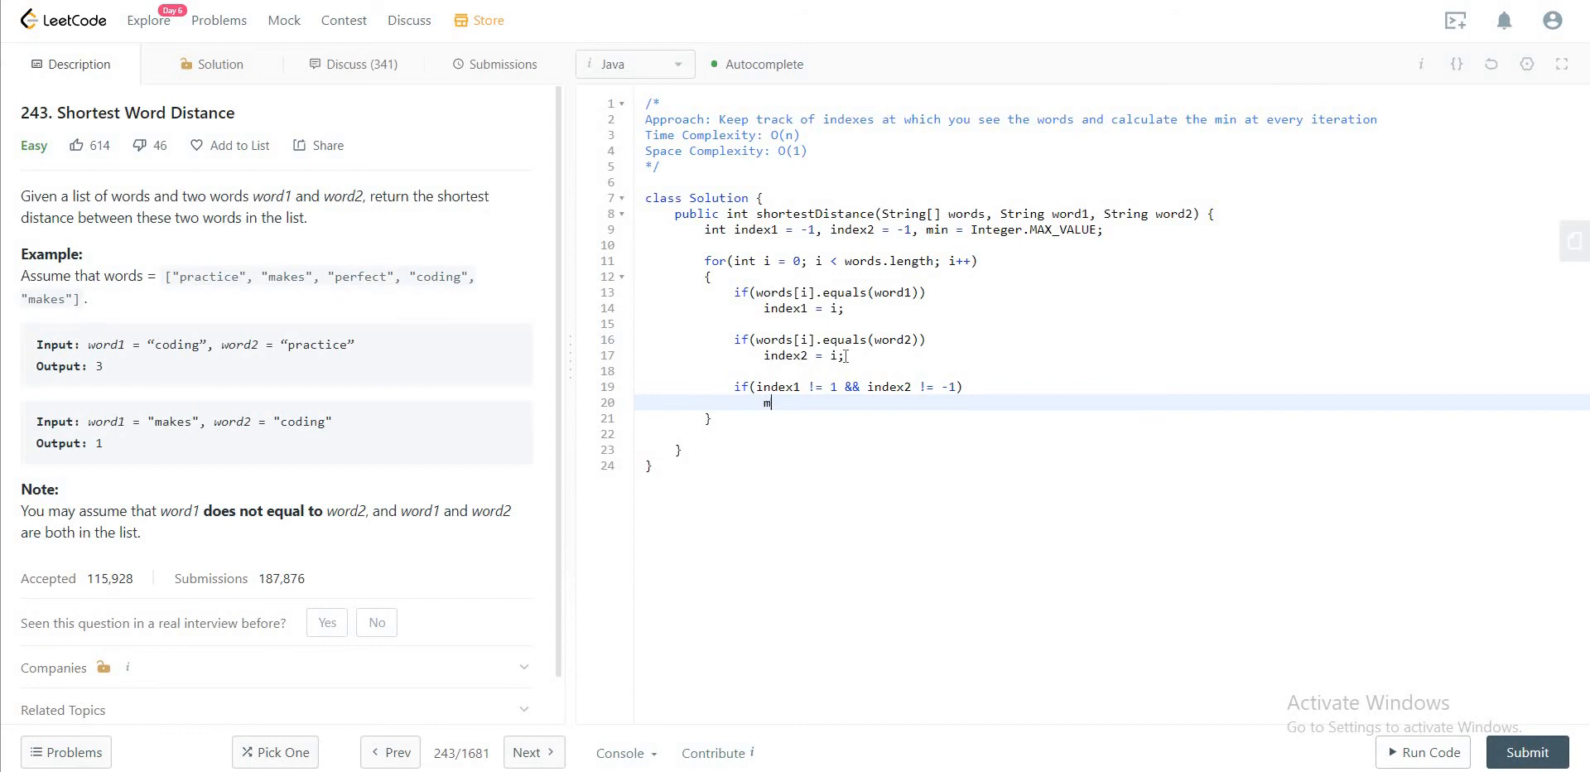
{"action": "type", "text": "in = Math.min(min, M"}
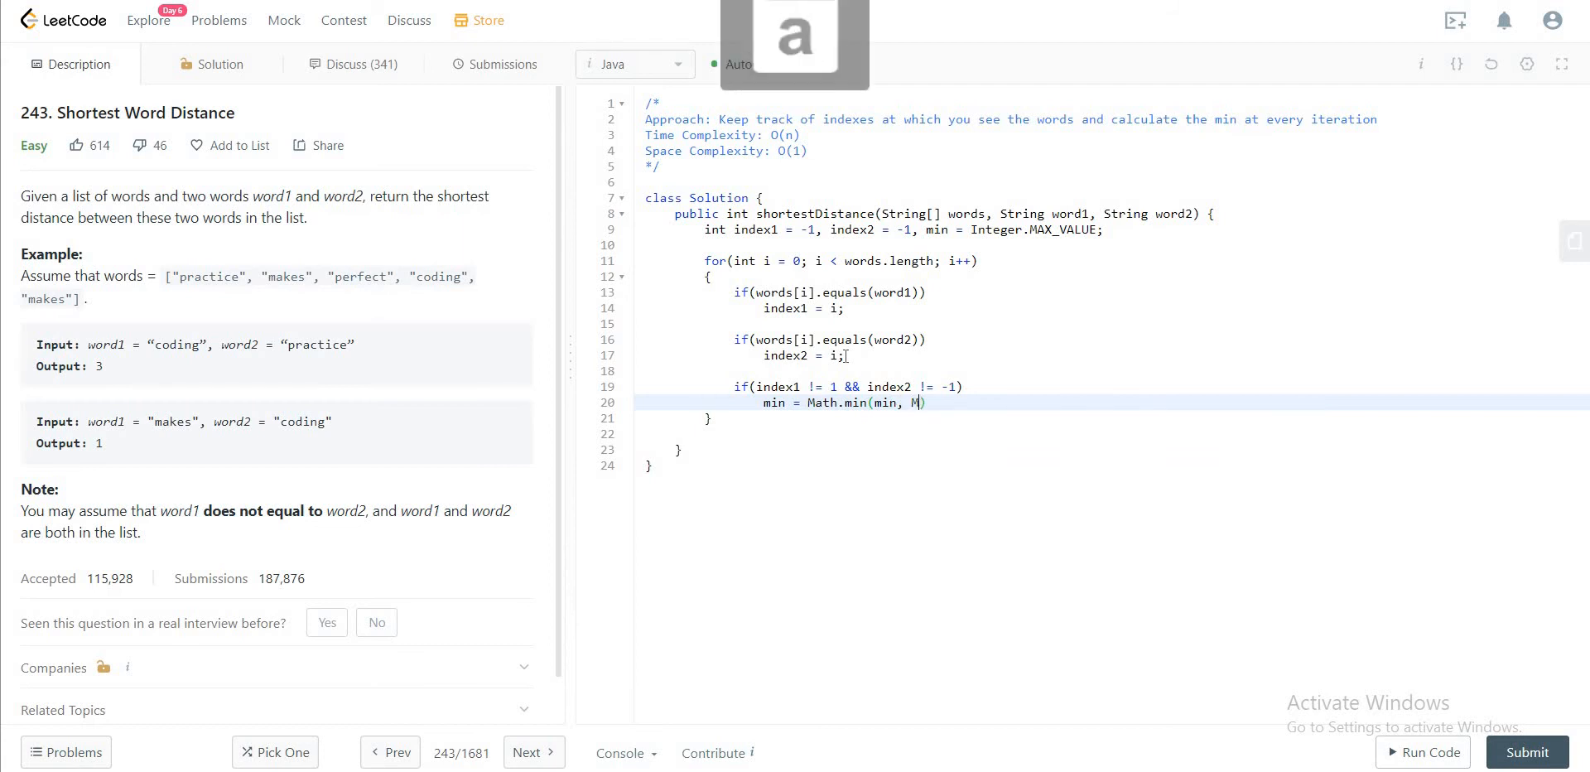
{"action": "type", "text": "ath."}
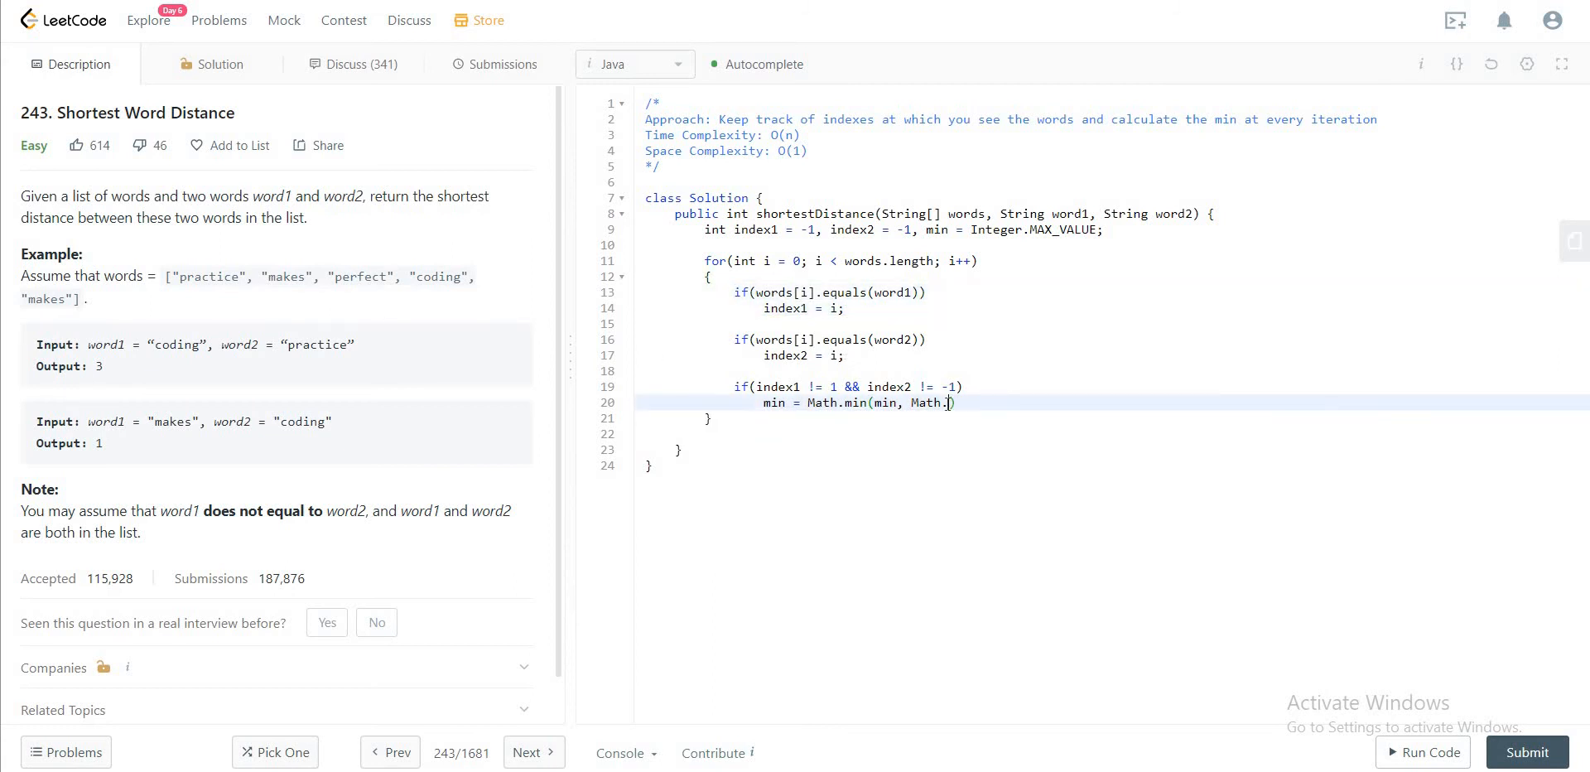
{"action": "type", "text": "abs())"}
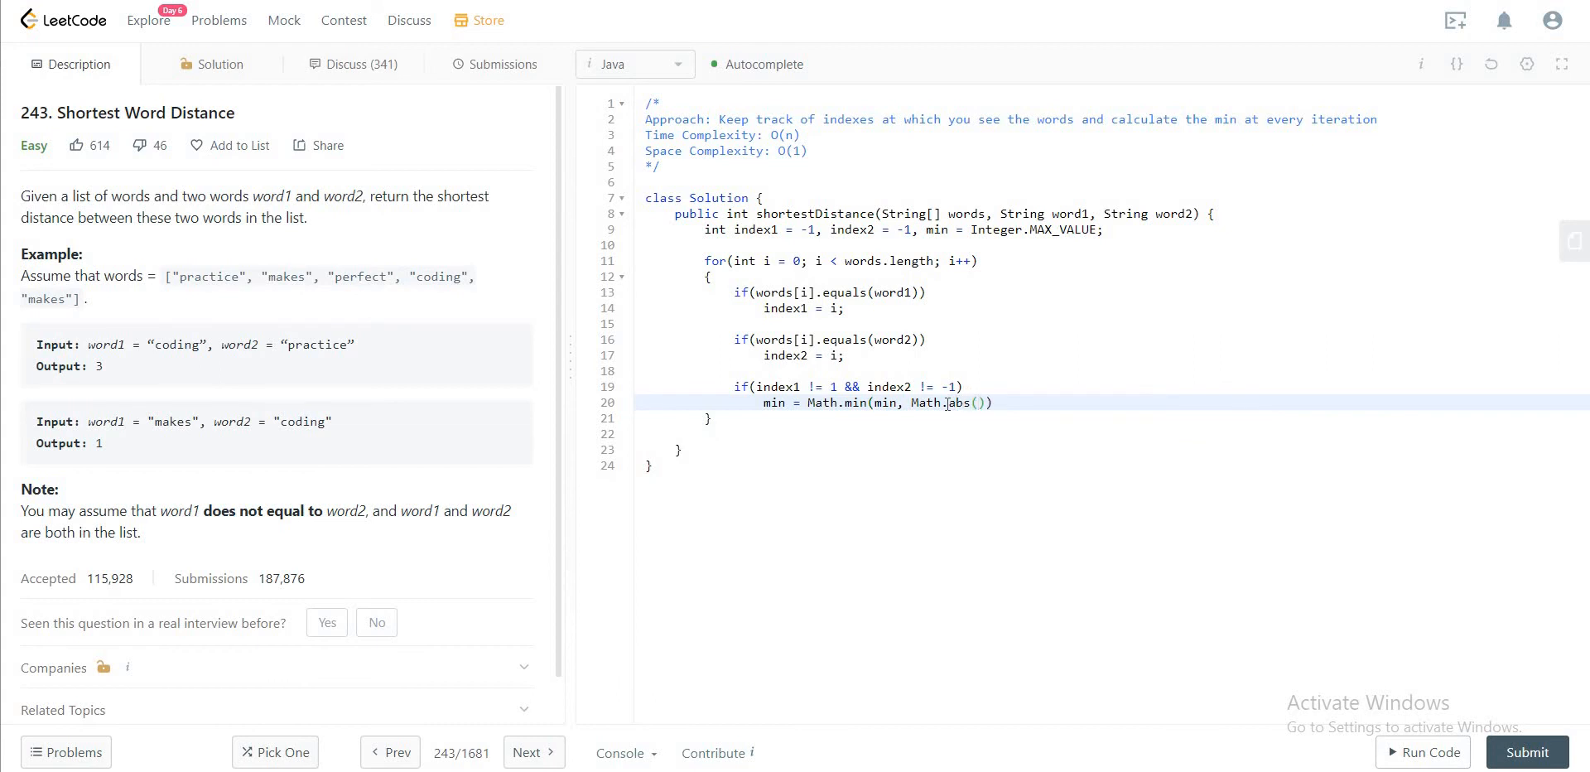
{"action": "type", "text": "index"}
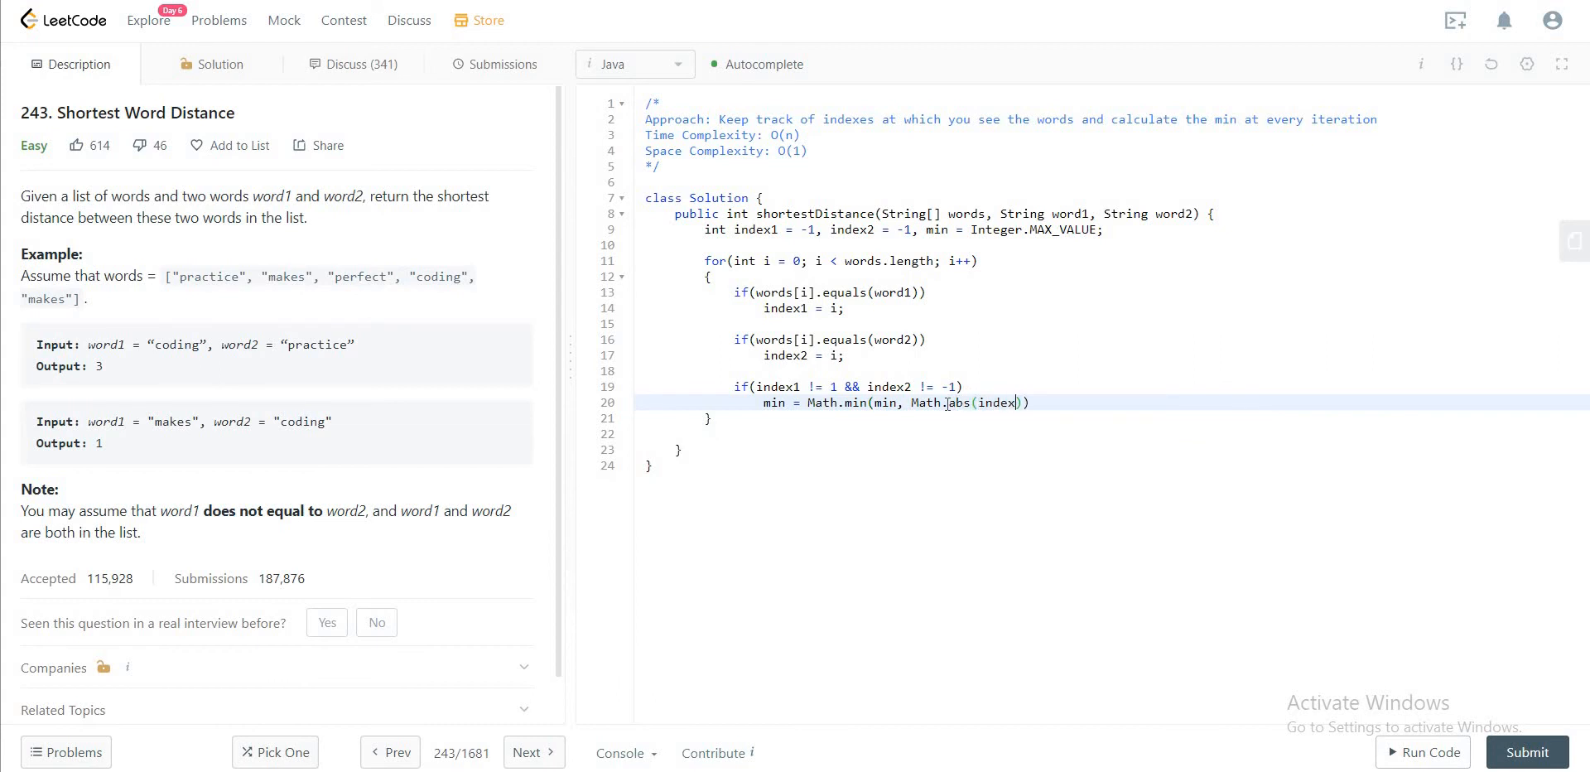
{"action": "type", "text": "1, index2"}
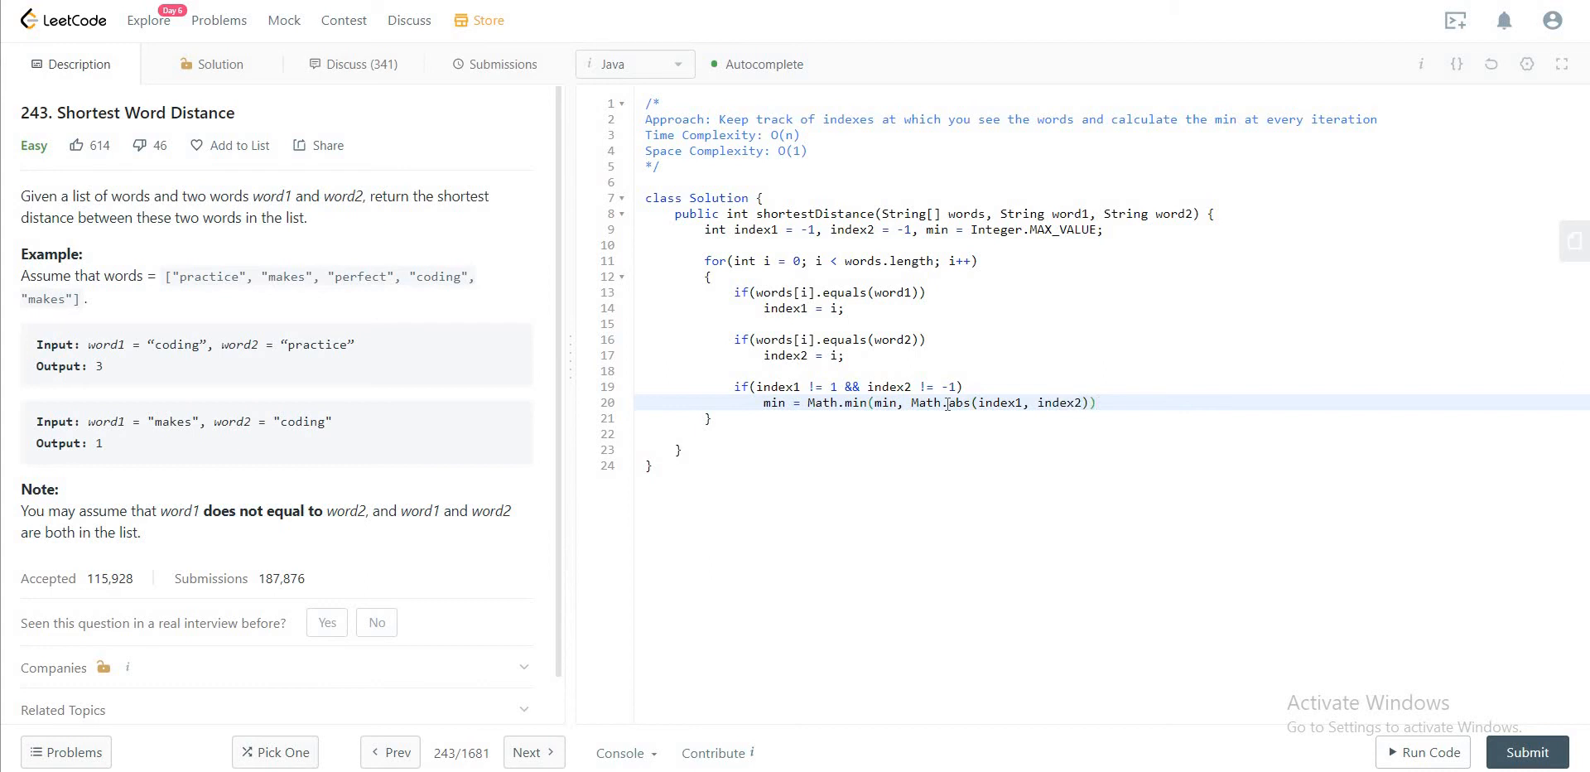
Step: Add return min; and run the code, getting a compile error on abs(int,int)
{"action": "type", "text": "re"}
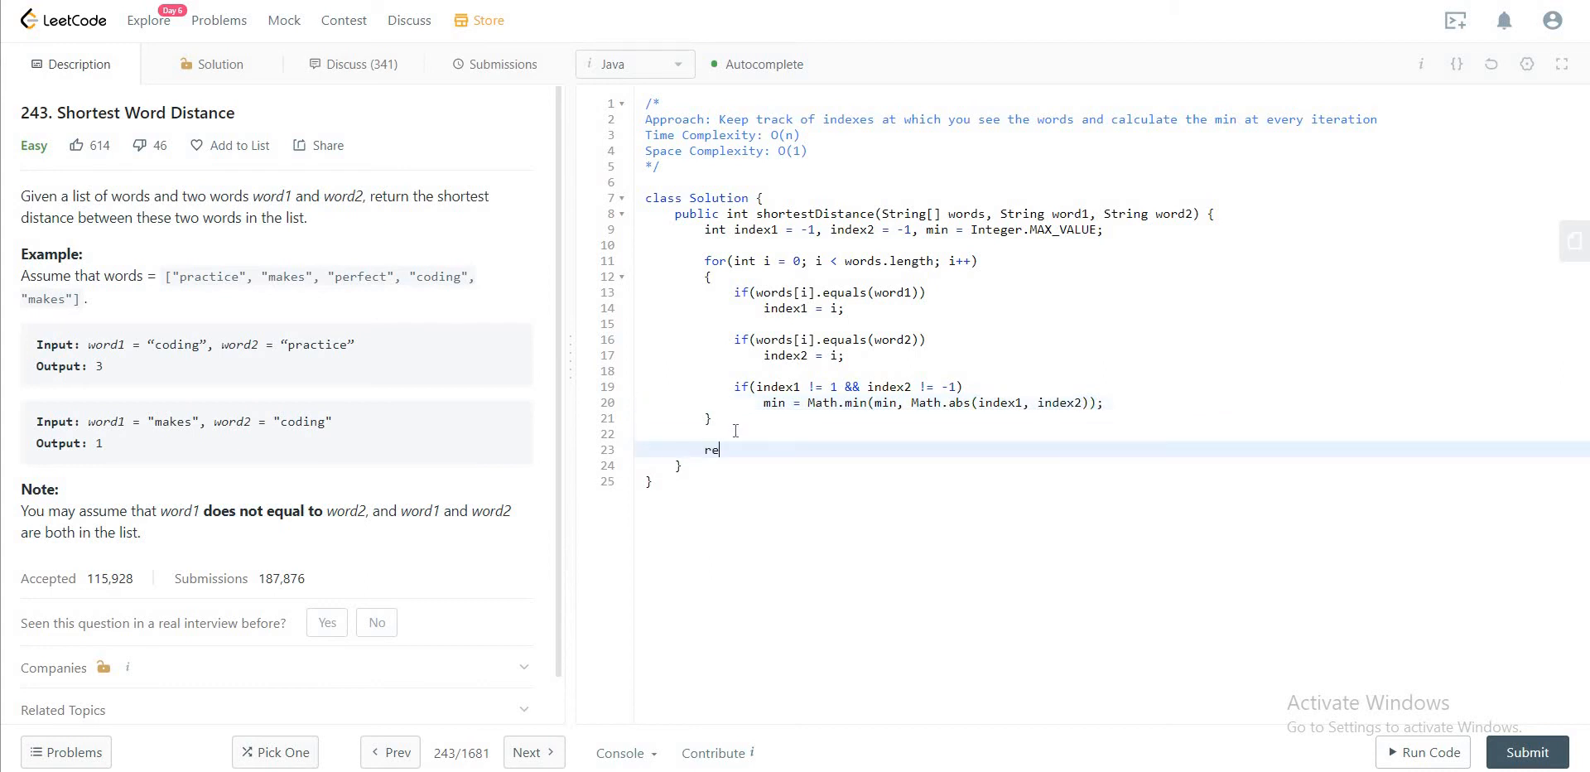
{"action": "type", "text": "turn min;"}
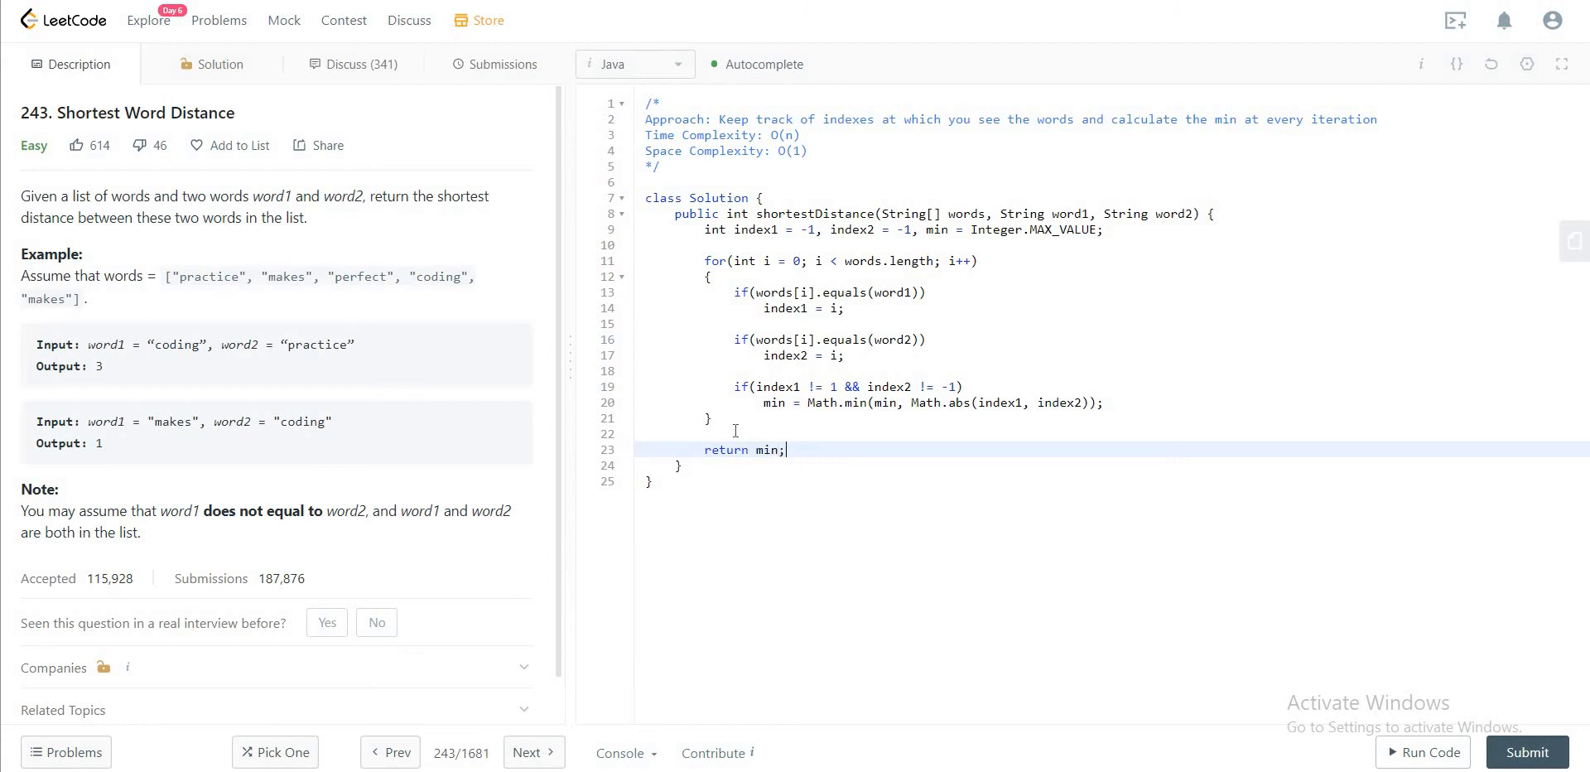
{"action": "left_click", "coordinate": [1422, 751]}
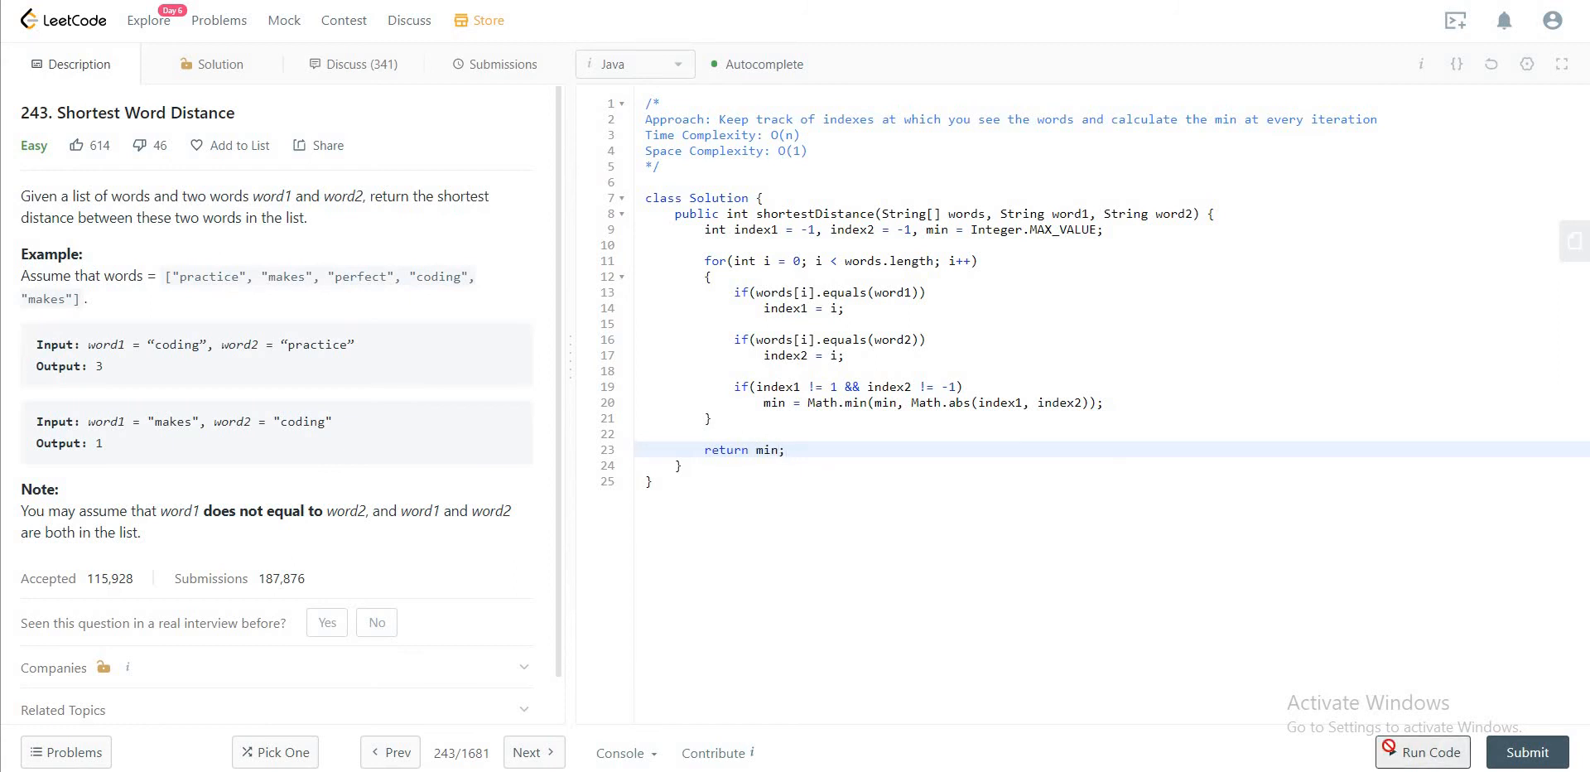
{"action": "left_click", "coordinate": [1421, 752]}
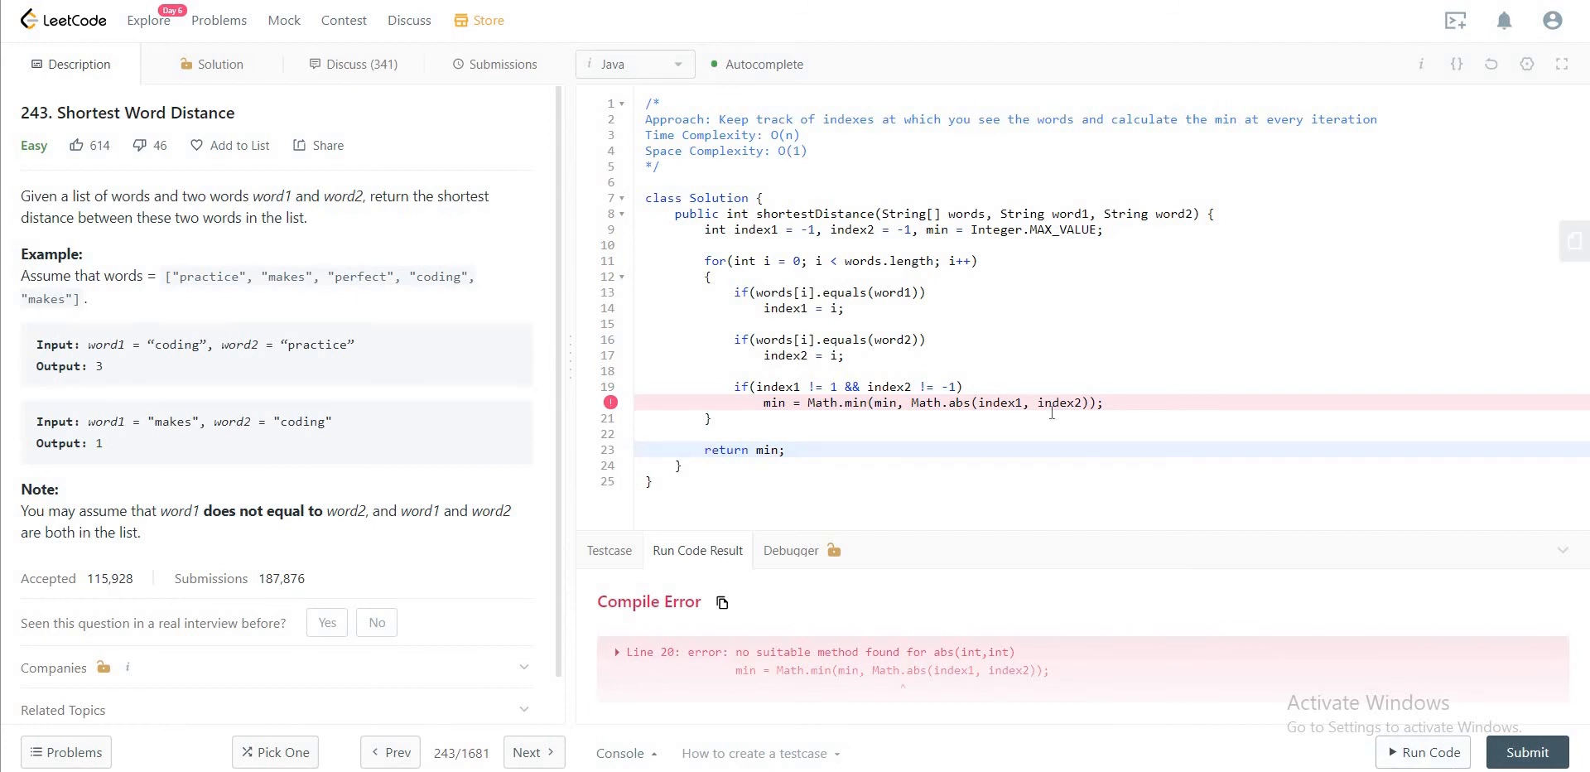
{"action": "left_click", "coordinate": [1039, 402]}
{"action": "type", "text": " -"}
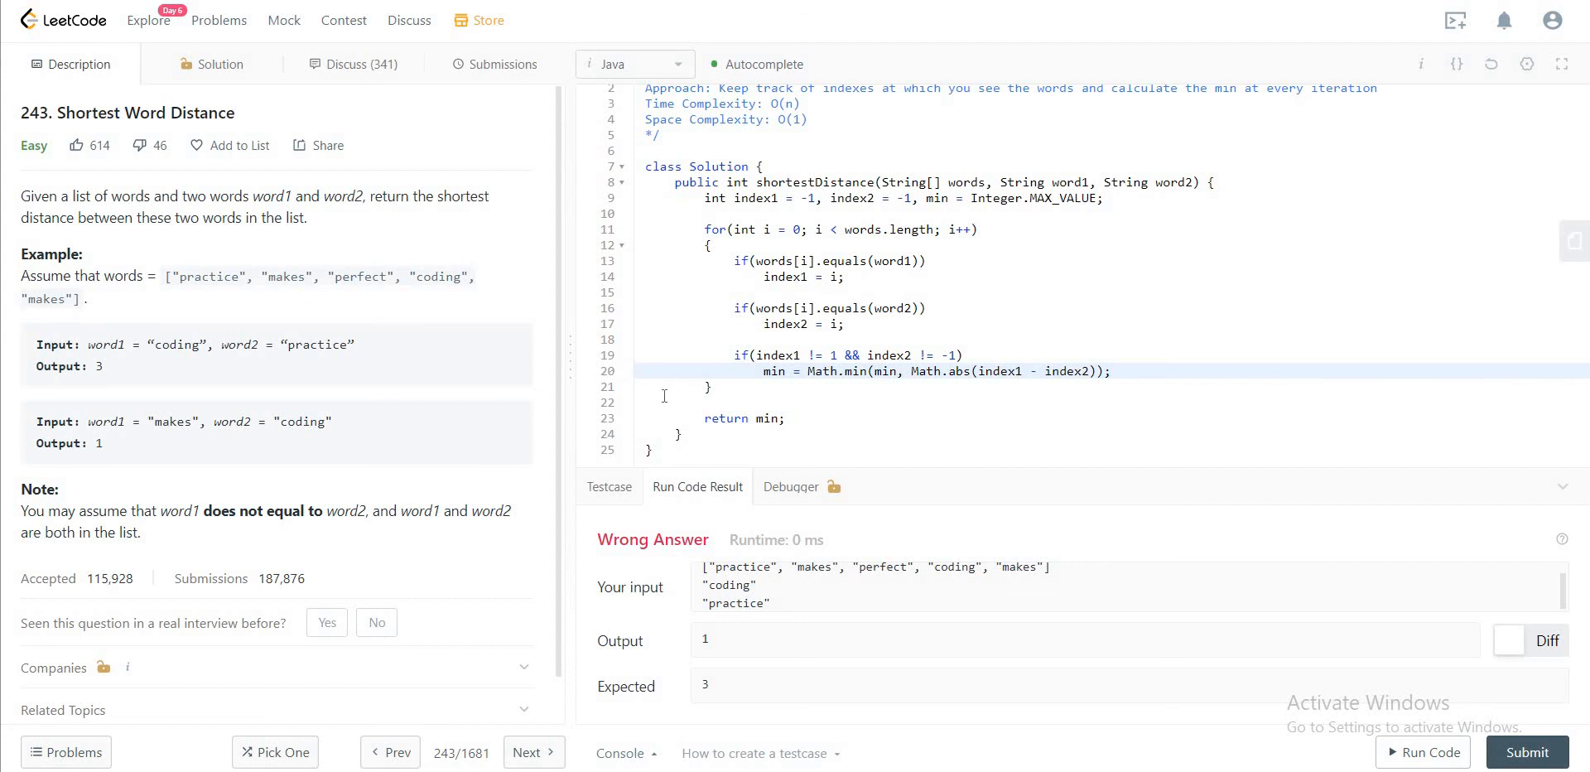
{"action": "mouse_move", "coordinate": [740, 260]}
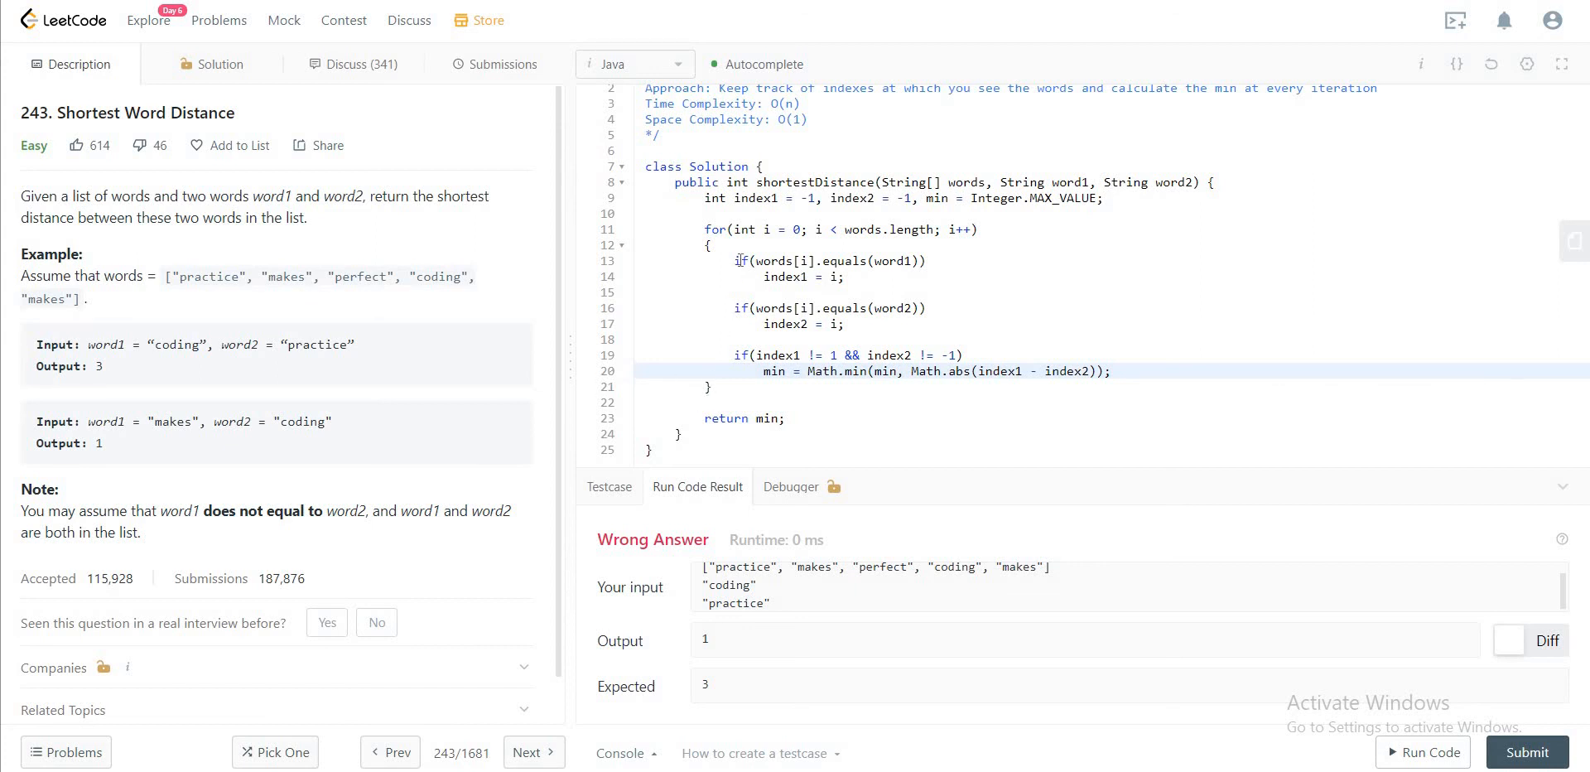
{"action": "mouse_move", "coordinate": [796, 272]}
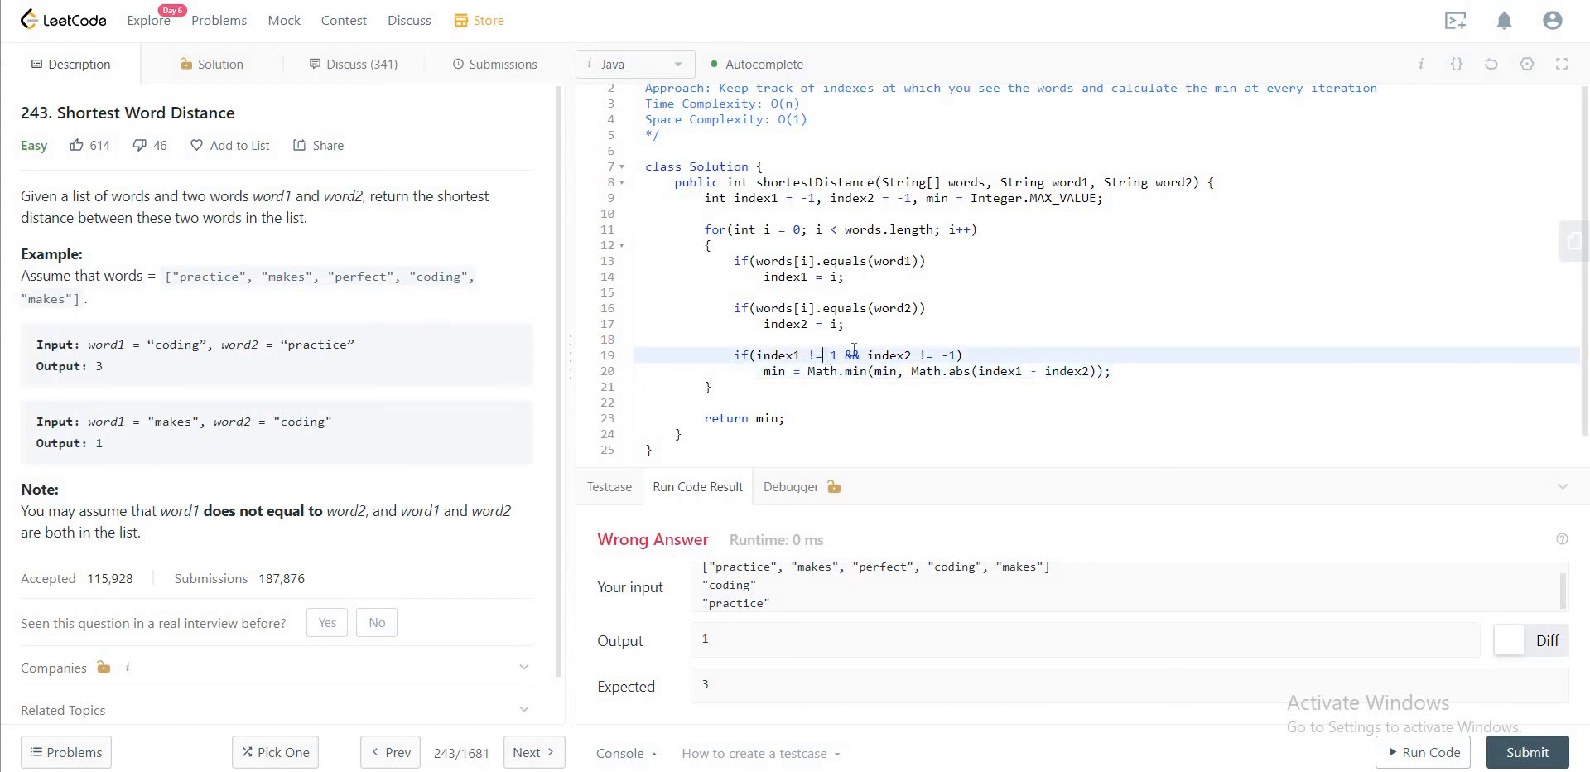
Step: Insert the minus sign so line 19 compares index1 != -1
{"action": "type", "text": "-"}
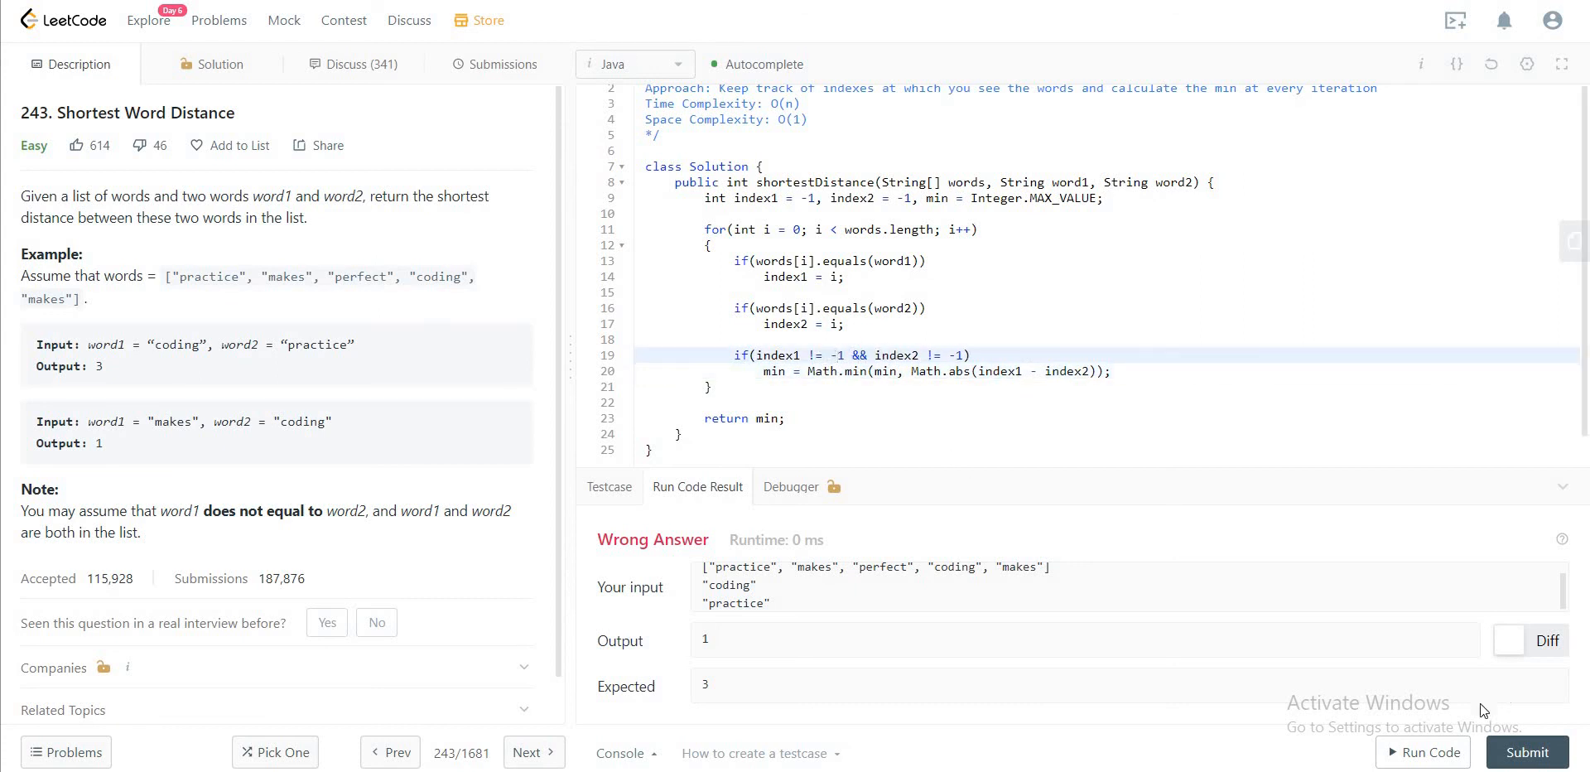
Step: Rerun the example to get output 3, then submit the accepted solution
{"action": "left_click", "coordinate": [1420, 752]}
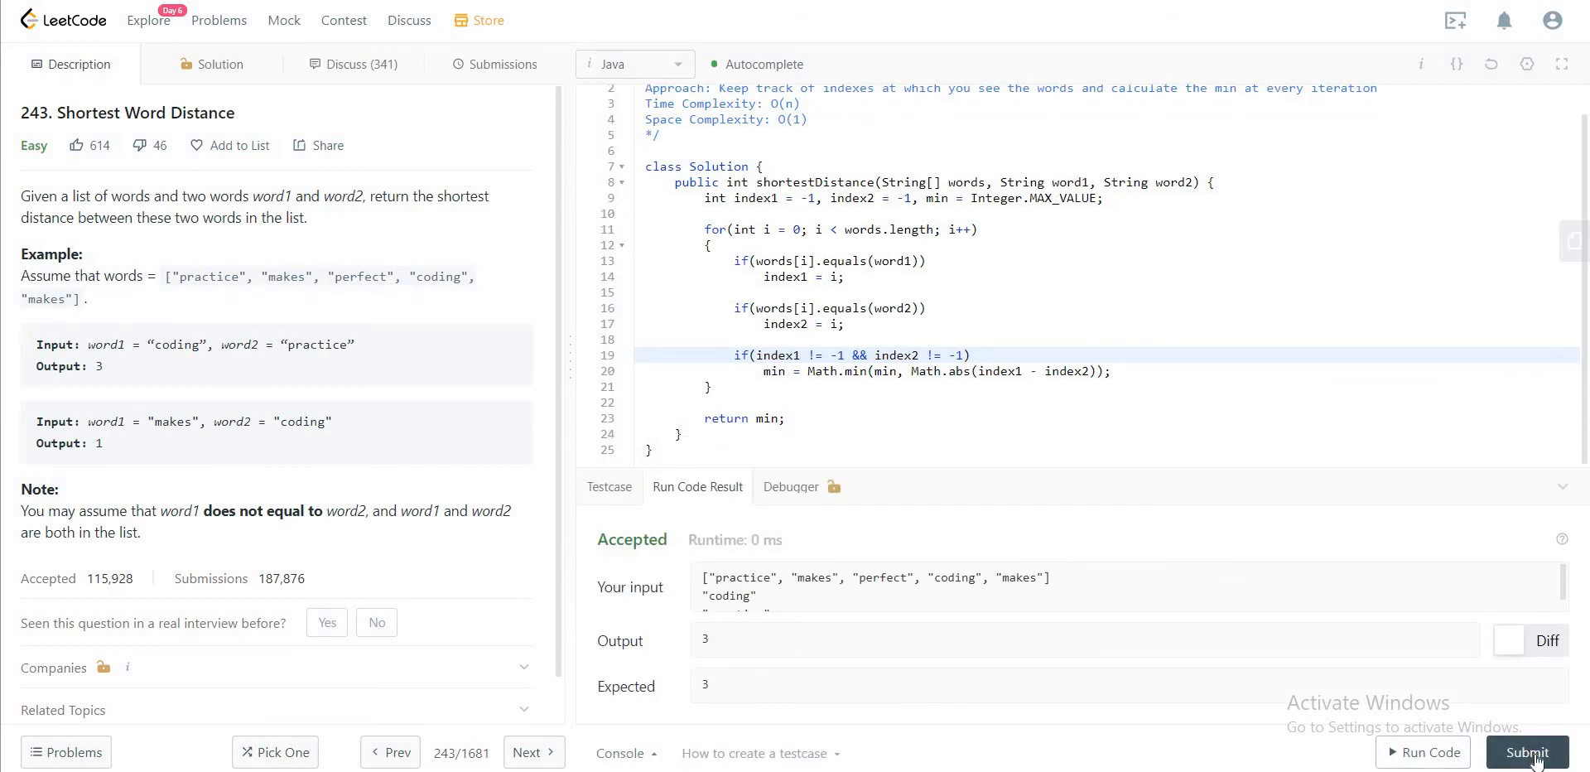
{"action": "left_click", "coordinate": [1526, 751]}
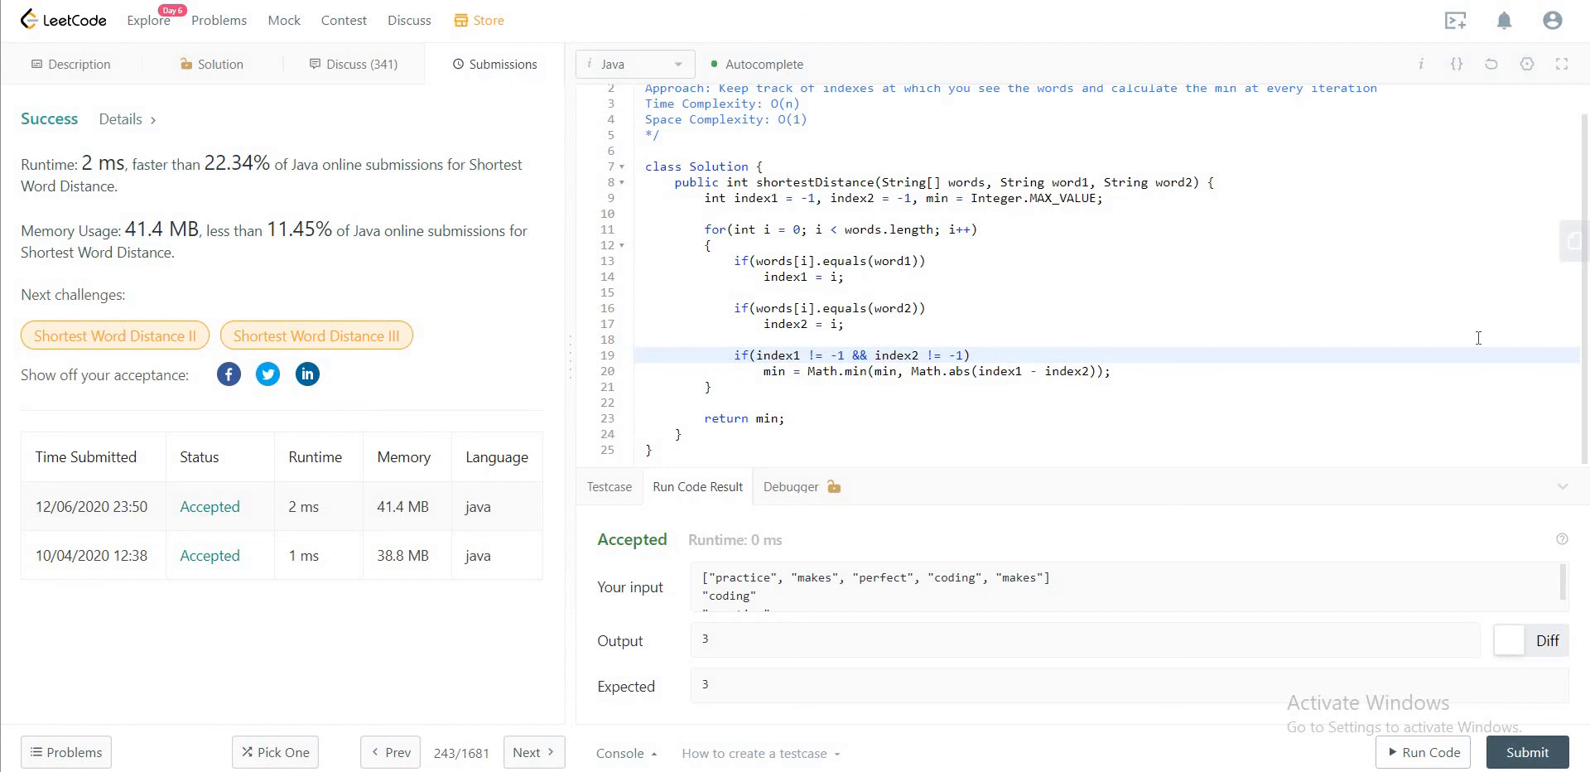
{"action": "mouse_move", "coordinate": [1372, 305]}
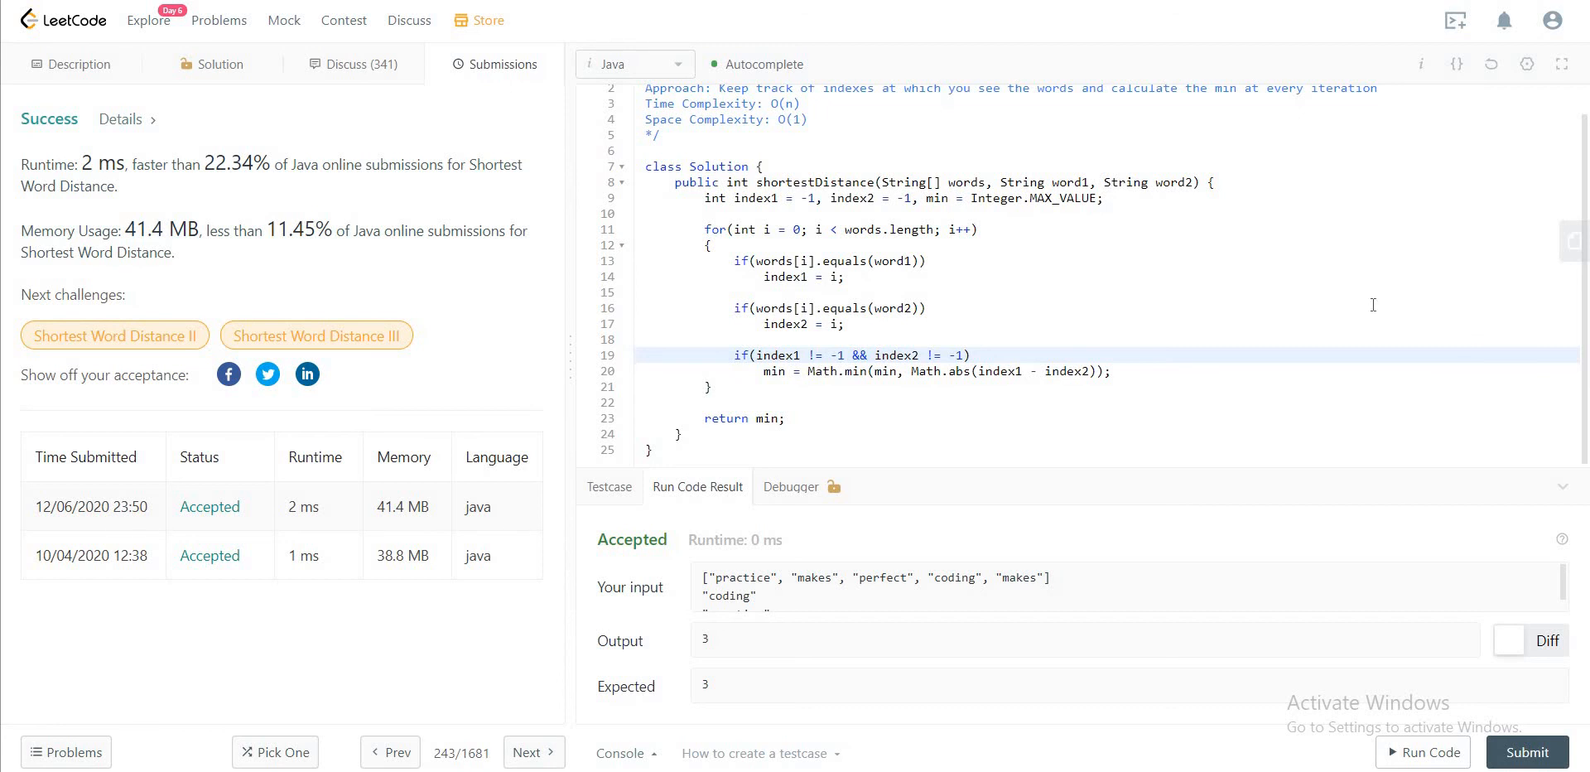
{"action": "mouse_move", "coordinate": [1278, 283]}
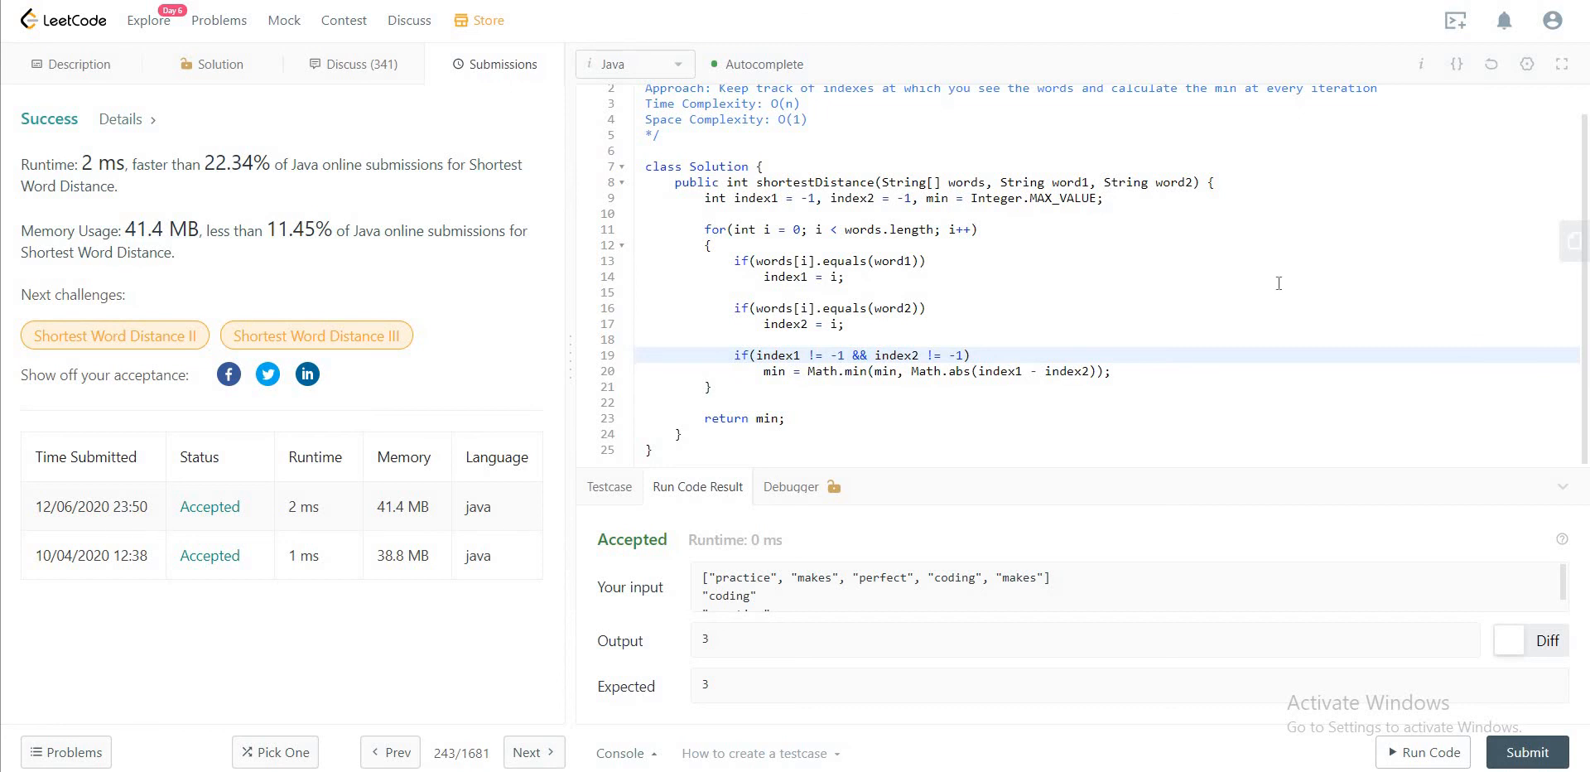